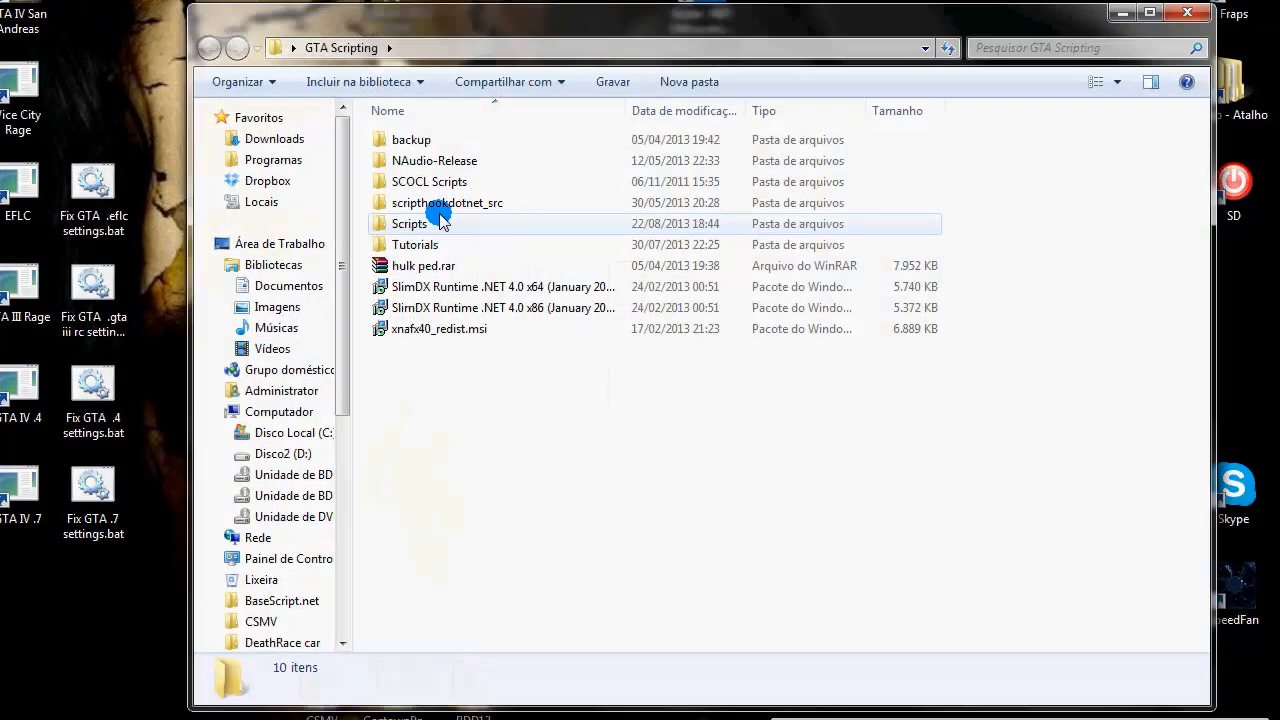
# Step: Drill into Scripts, then HULK, then Release to reach HULK script.oiv
pyautogui.doubleClick(408, 223)
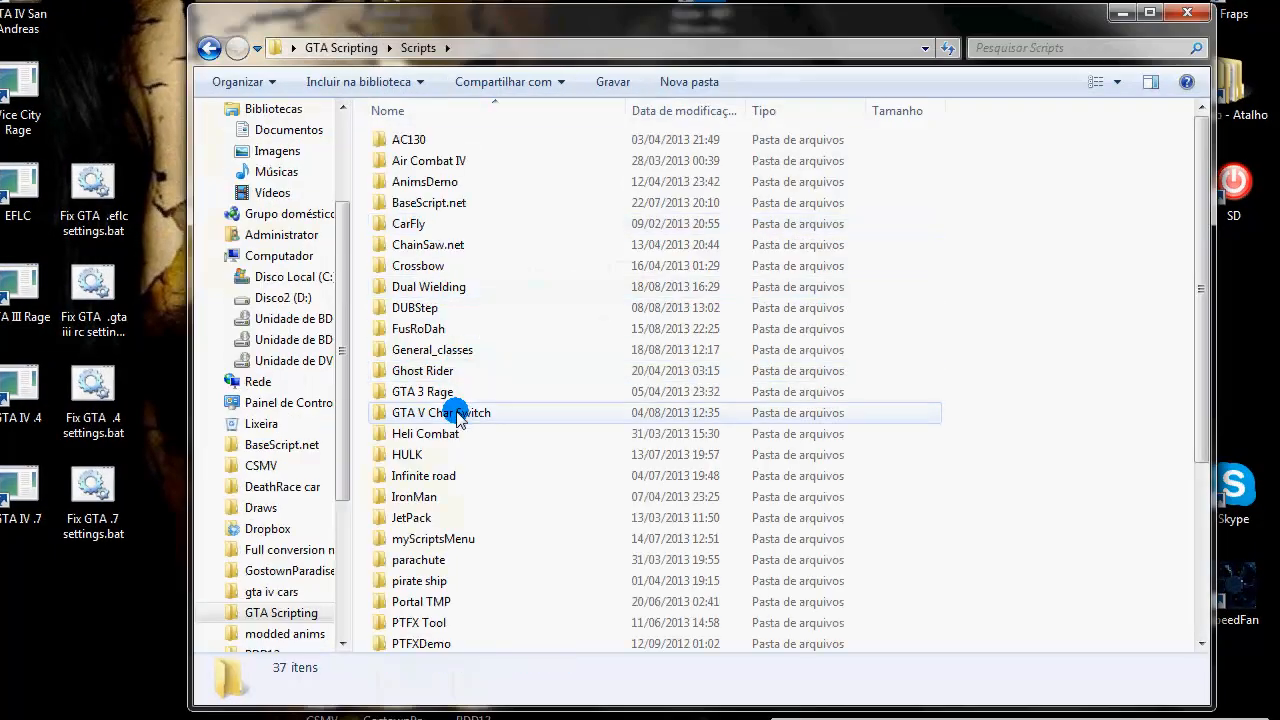
pyautogui.doubleClick(407, 454)
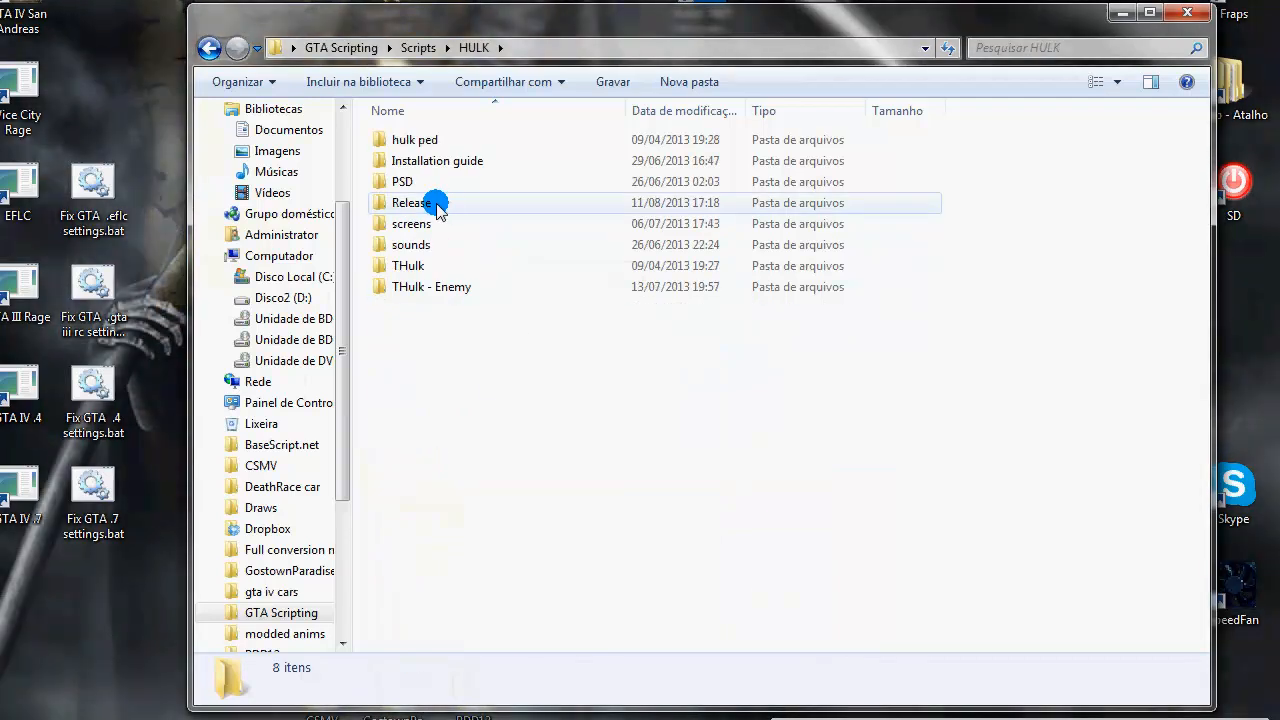
pyautogui.doubleClick(408, 265)
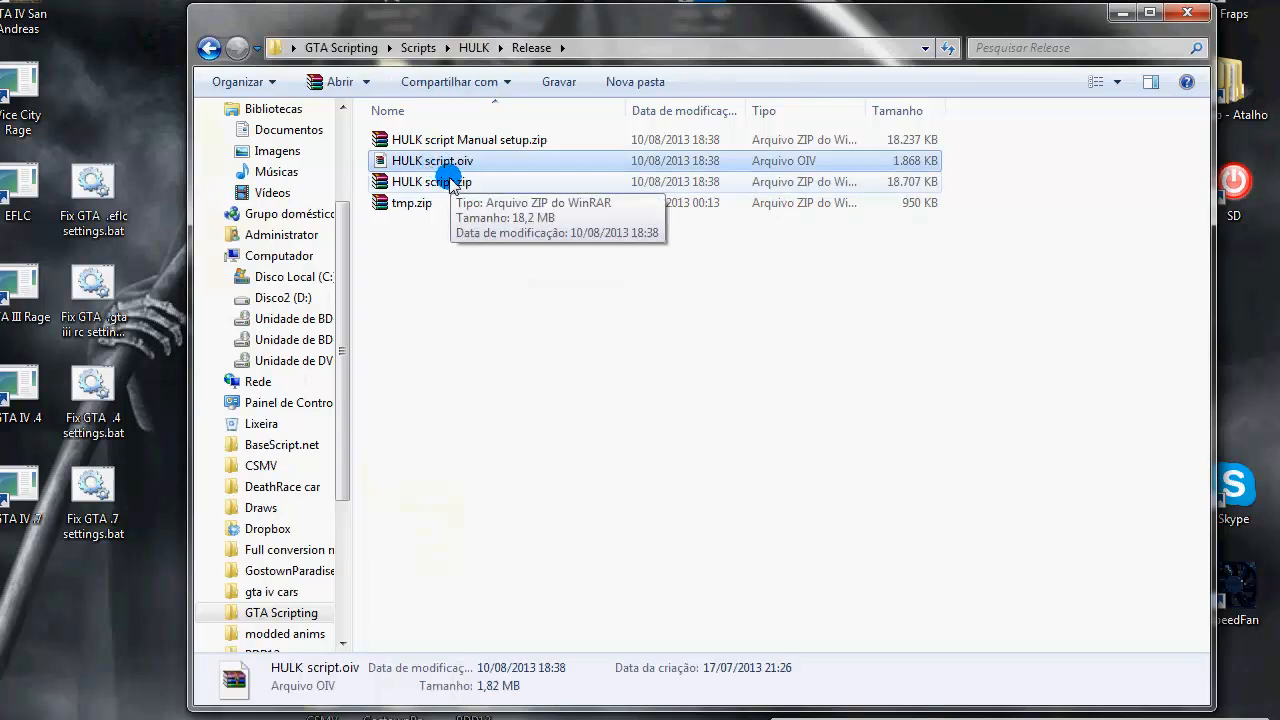
pyautogui.moveTo(433, 161)
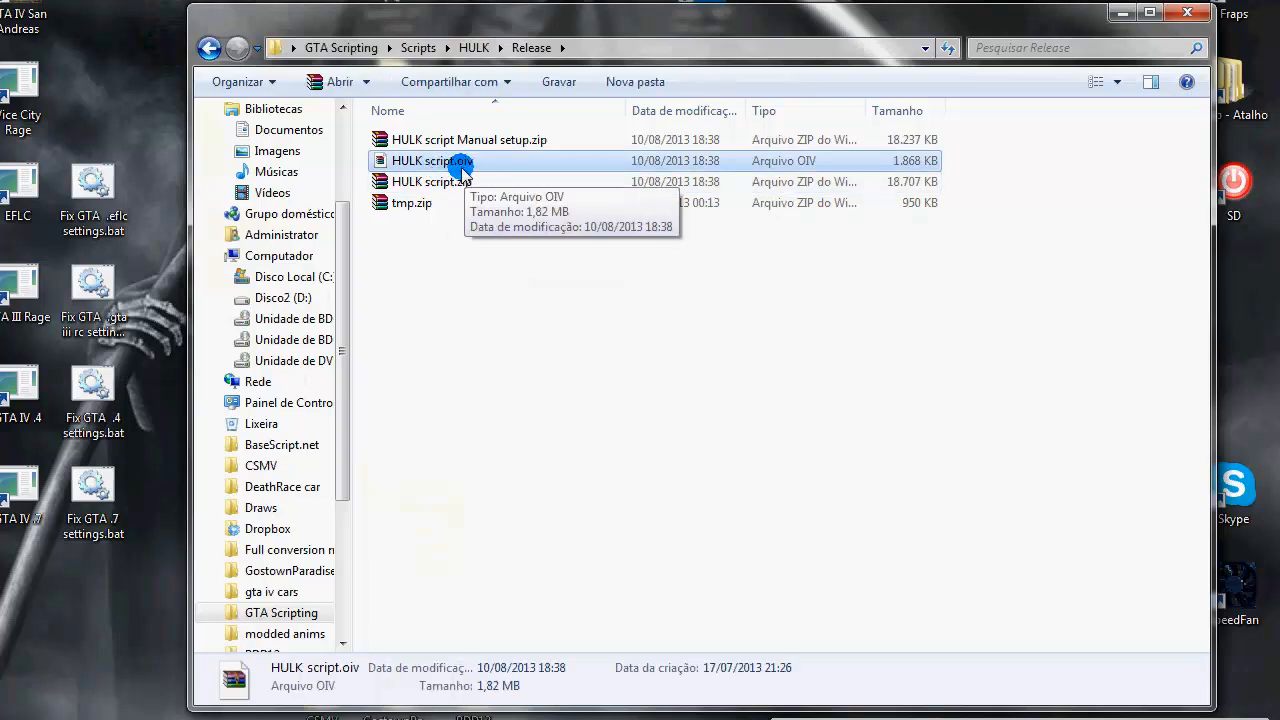
pyautogui.moveTo(478, 168)
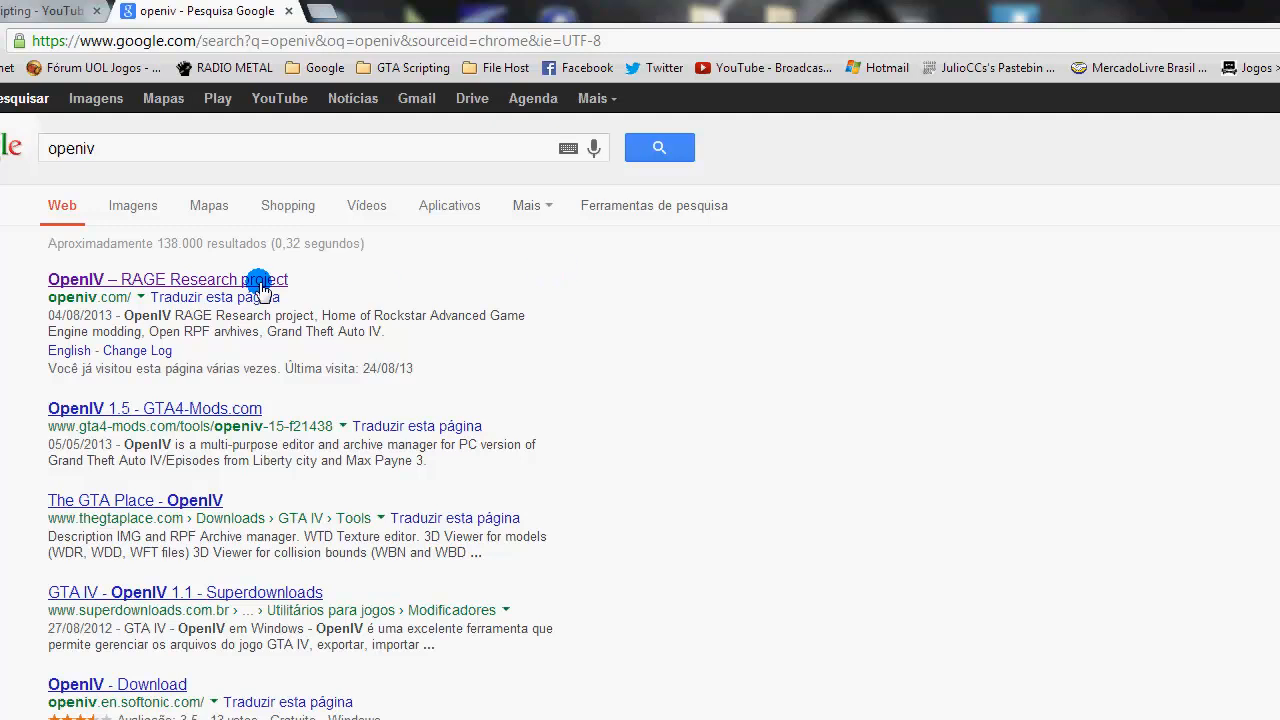
# Step: Download OpenIV 1.5 Build 440 from openiv.com, saving ovisetup.exe to the desktop
pyautogui.click(168, 279)
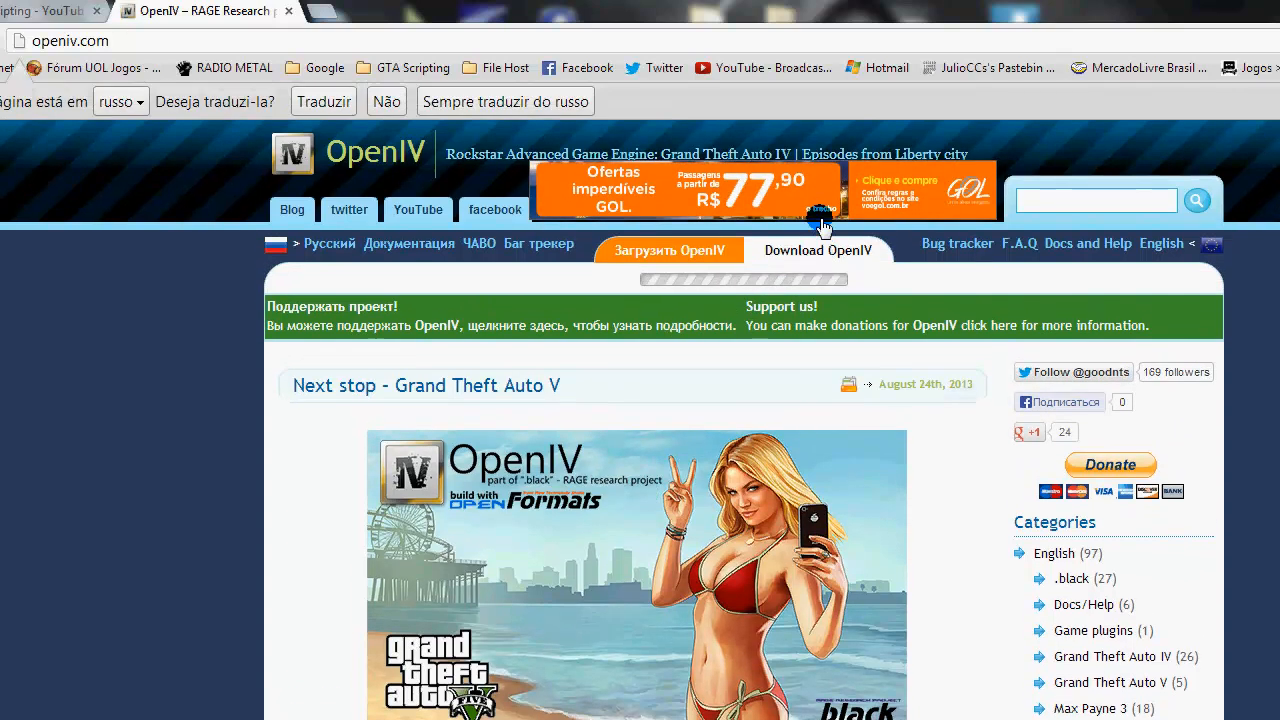
pyautogui.click(818, 250)
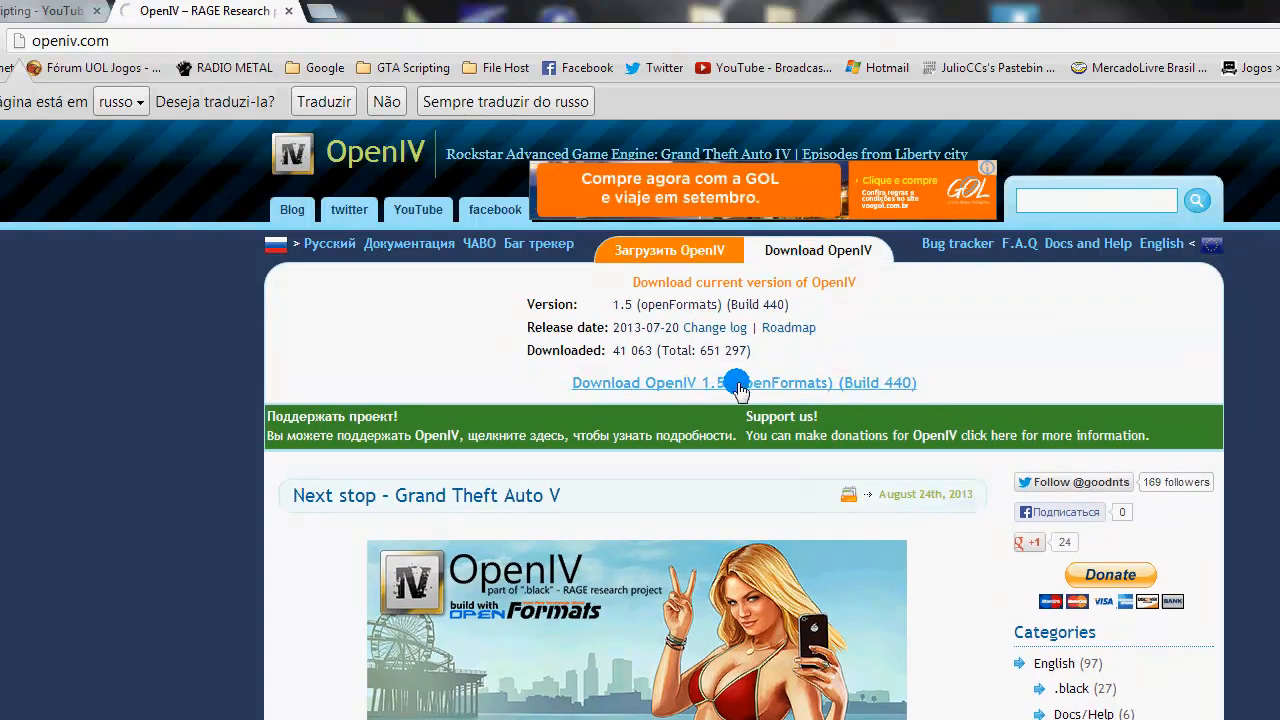
pyautogui.click(744, 383)
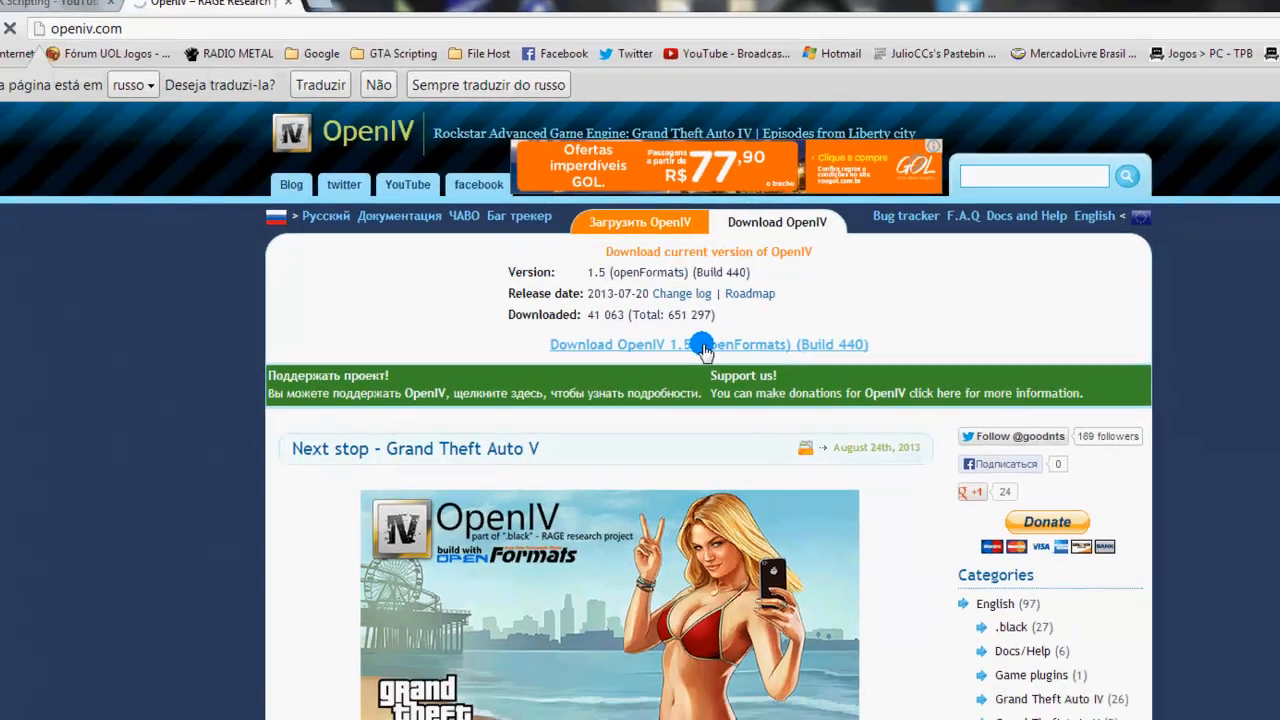
pyautogui.click(705, 344)
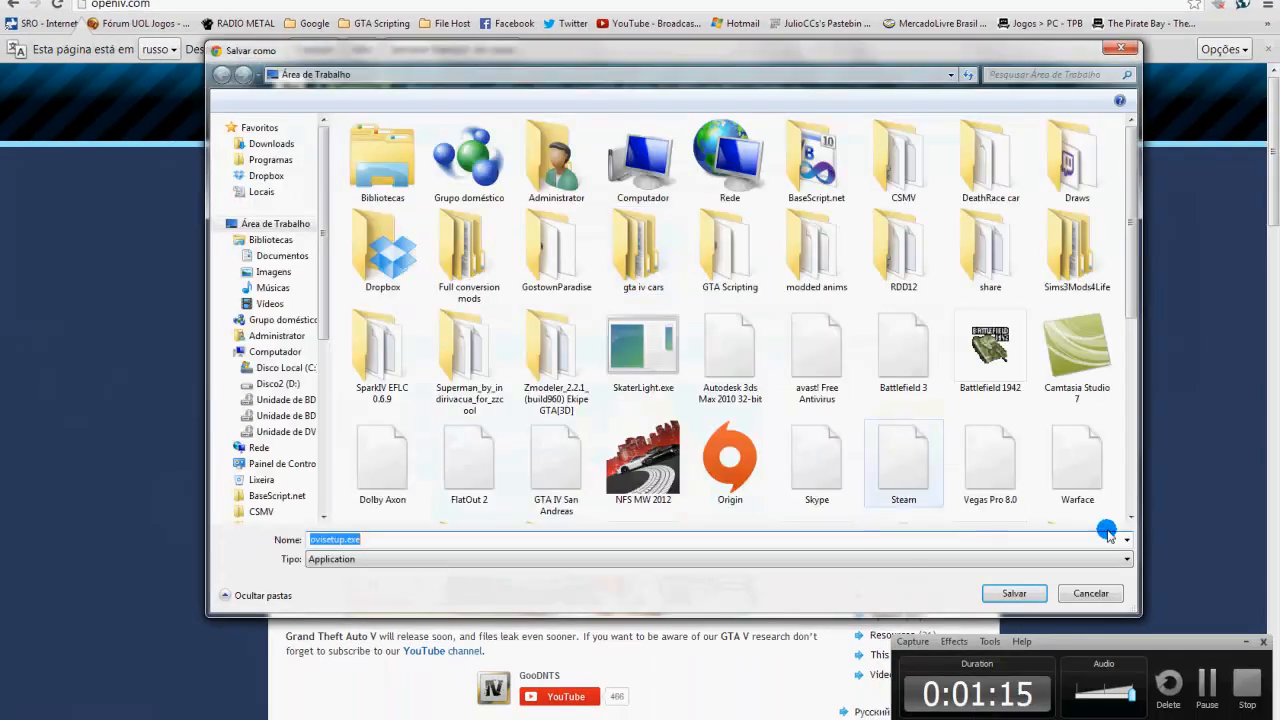
pyautogui.click(1090, 593)
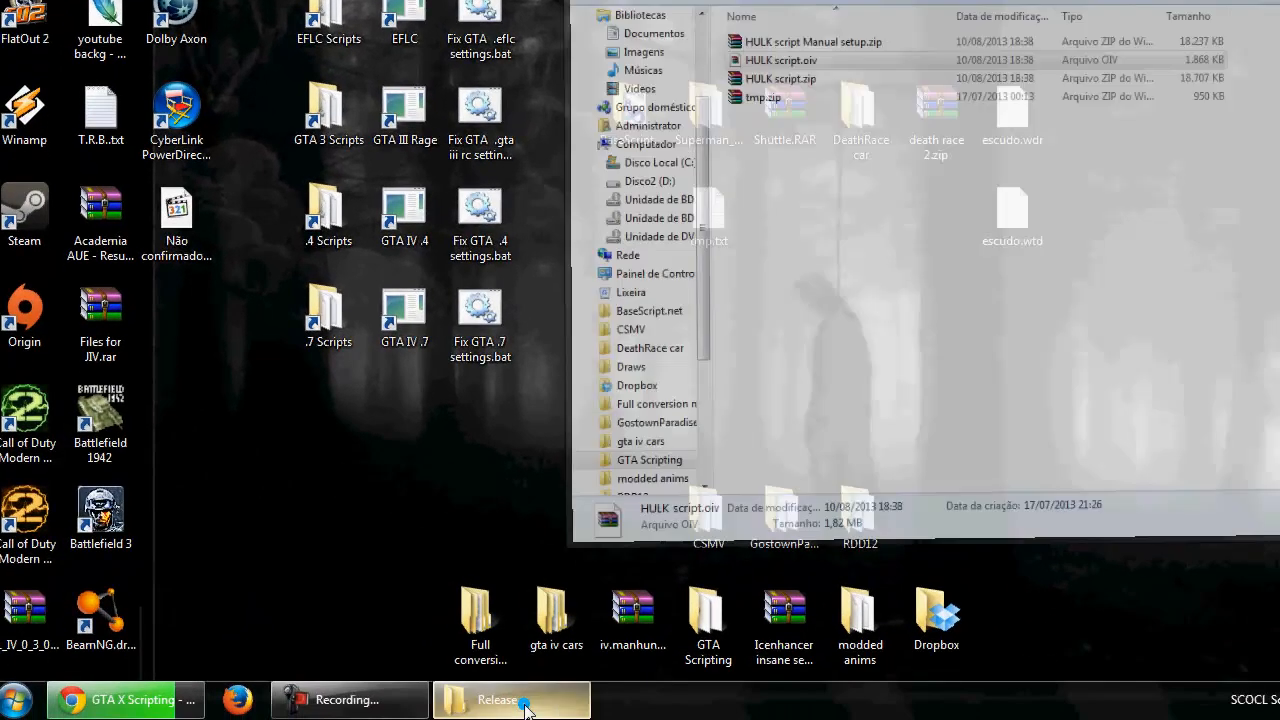
# Step: Run ovisetup.exe, choose English, accept the license, and confirm the 8.7 Mb download
pyautogui.click(510, 699)
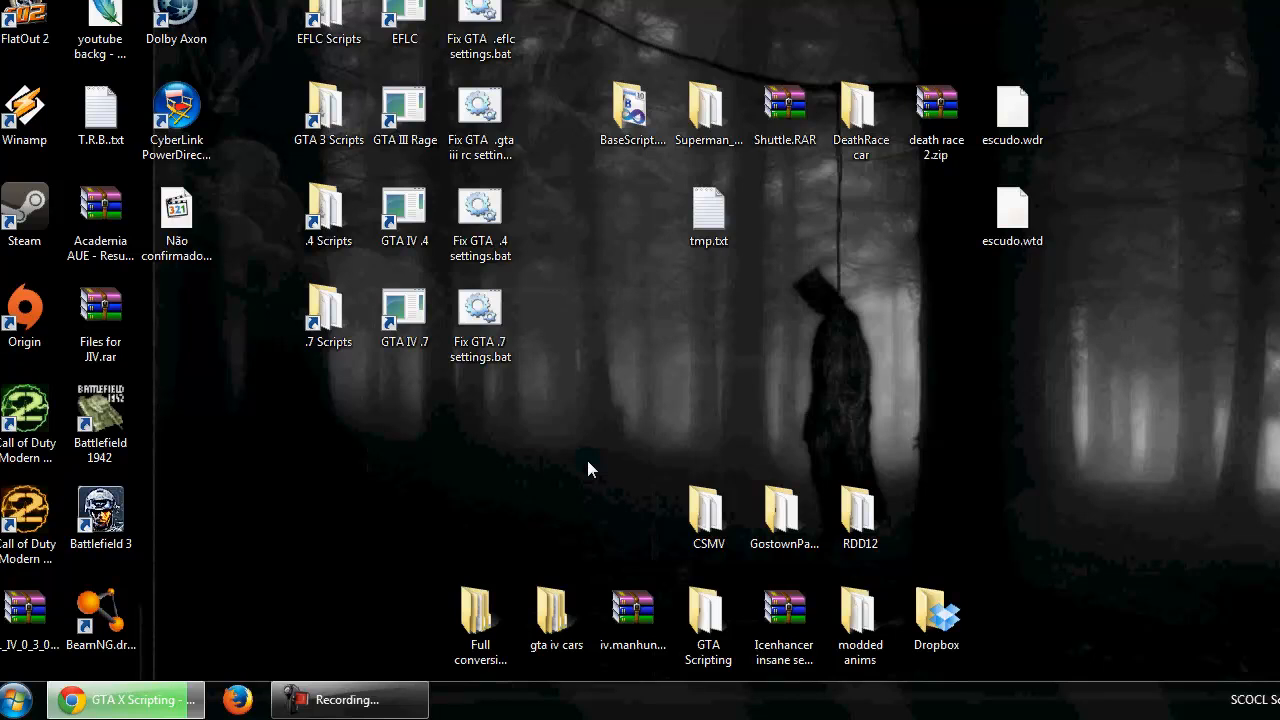
pyautogui.moveTo(605, 457)
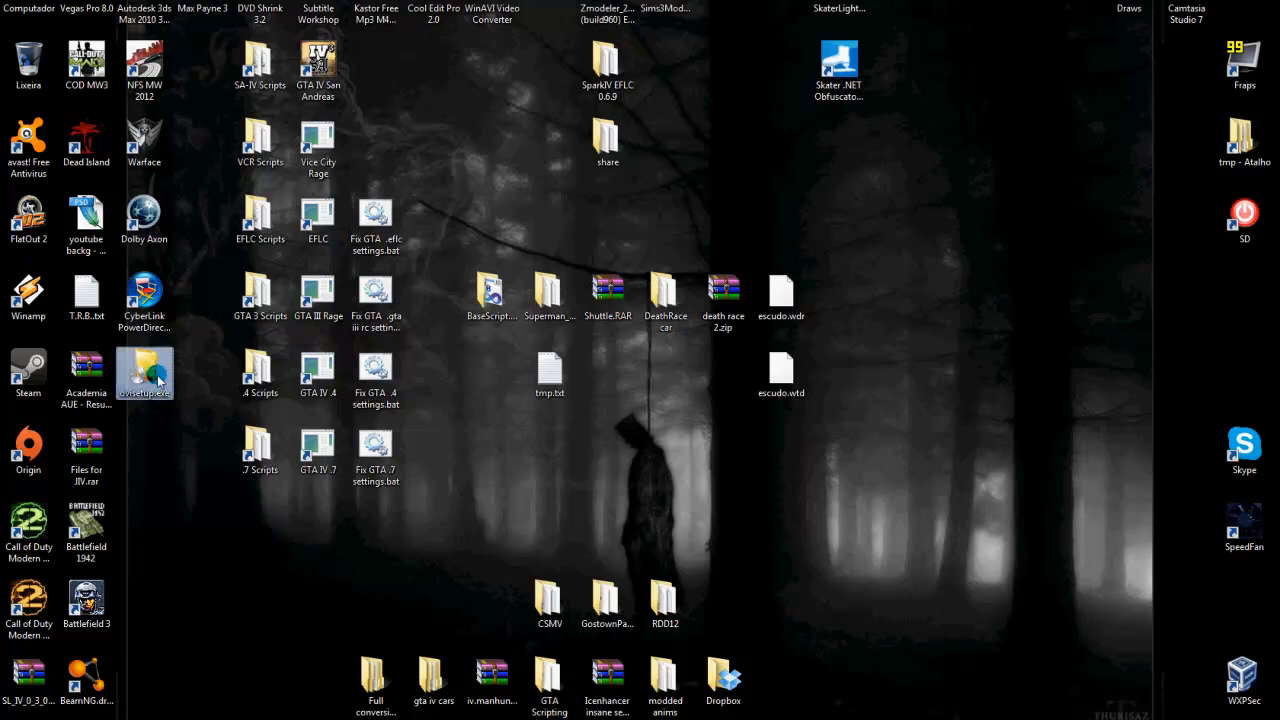
pyautogui.rightClick(145, 374)
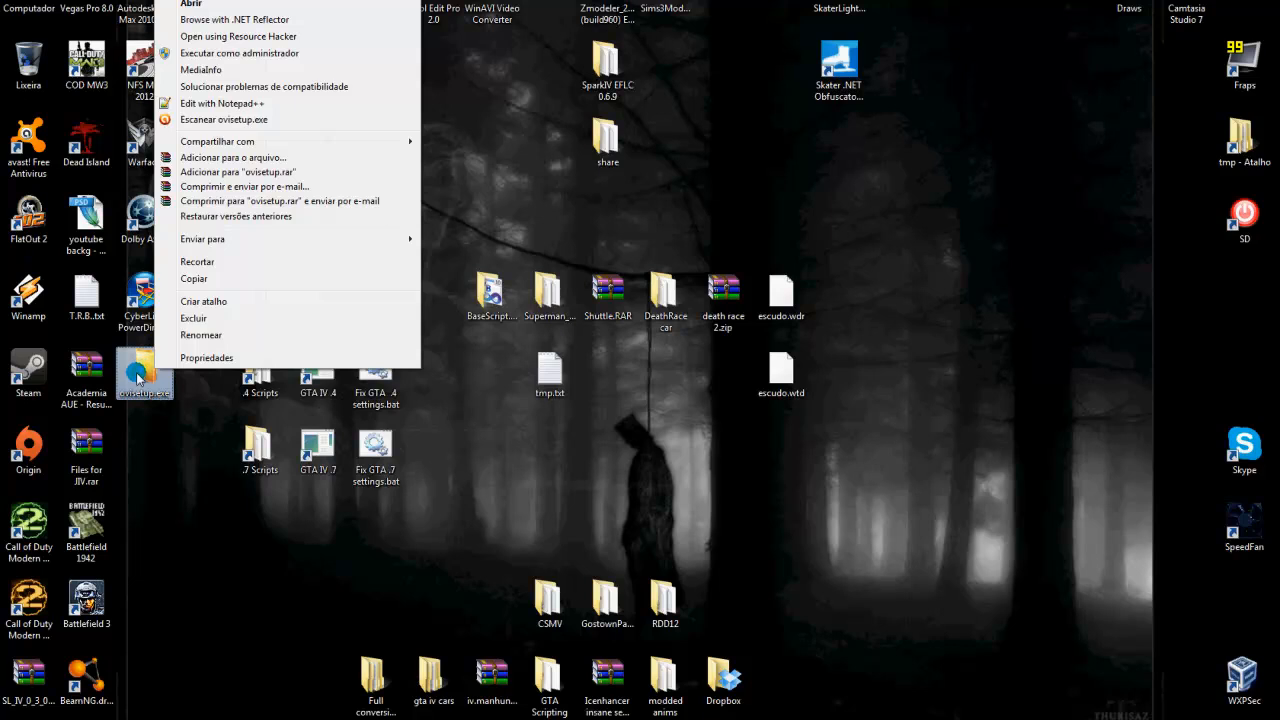
pyautogui.moveTo(240, 53)
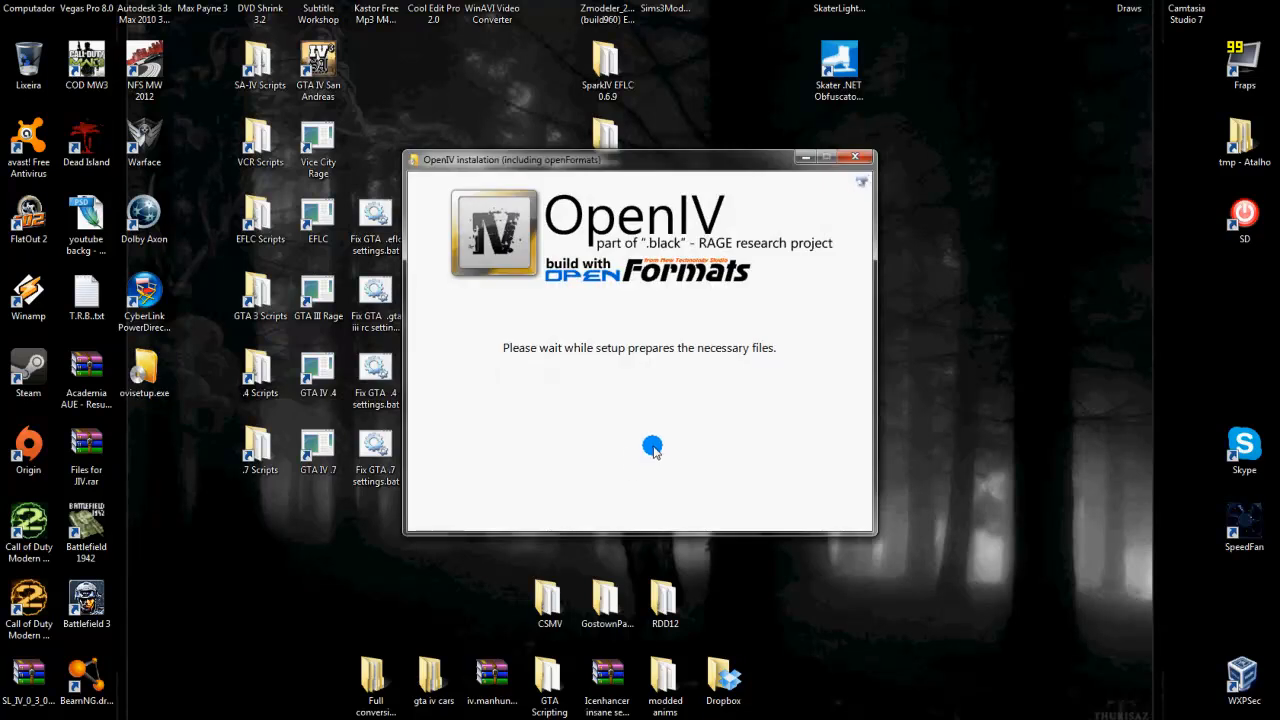
pyautogui.moveTo(717, 400)
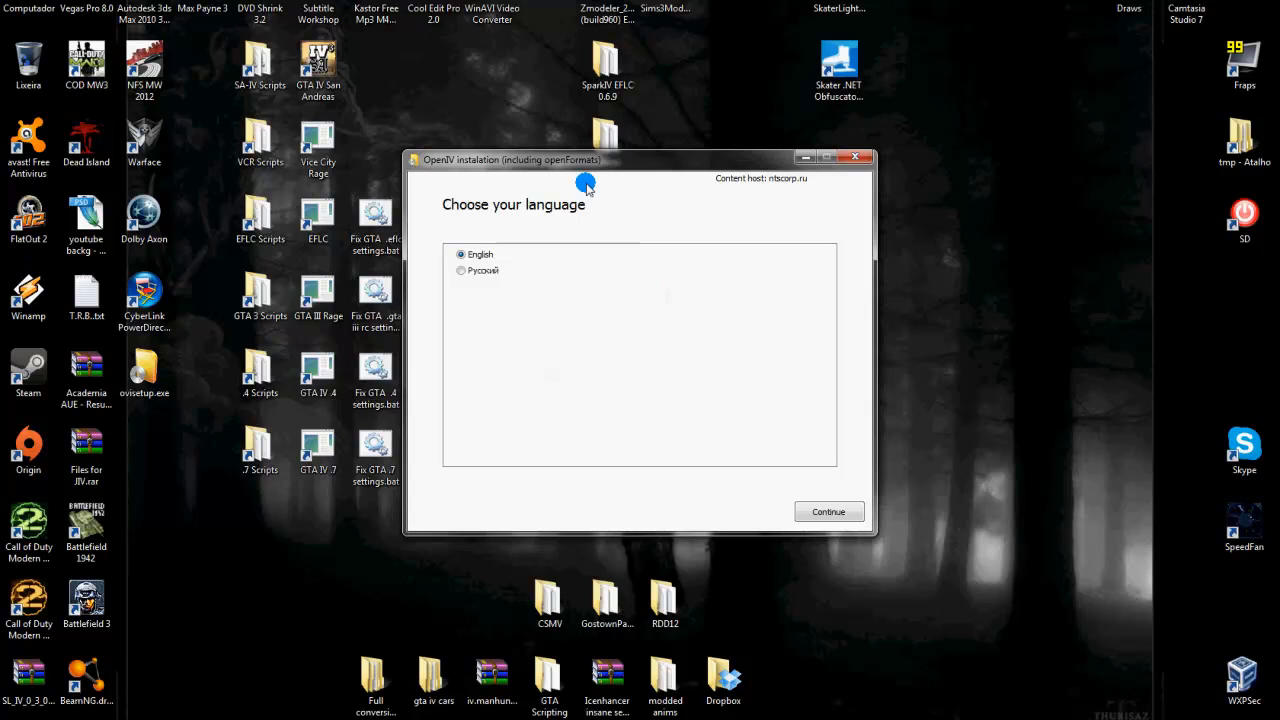
pyautogui.click(828, 511)
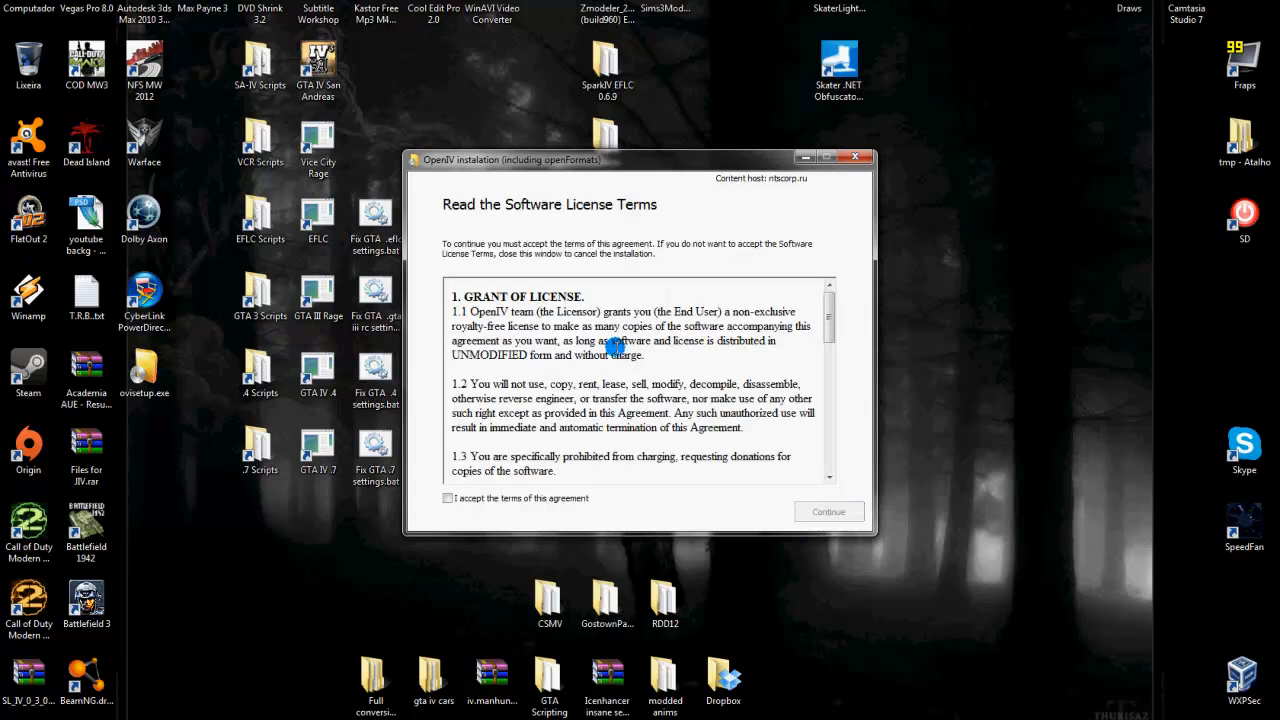
pyautogui.click(828, 511)
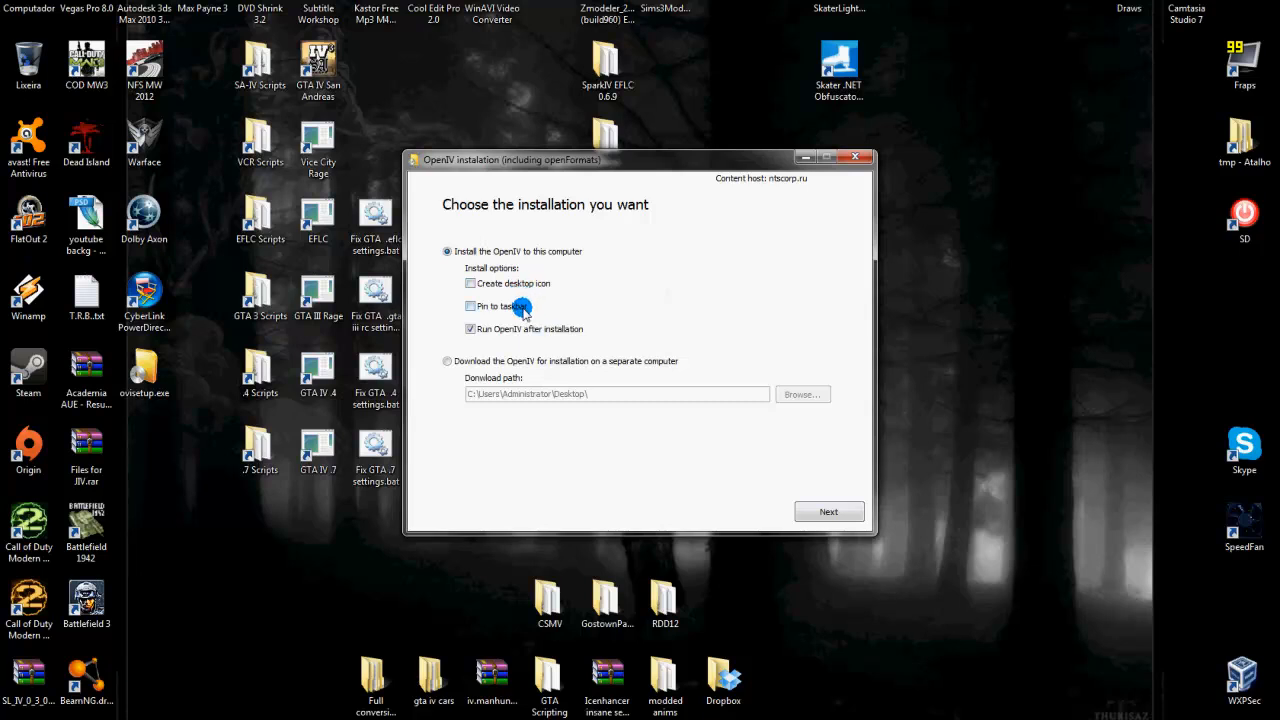
pyautogui.moveTo(795, 487)
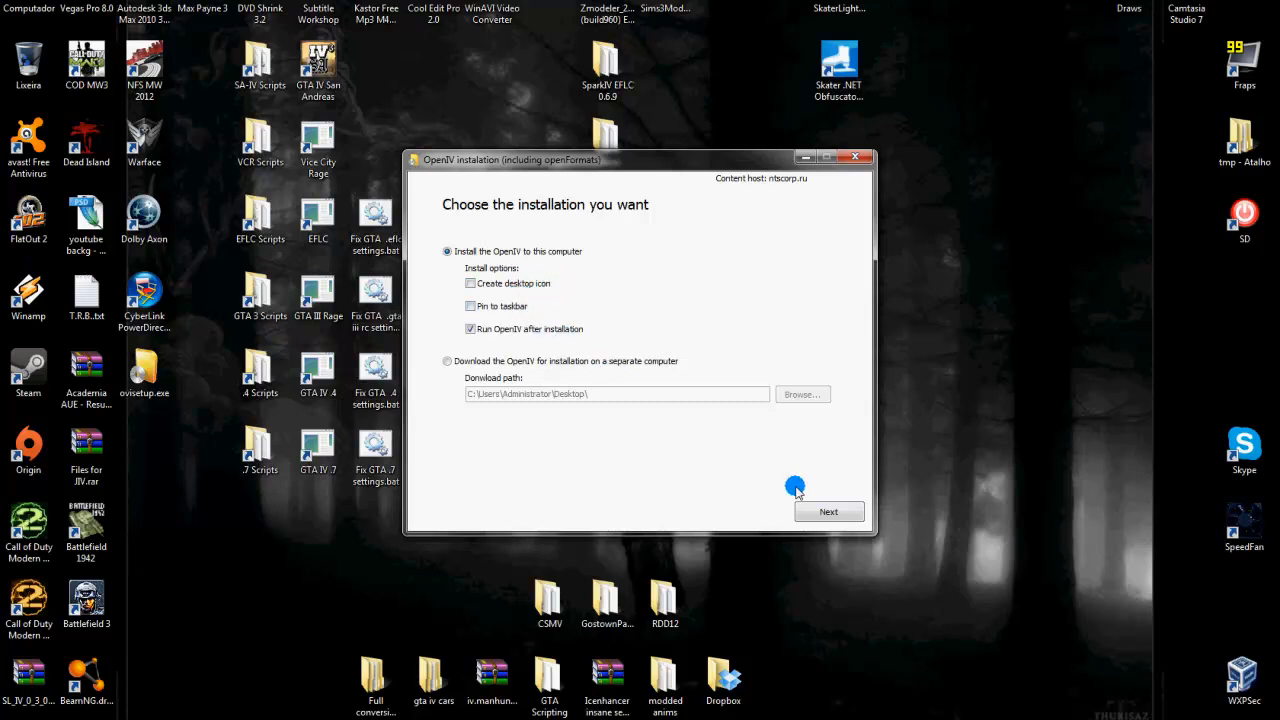
pyautogui.click(828, 511)
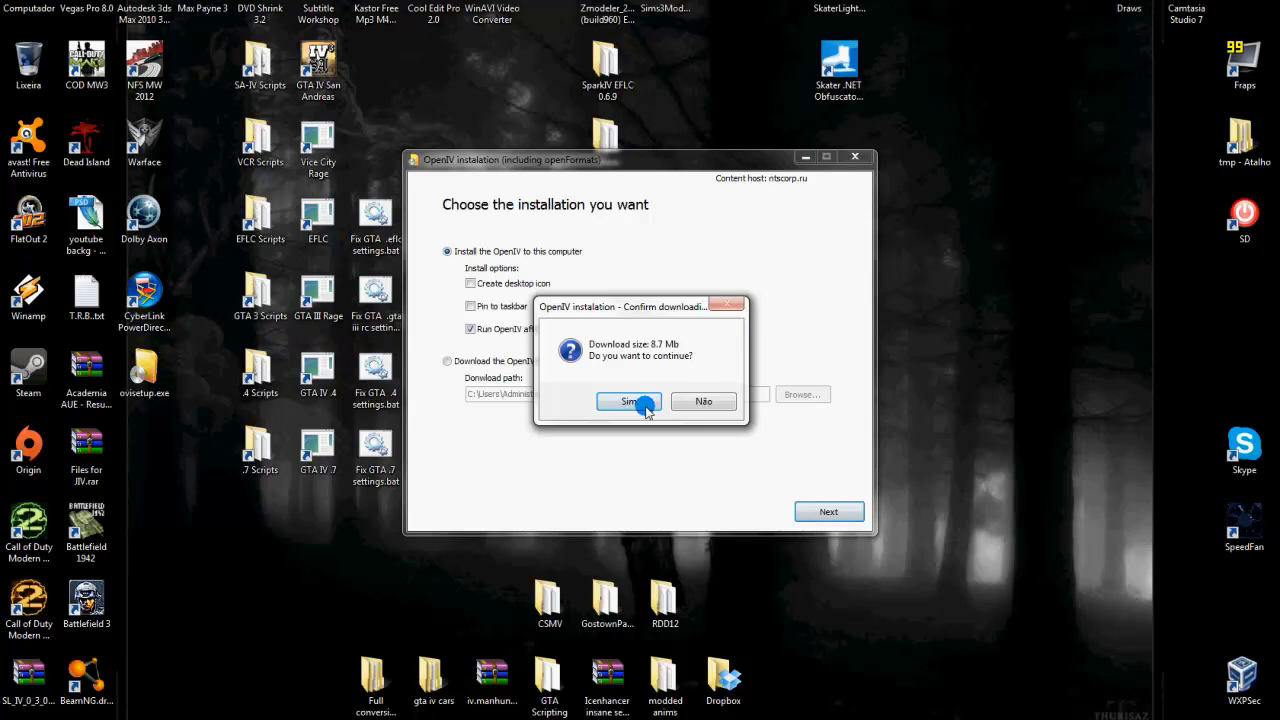
pyautogui.click(628, 401)
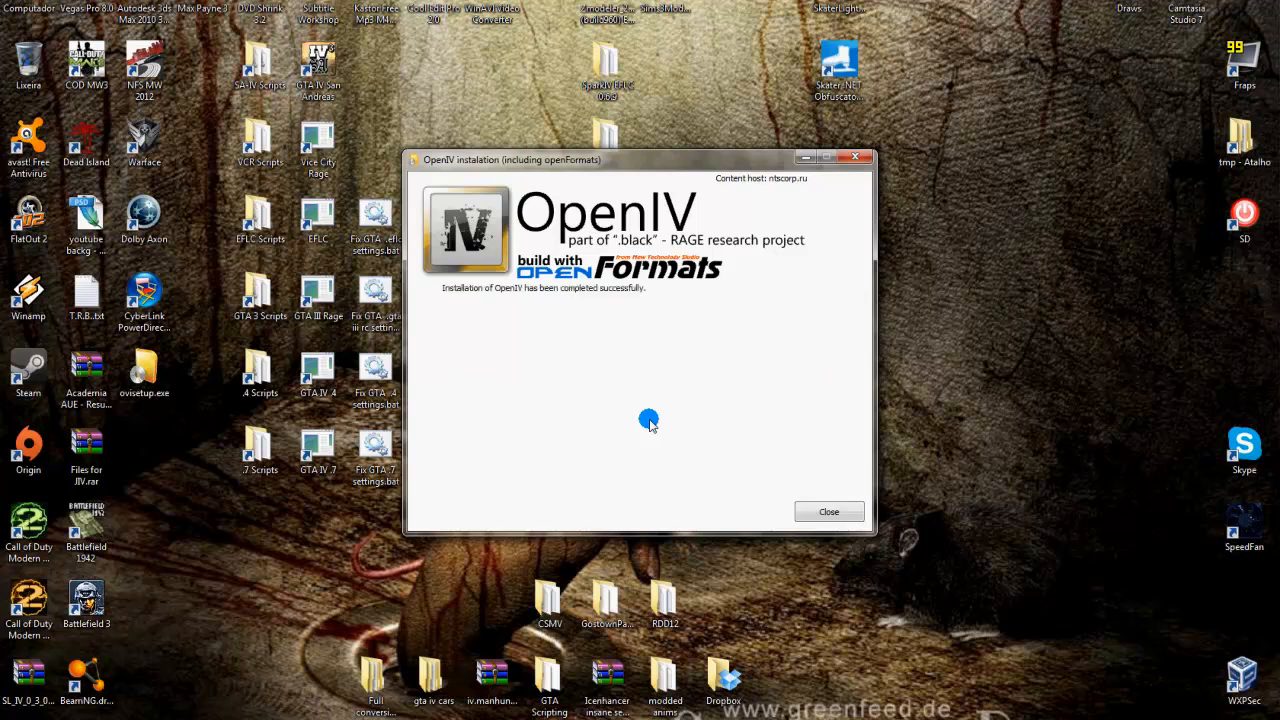
pyautogui.moveTo(689, 432)
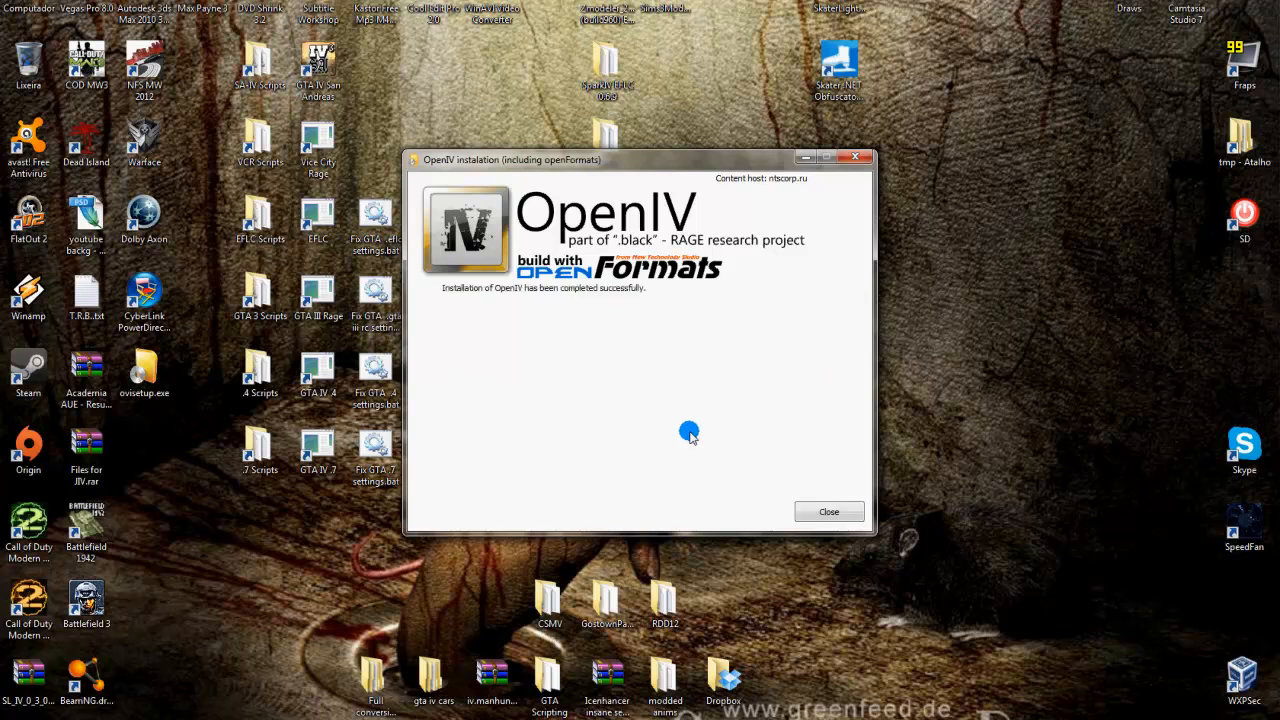
# Step: Close the installer, pick Grand Theft Auto IV, then dismiss its folder prompt
pyautogui.click(828, 511)
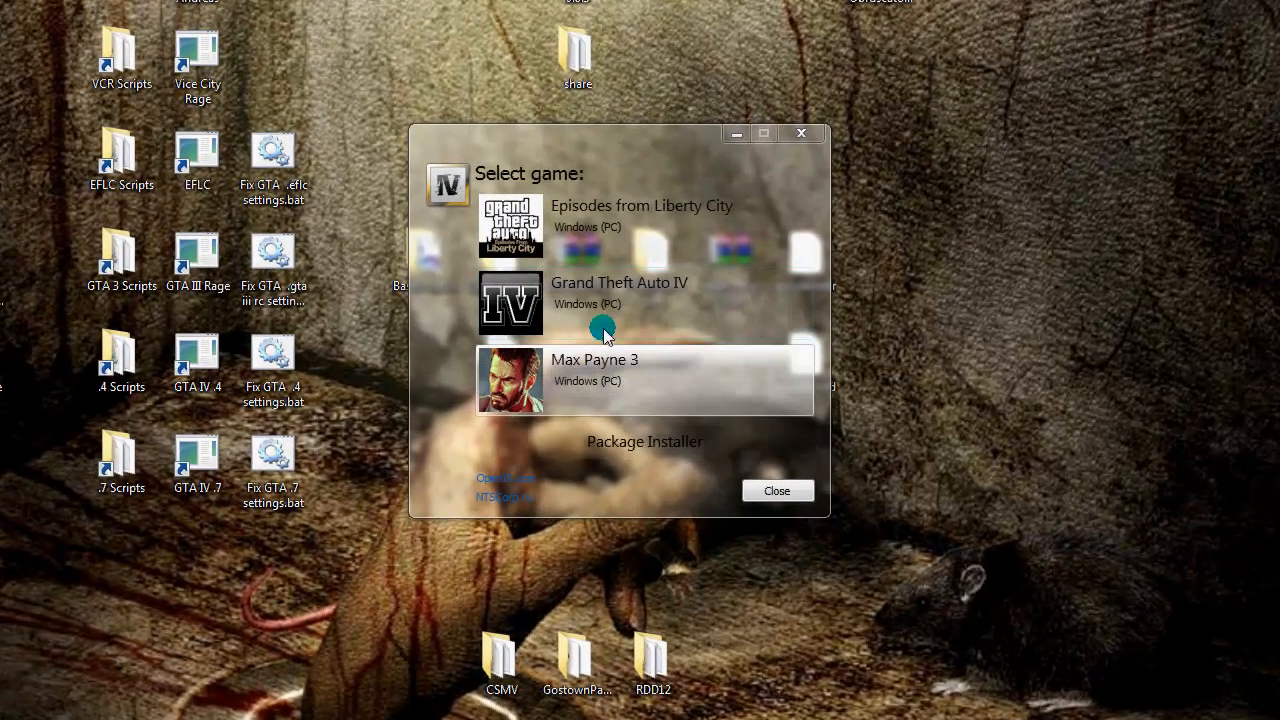
pyautogui.click(618, 293)
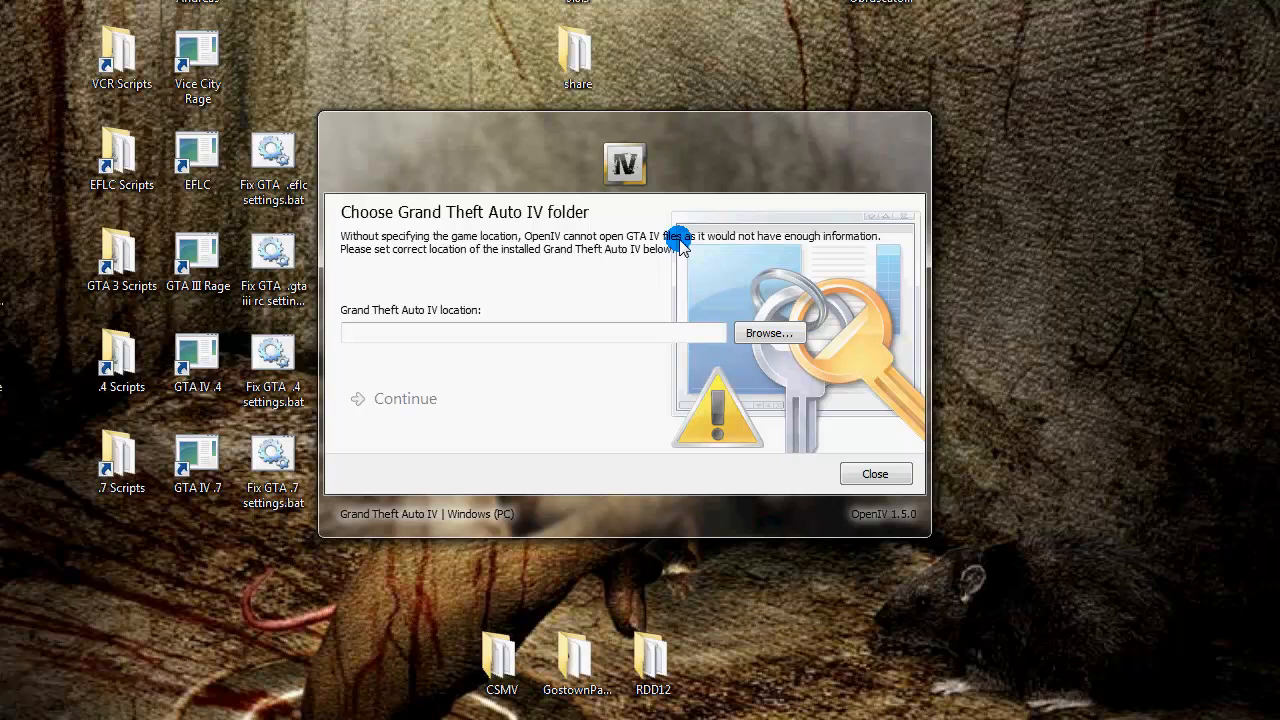
pyautogui.moveTo(767, 115)
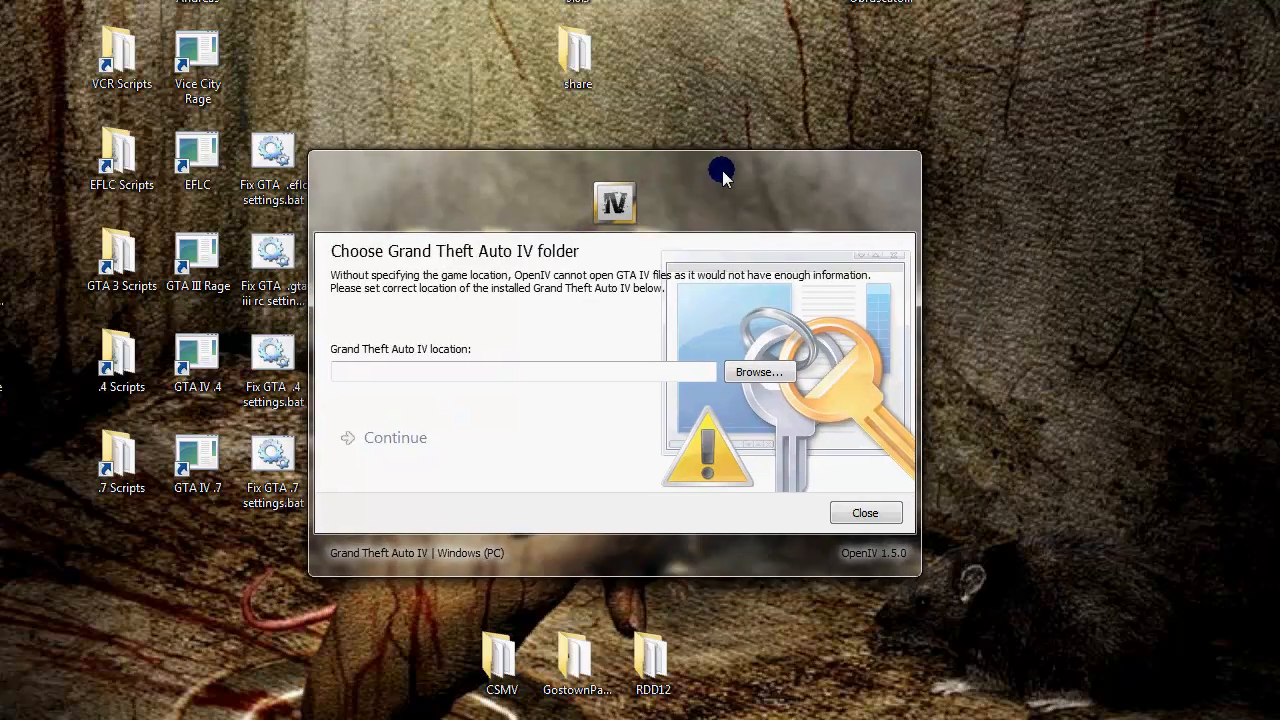
pyautogui.click(523, 371)
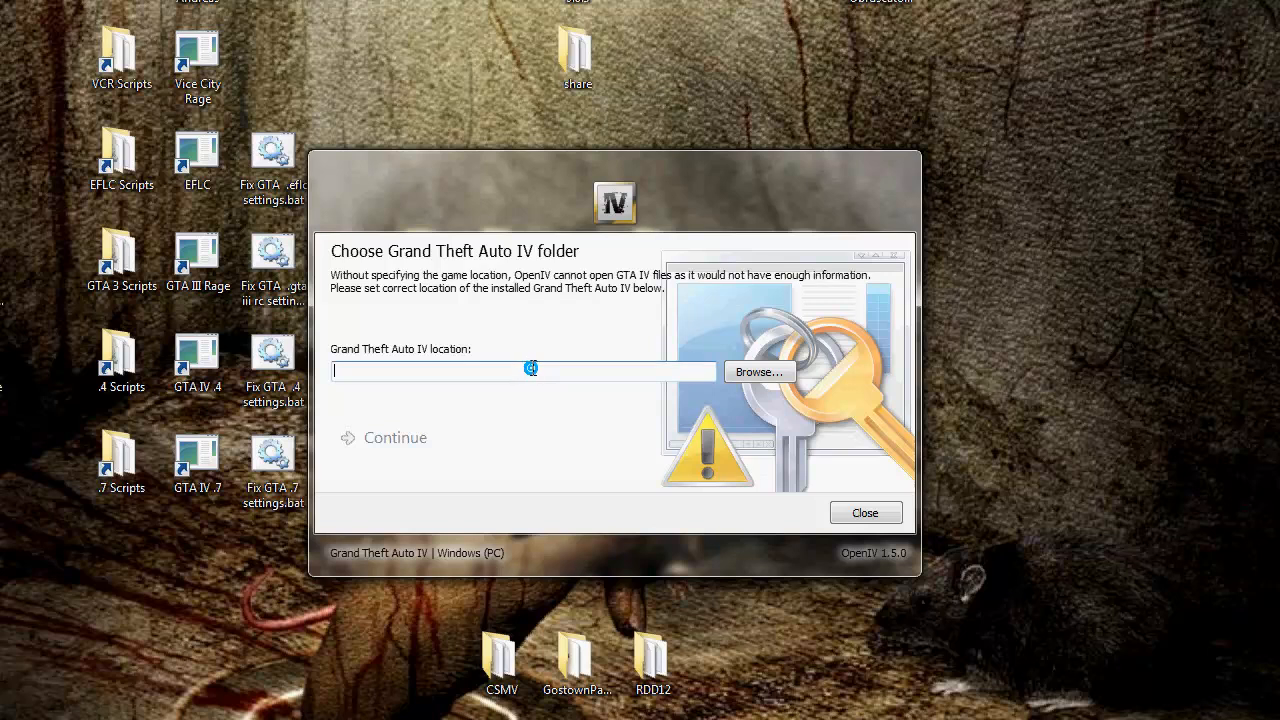
pyautogui.moveTo(530, 362)
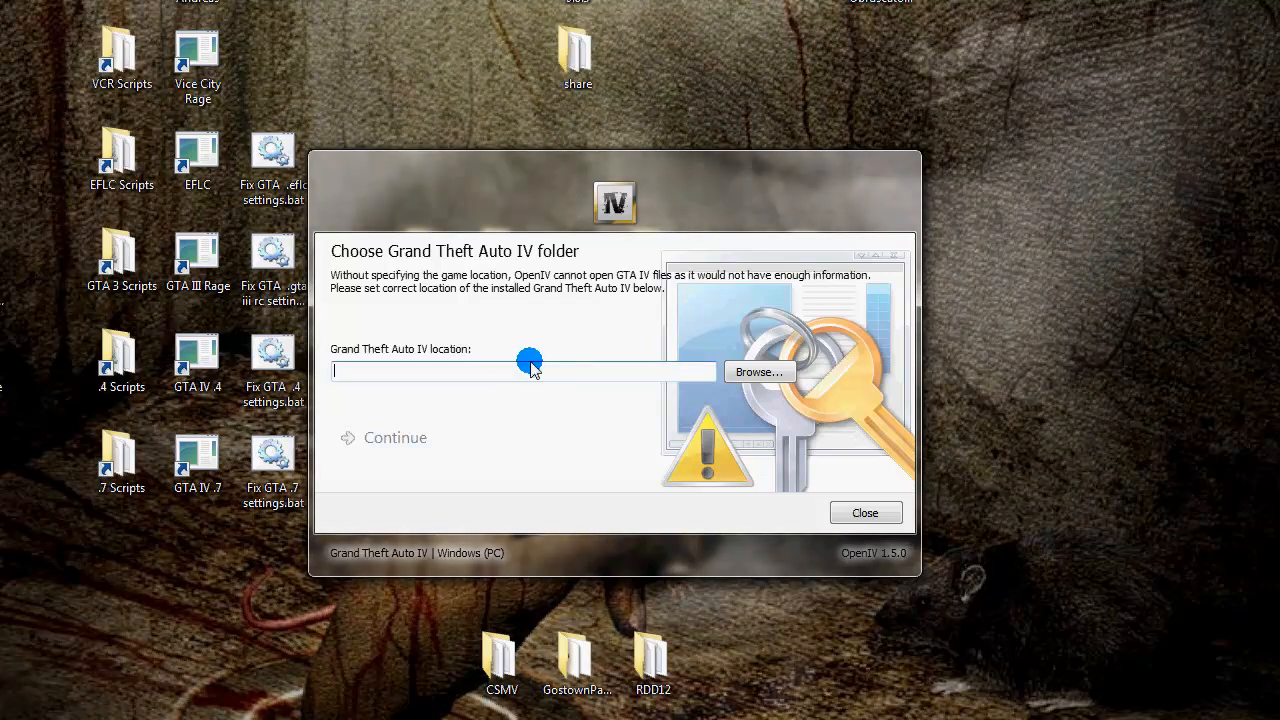
pyautogui.moveTo(544, 407)
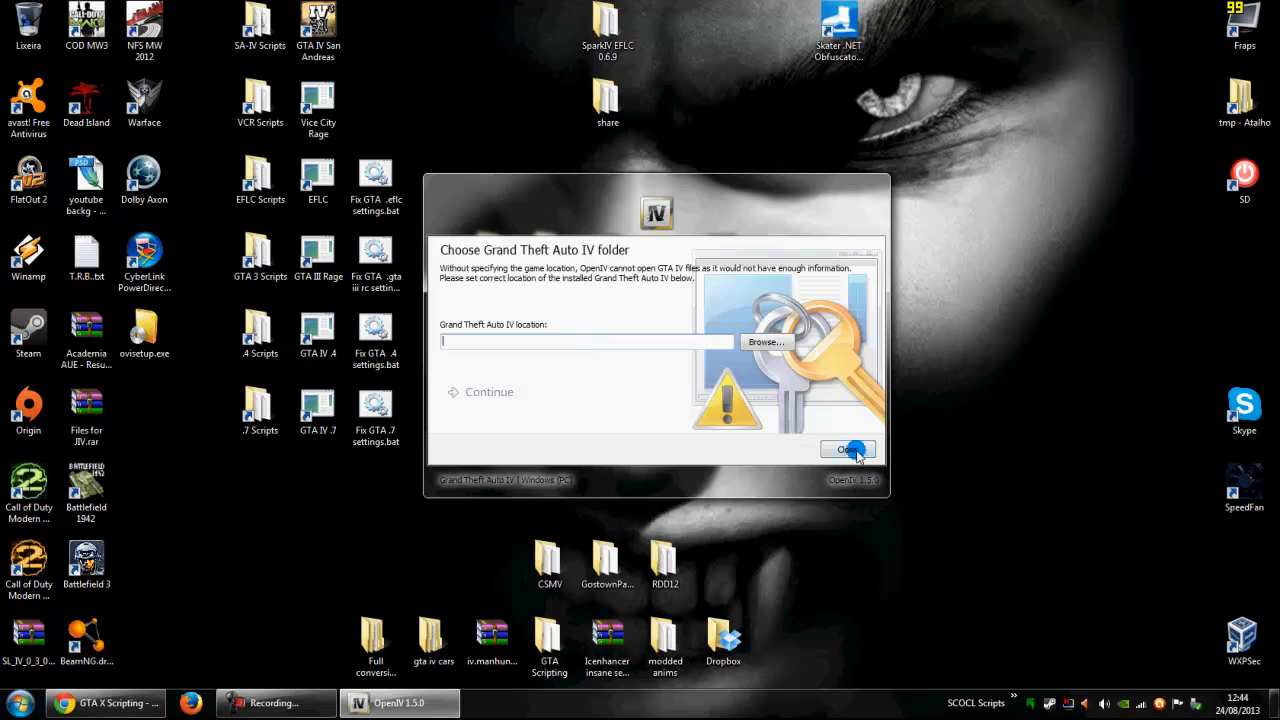
pyautogui.click(20, 703)
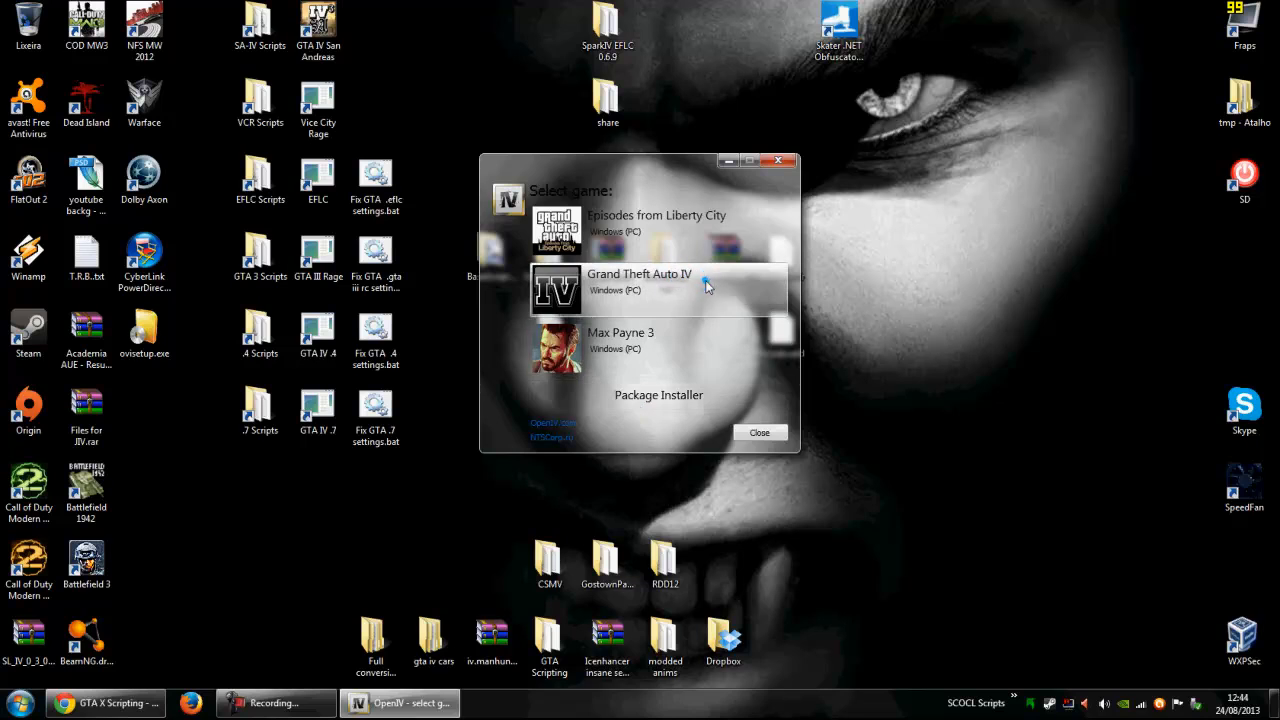
# Step: Point Grand Theft Auto IV to the Rockstar Games Grand Theft Auto IV 1.0.7.0 folder
pyautogui.click(639, 281)
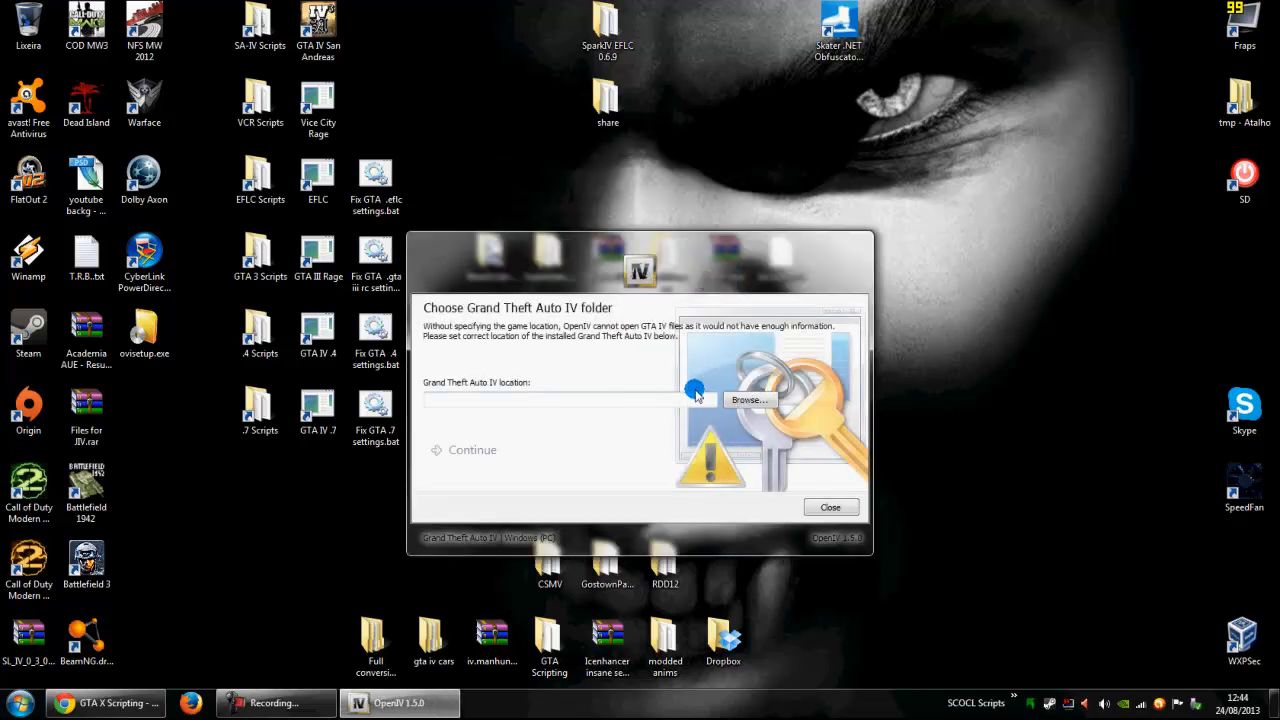
pyautogui.click(748, 400)
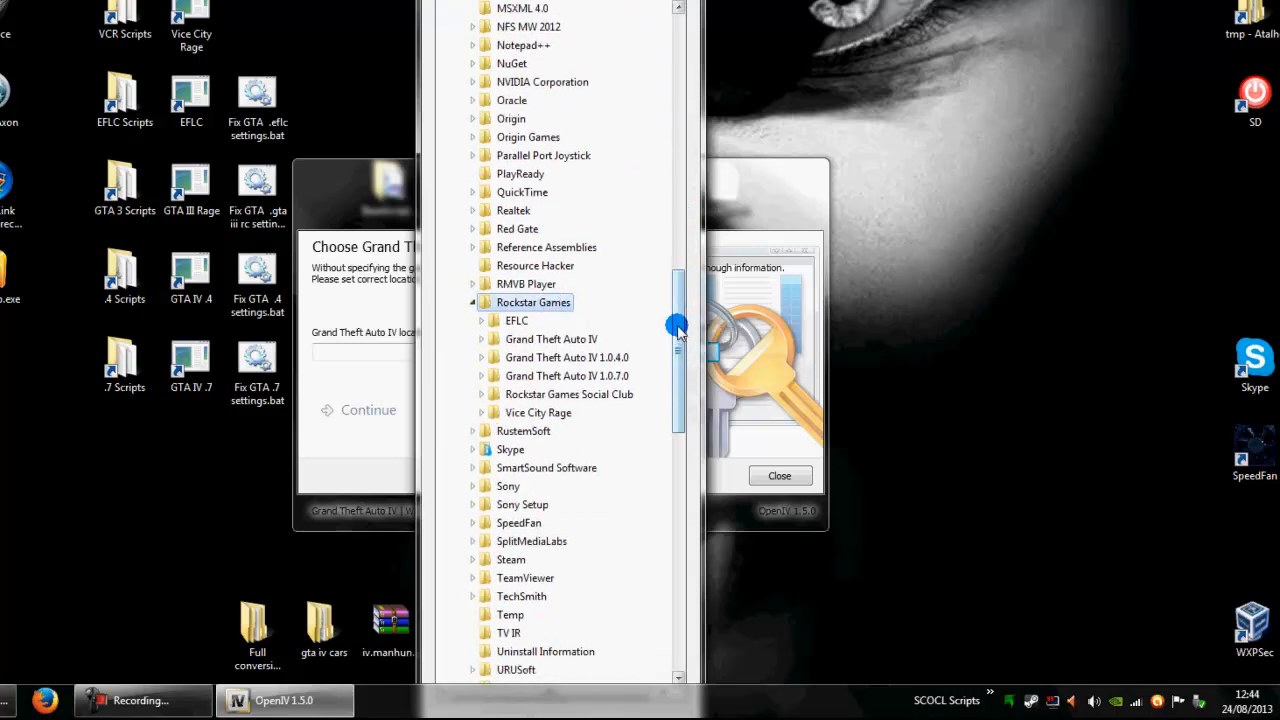
pyautogui.scroll(3)
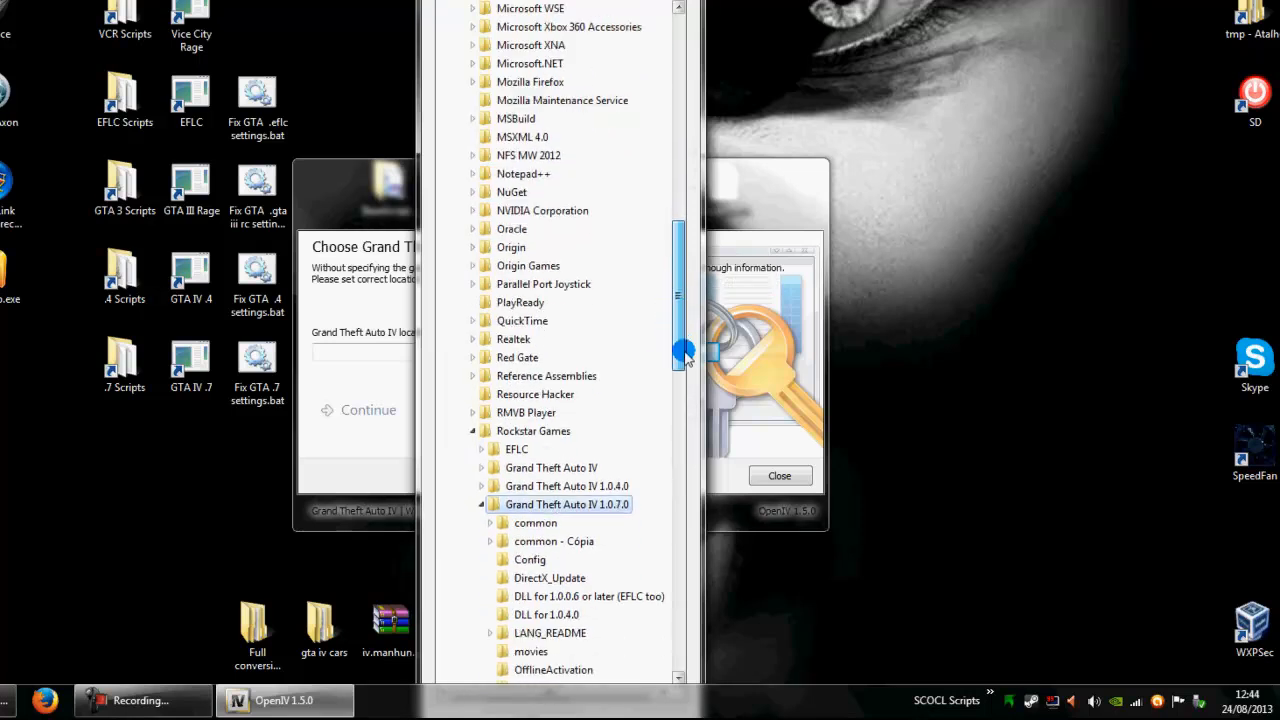
pyautogui.scroll(-3)
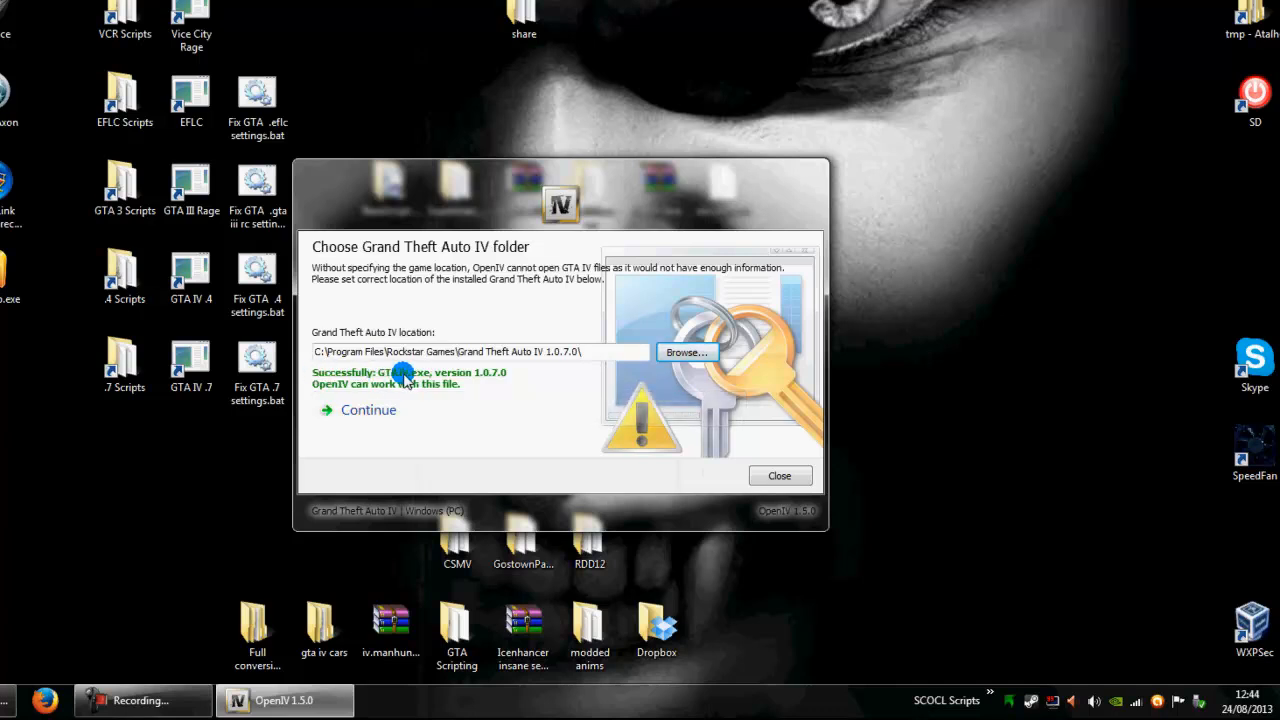
pyautogui.moveTo(420, 375)
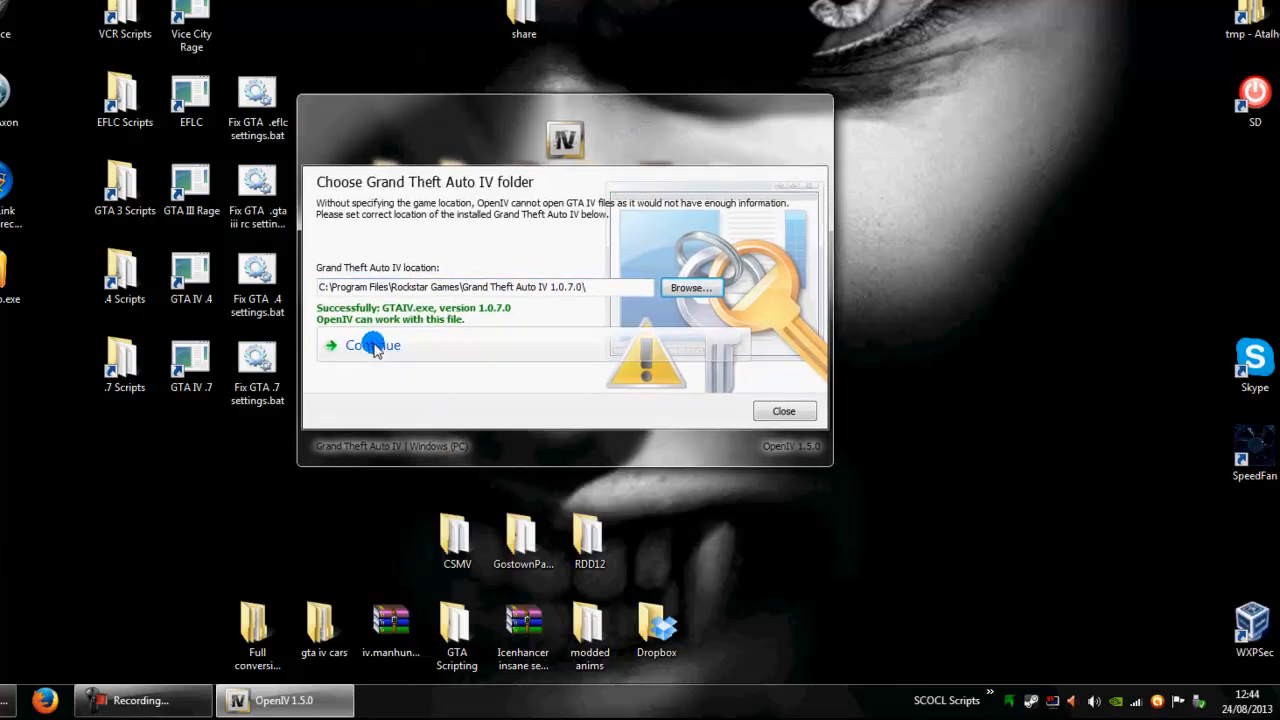
pyautogui.click(372, 345)
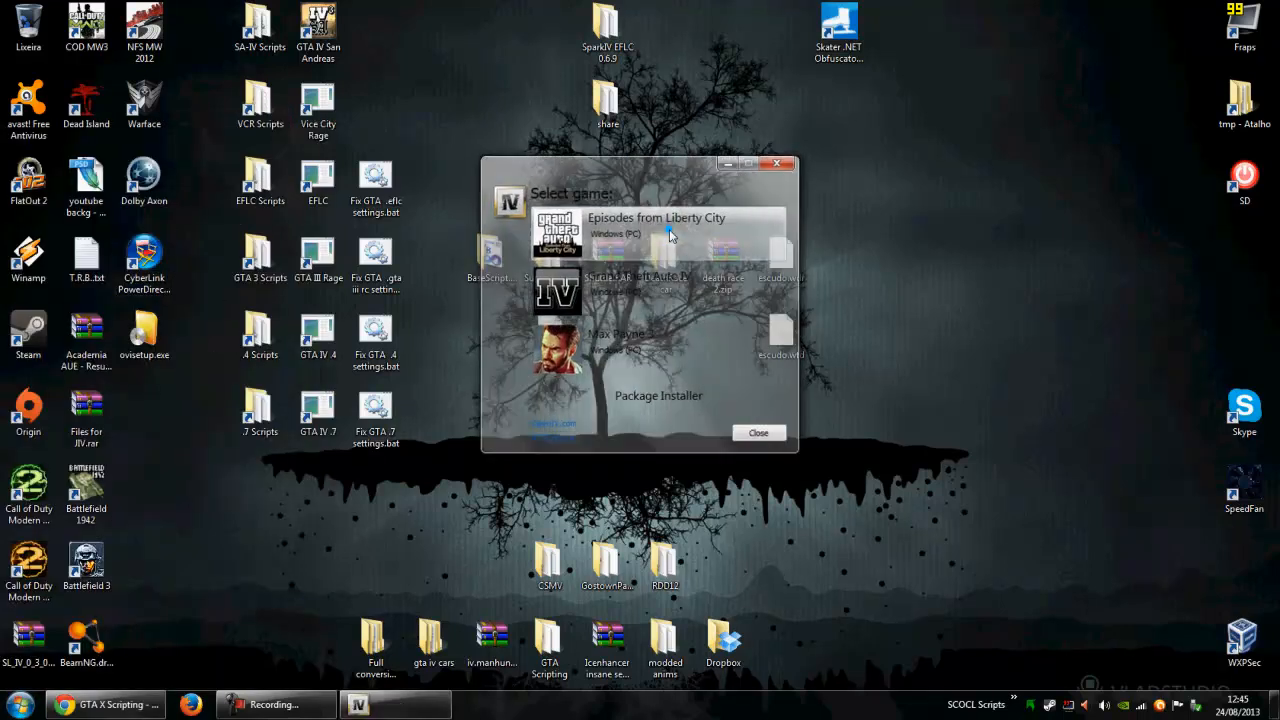
# Step: Set Episodes from Liberty City to the Rockstar Games\EFLC folder and continue
pyautogui.click(657, 217)
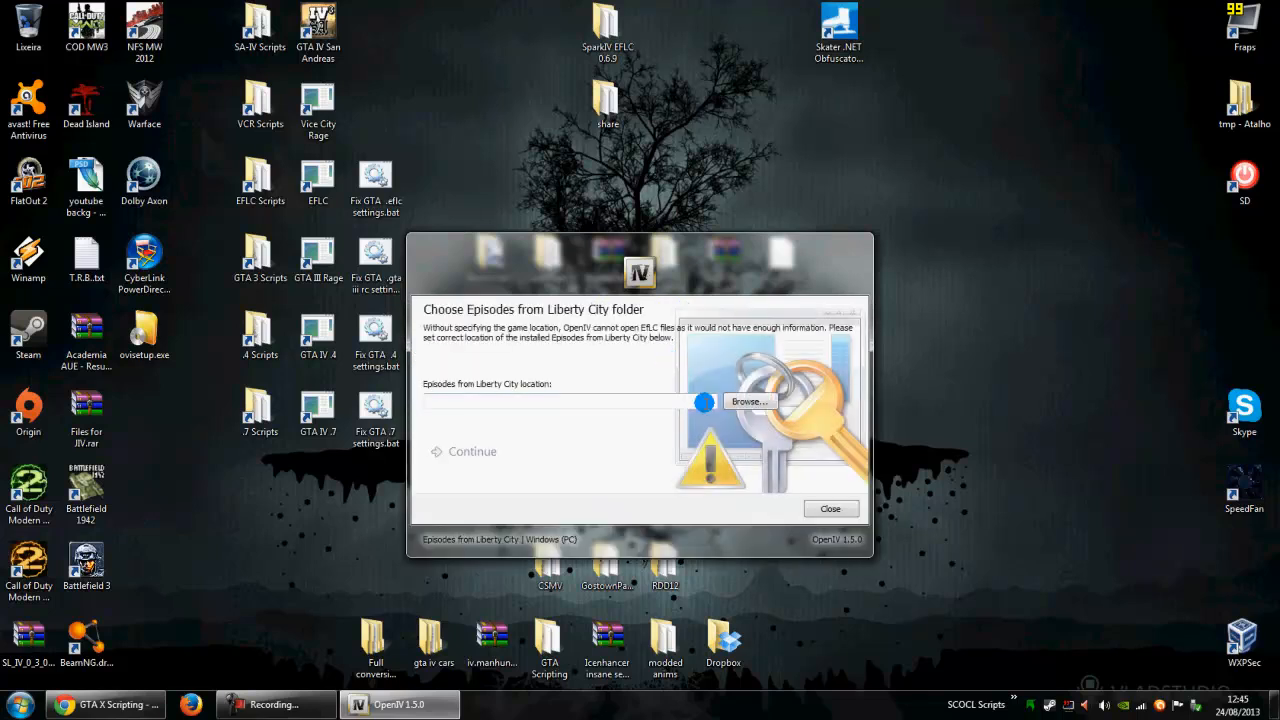
pyautogui.click(748, 401)
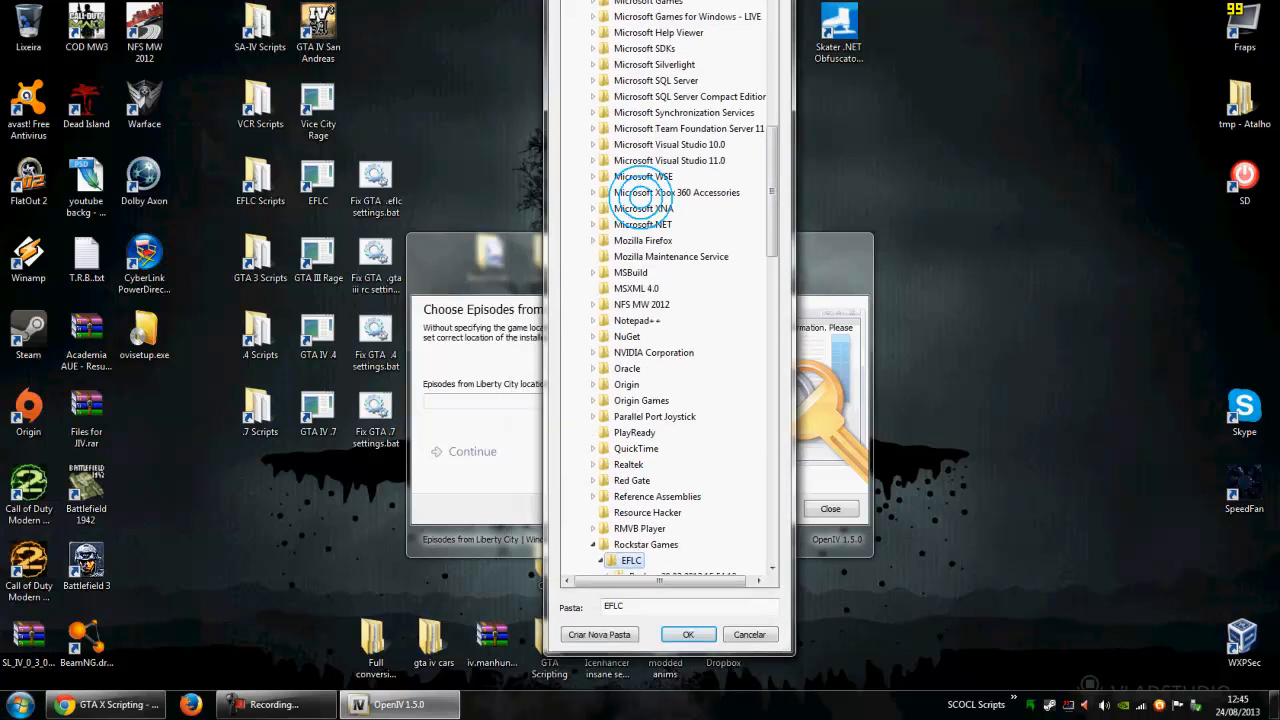
pyautogui.click(688, 634)
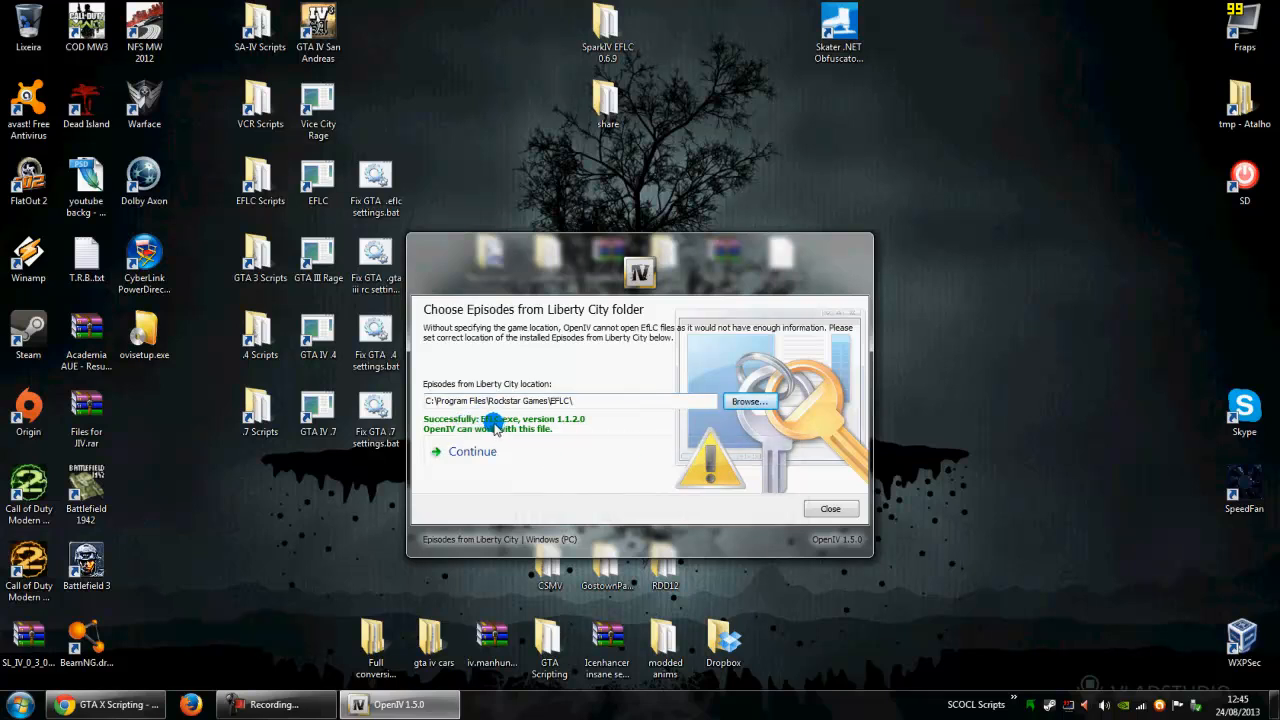
pyautogui.moveTo(535, 428)
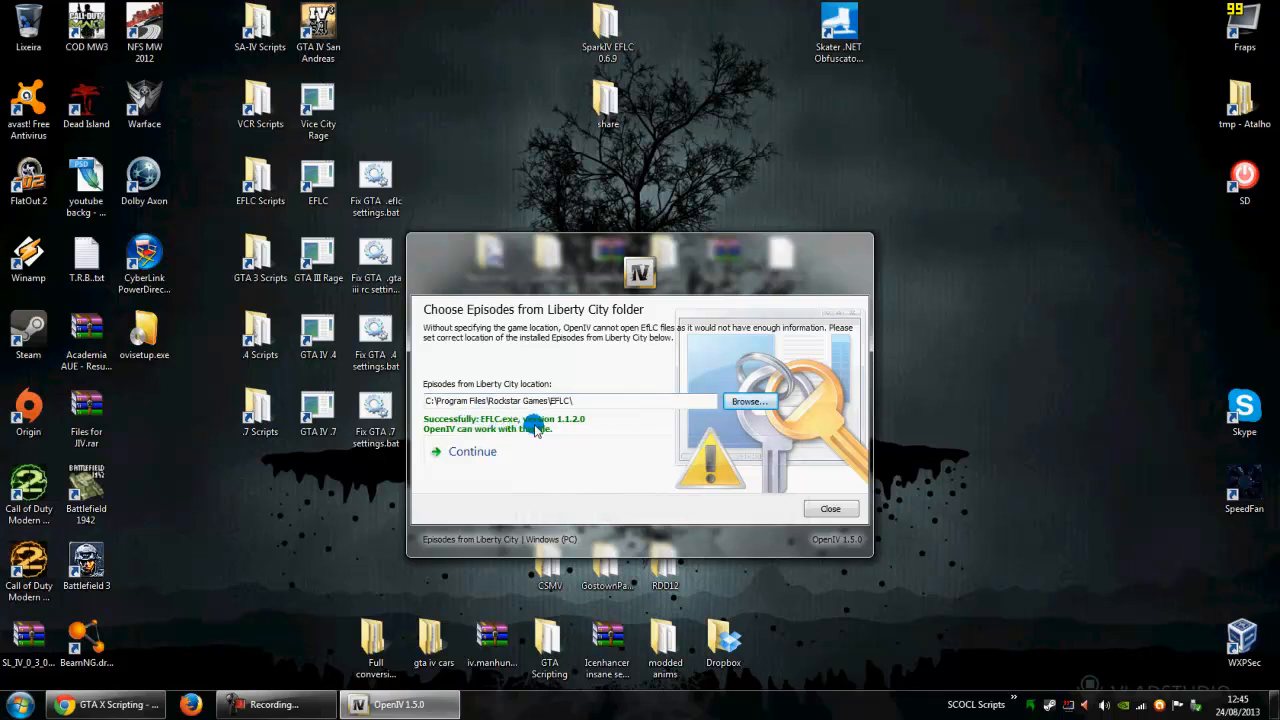
pyautogui.click(472, 451)
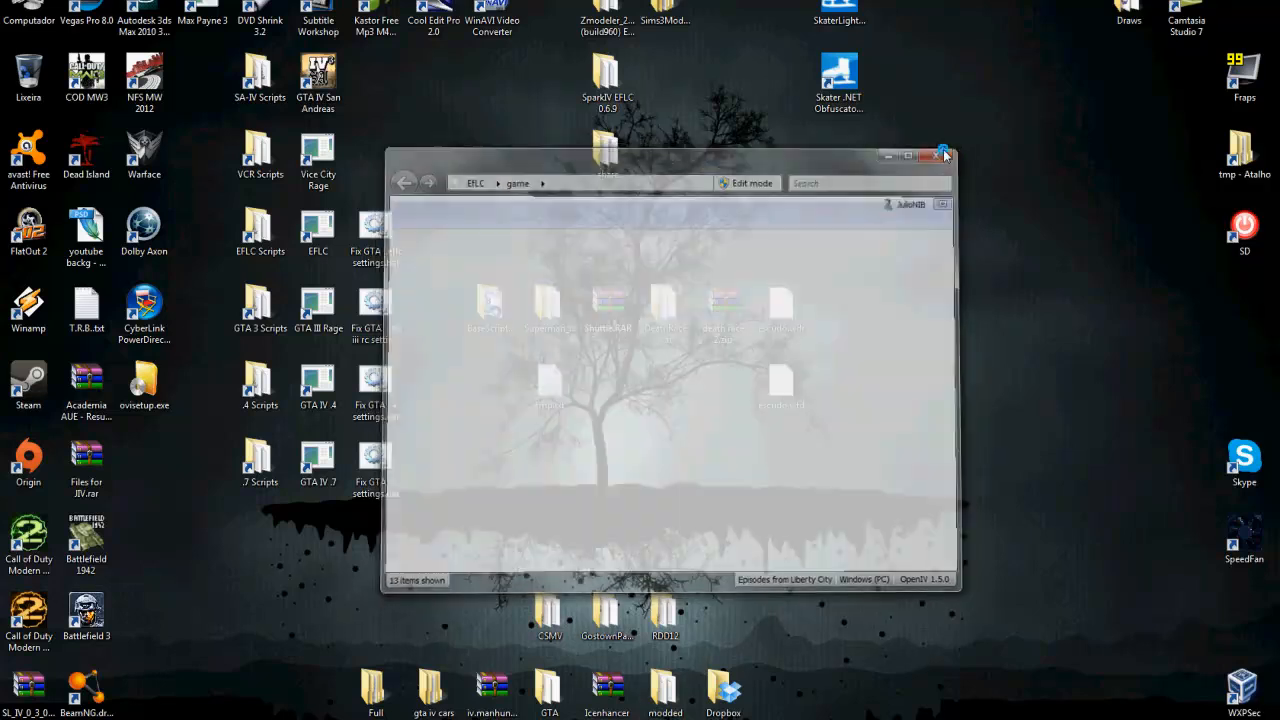
# Step: Open the blog's Iron Man IV v1.1.1 post and its download mirror in Chrome
pyautogui.click(942, 155)
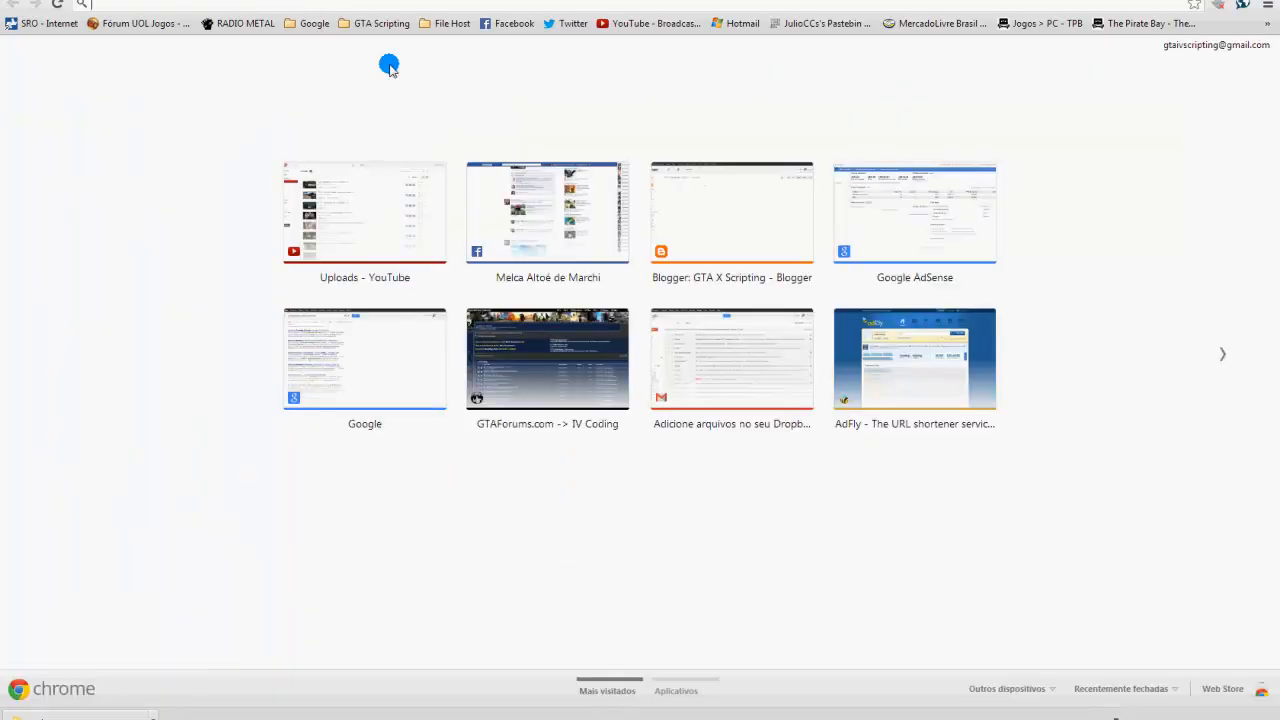
pyautogui.click(364, 213)
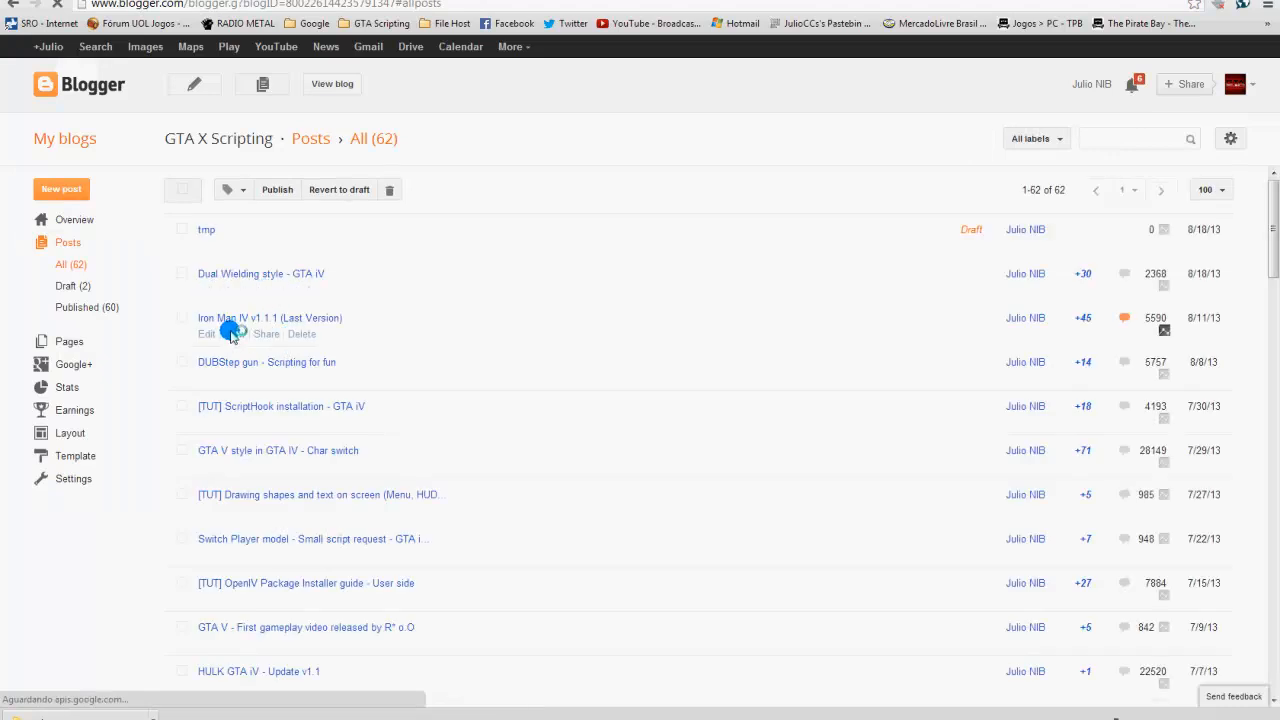
pyautogui.click(269, 318)
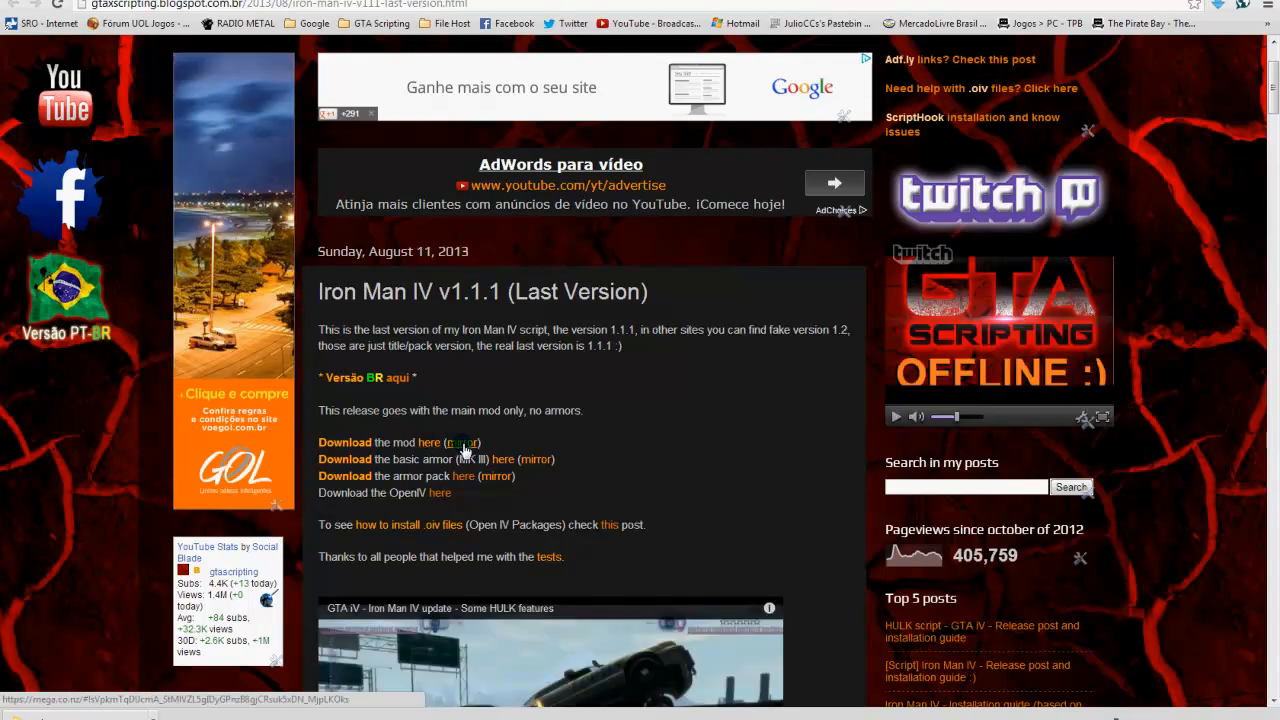
pyautogui.click(460, 442)
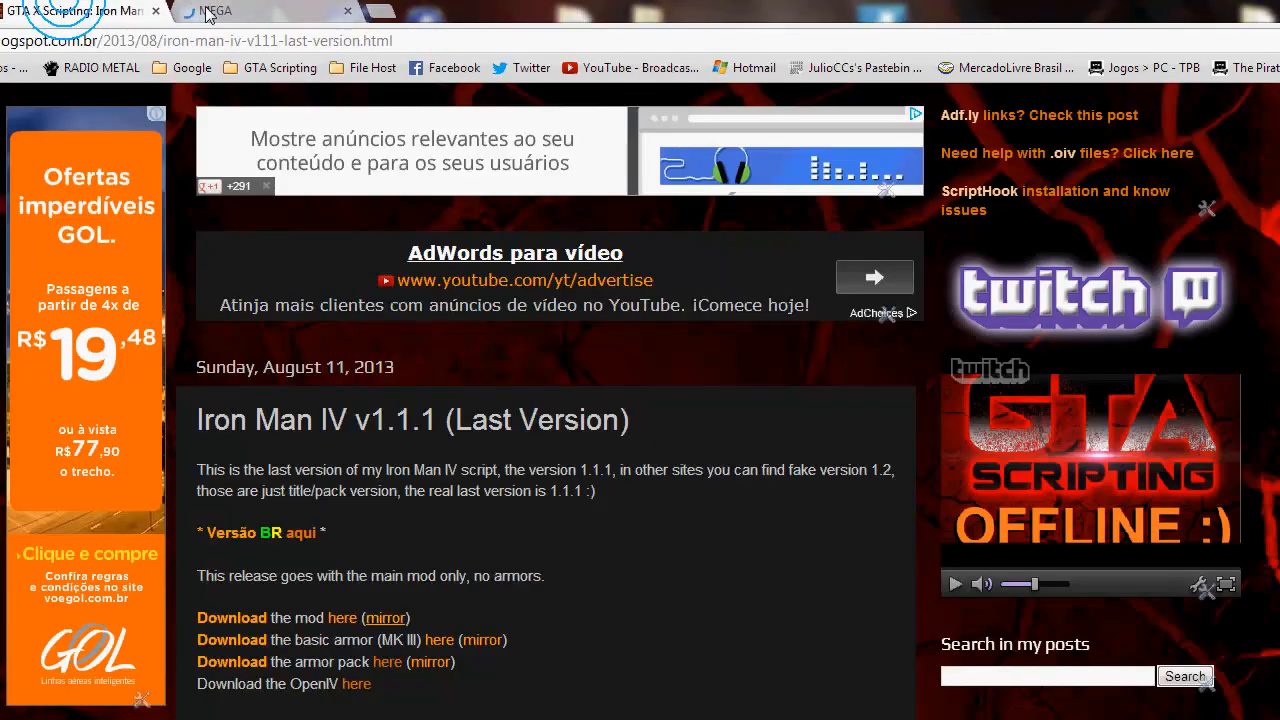
# Step: Download Iron Man IV v1.1.1.zip from MEGA to the desktop and bring up extraction options
pyautogui.click(210, 11)
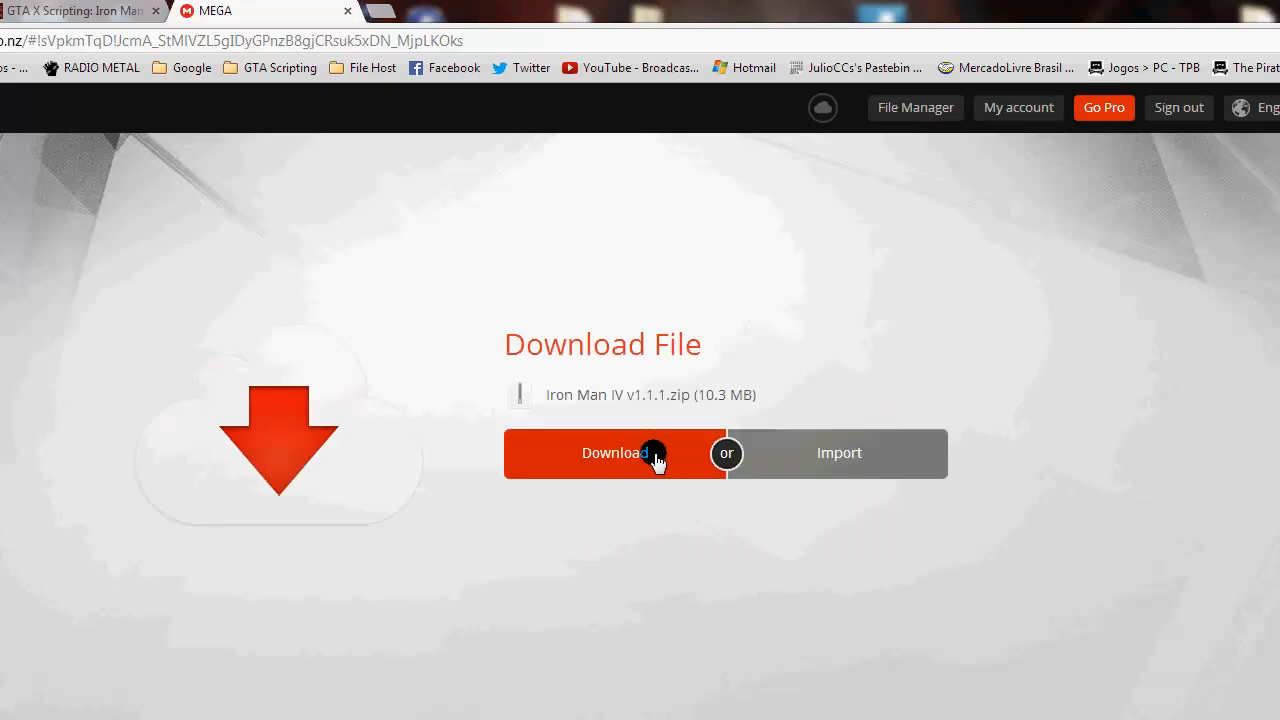
pyautogui.click(615, 453)
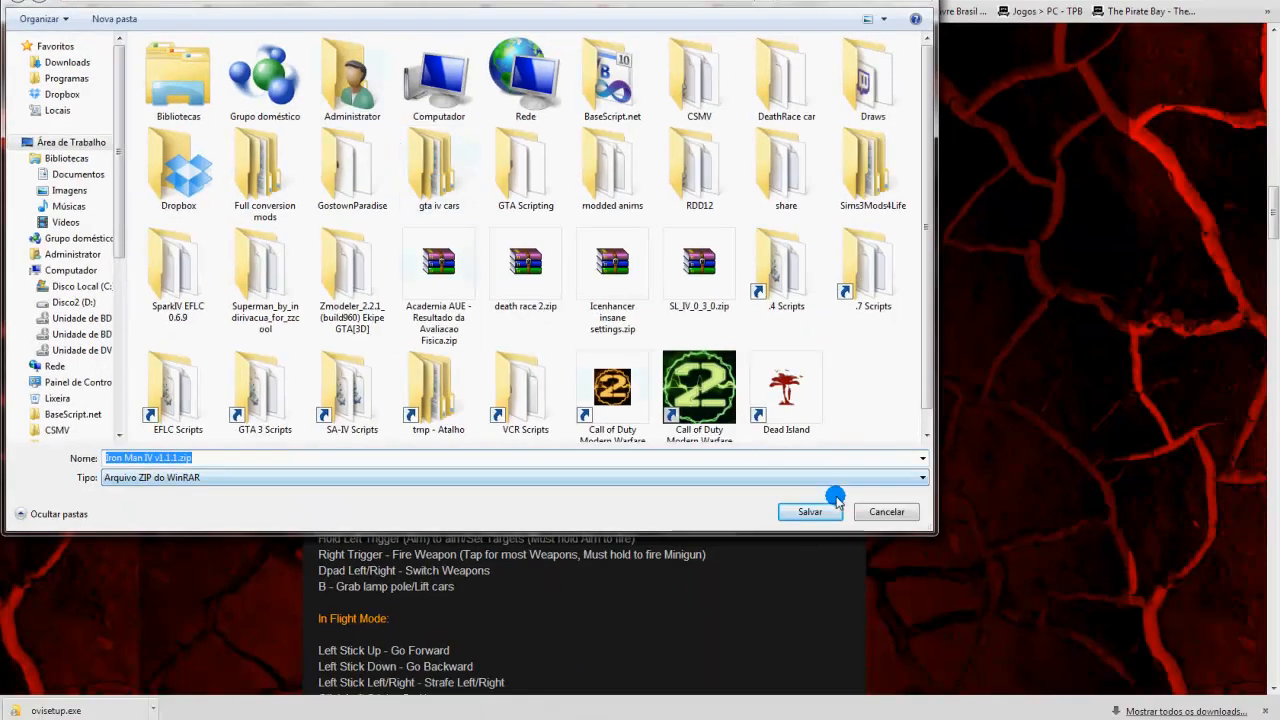
pyautogui.click(809, 511)
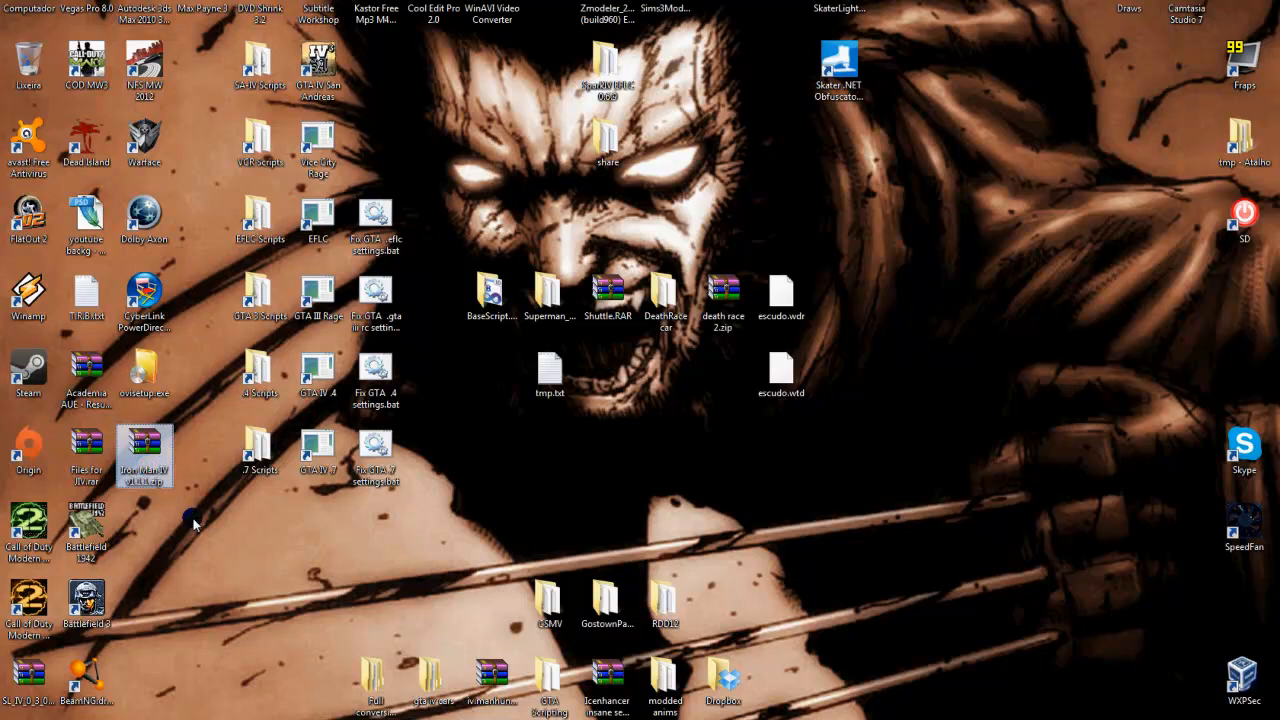
pyautogui.rightClick(144, 455)
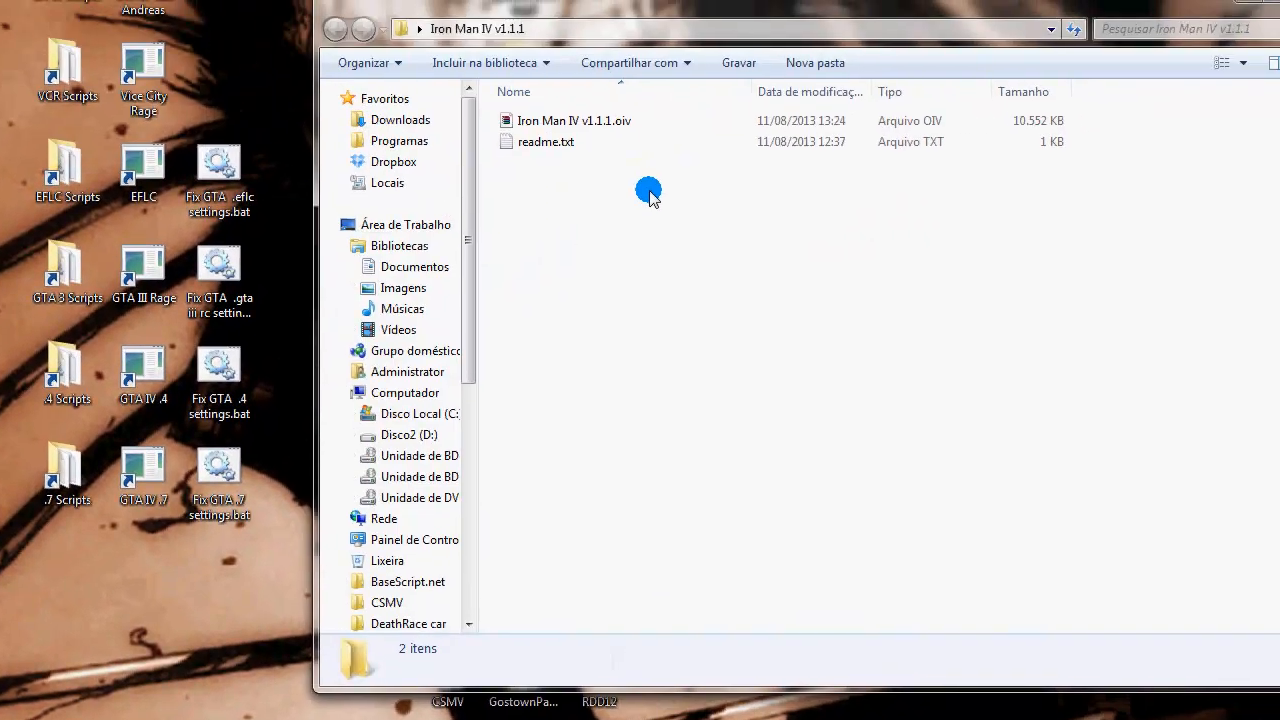
# Step: Open Iron Man IV v1.1.1.oiv from the extracted folder to launch OpenIV's game chooser
pyautogui.click(574, 120)
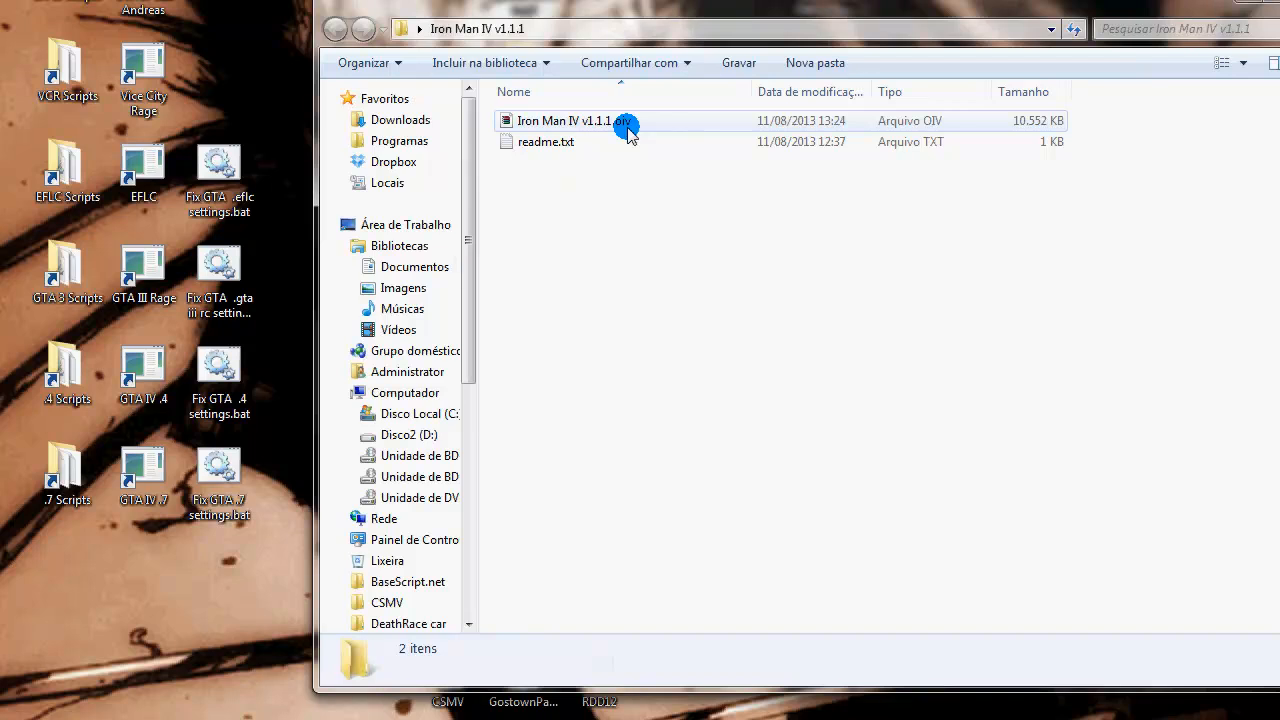
pyautogui.click(567, 120)
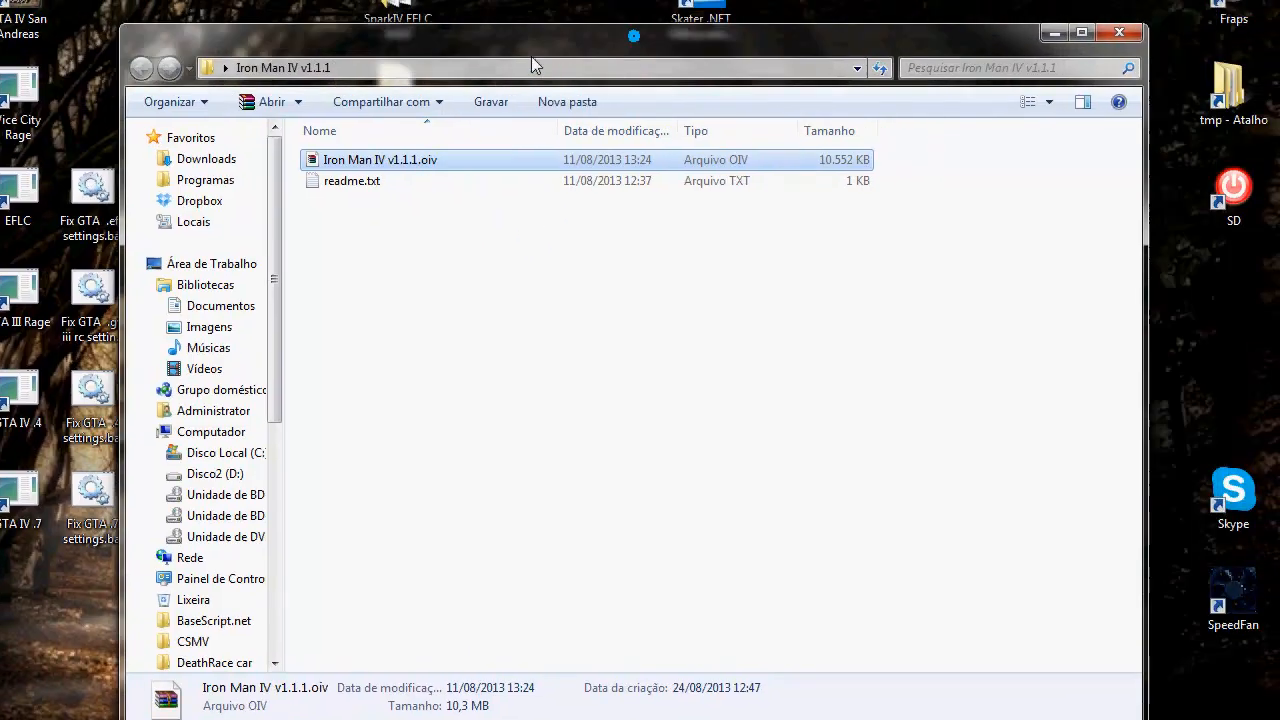
pyautogui.click(98, 703)
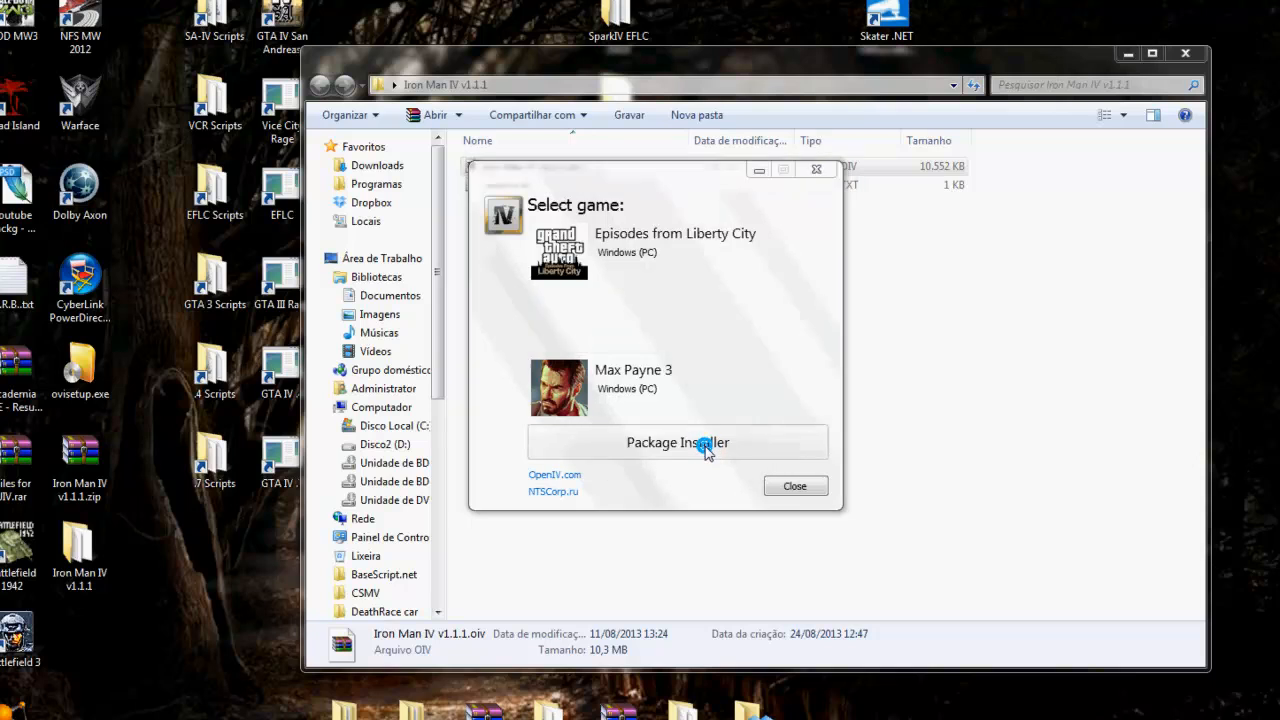
# Step: Open Package Installer and load Iron Man IV v1.1.1.oiv from its folder
pyautogui.click(677, 442)
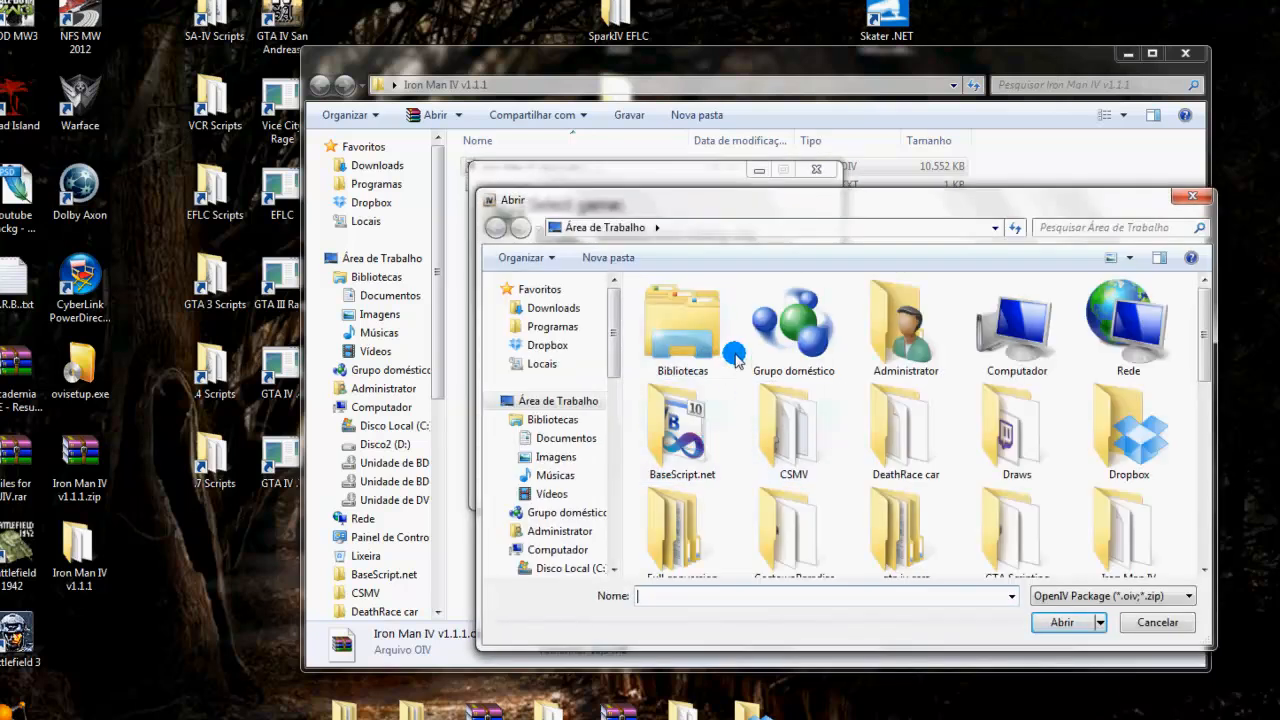
pyautogui.scroll(-3)
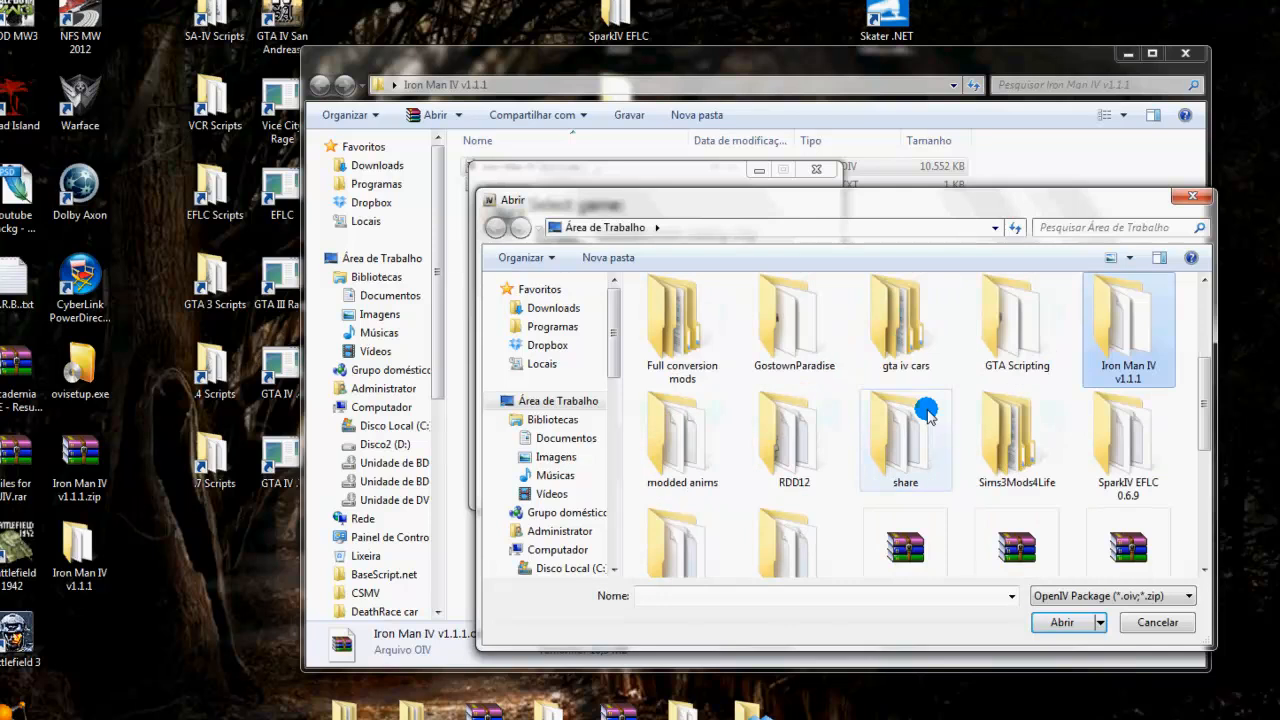
pyautogui.doubleClick(1128, 320)
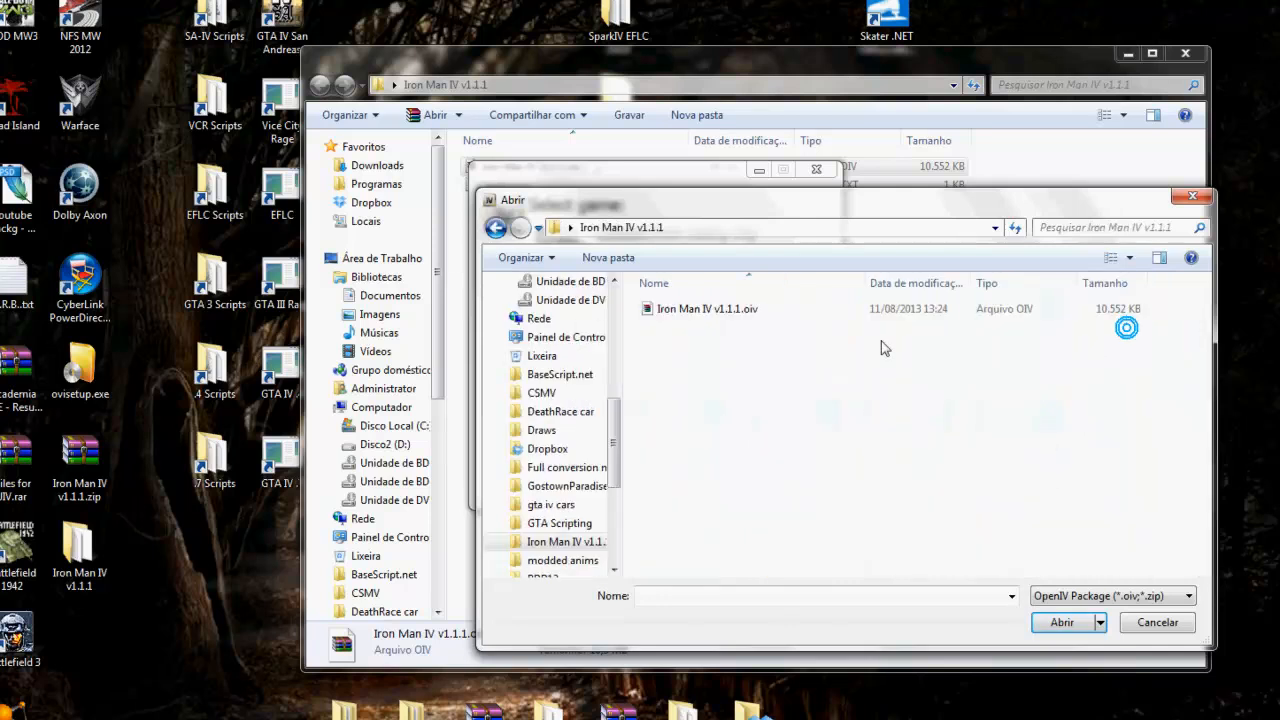
pyautogui.click(707, 308)
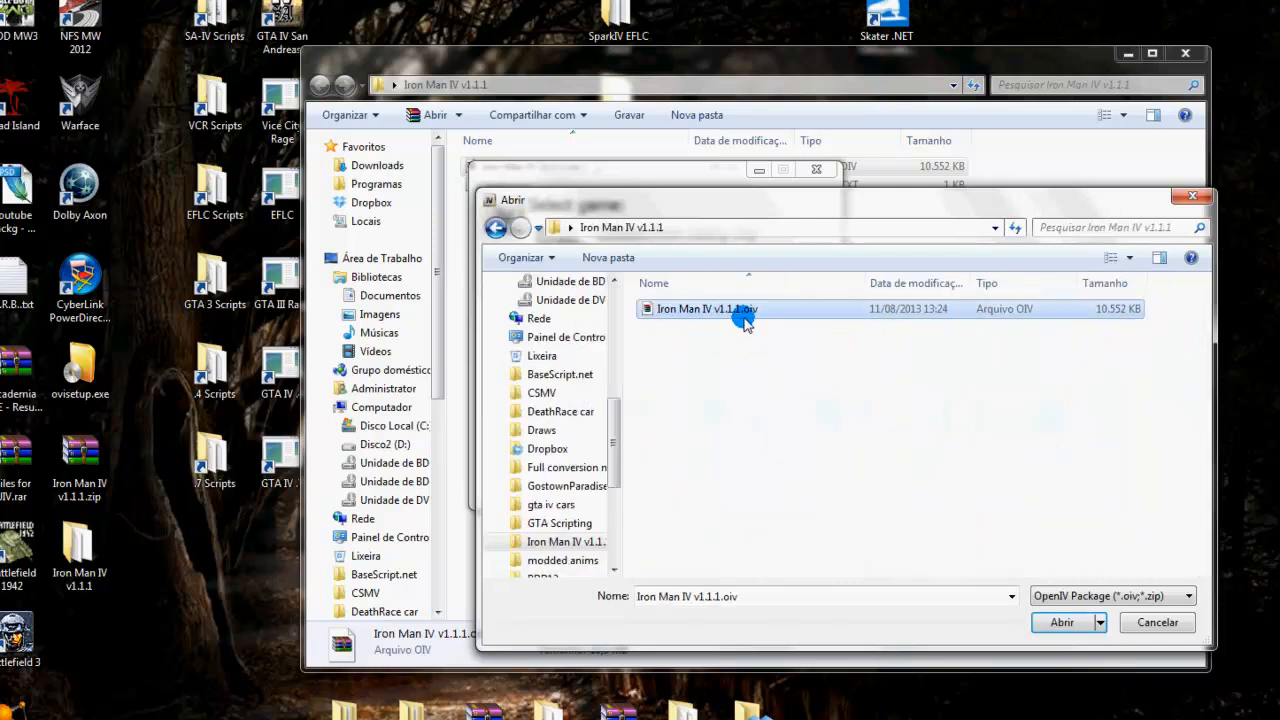
pyautogui.click(1061, 622)
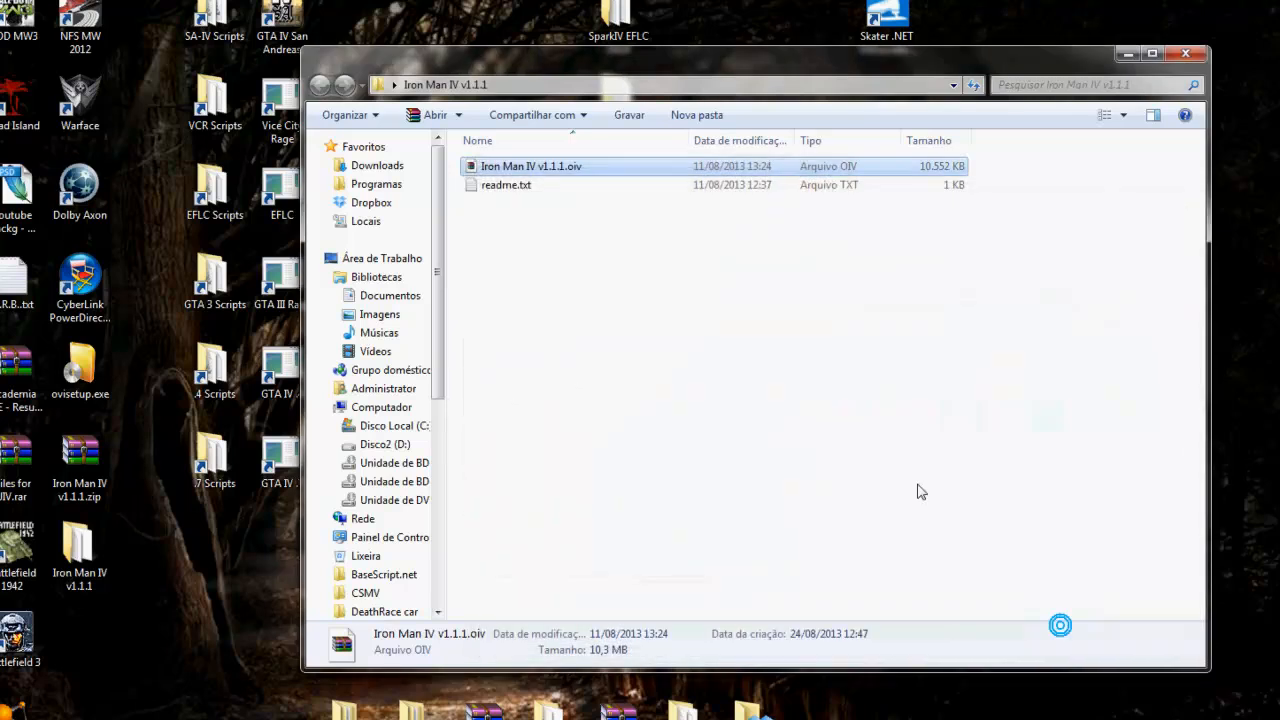
# Step: Open the Iron Man IV package and install the ScriptHook and ASI loader
pyautogui.doubleClick(531, 166)
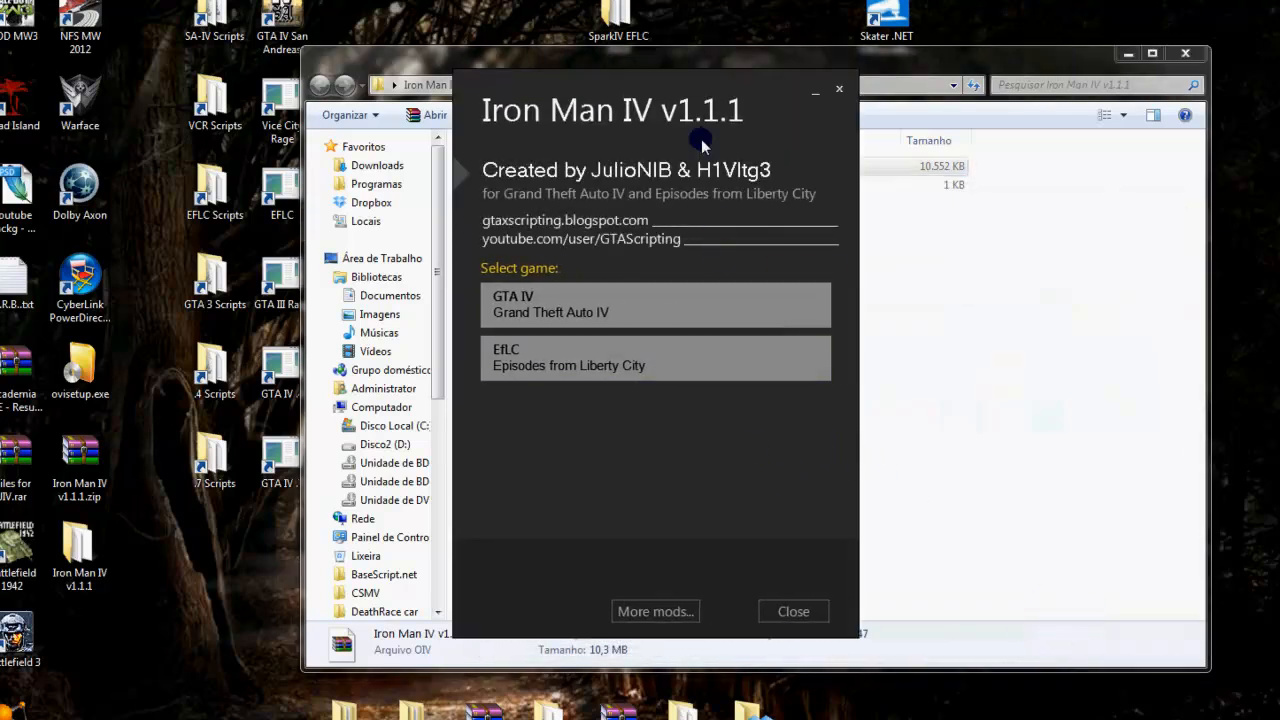
pyautogui.moveTo(670, 520)
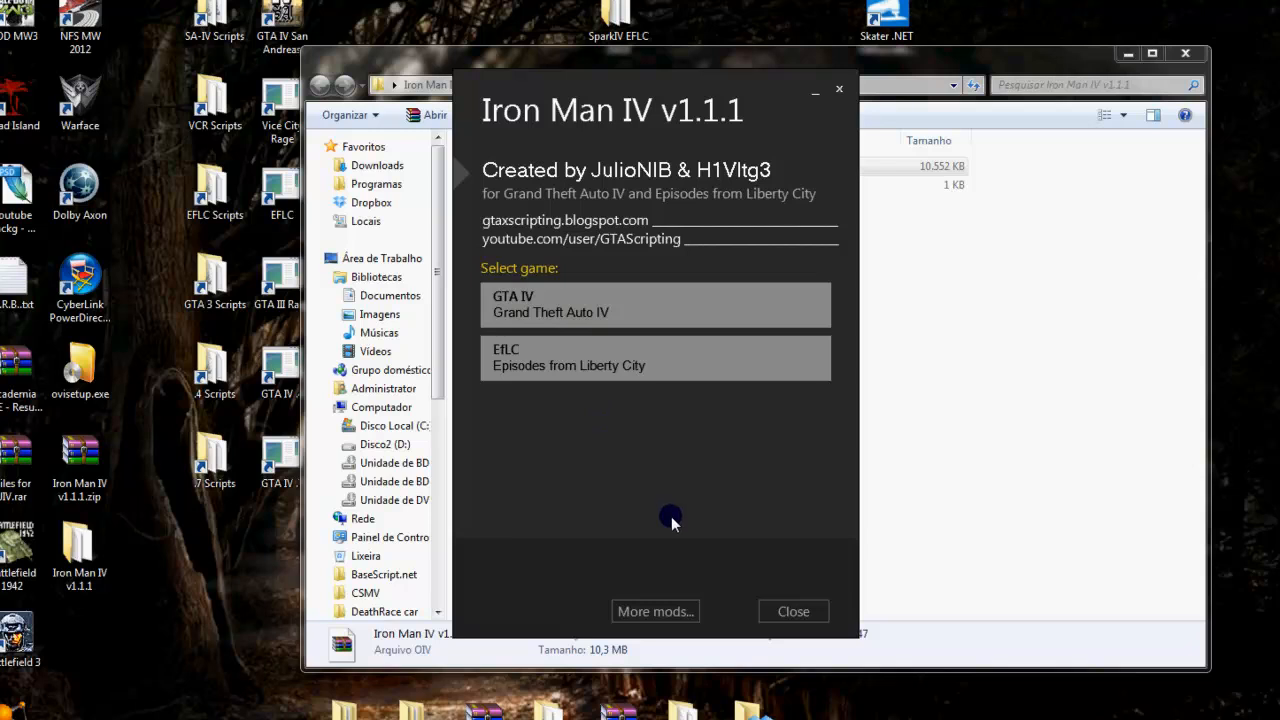
pyautogui.moveTo(645, 510)
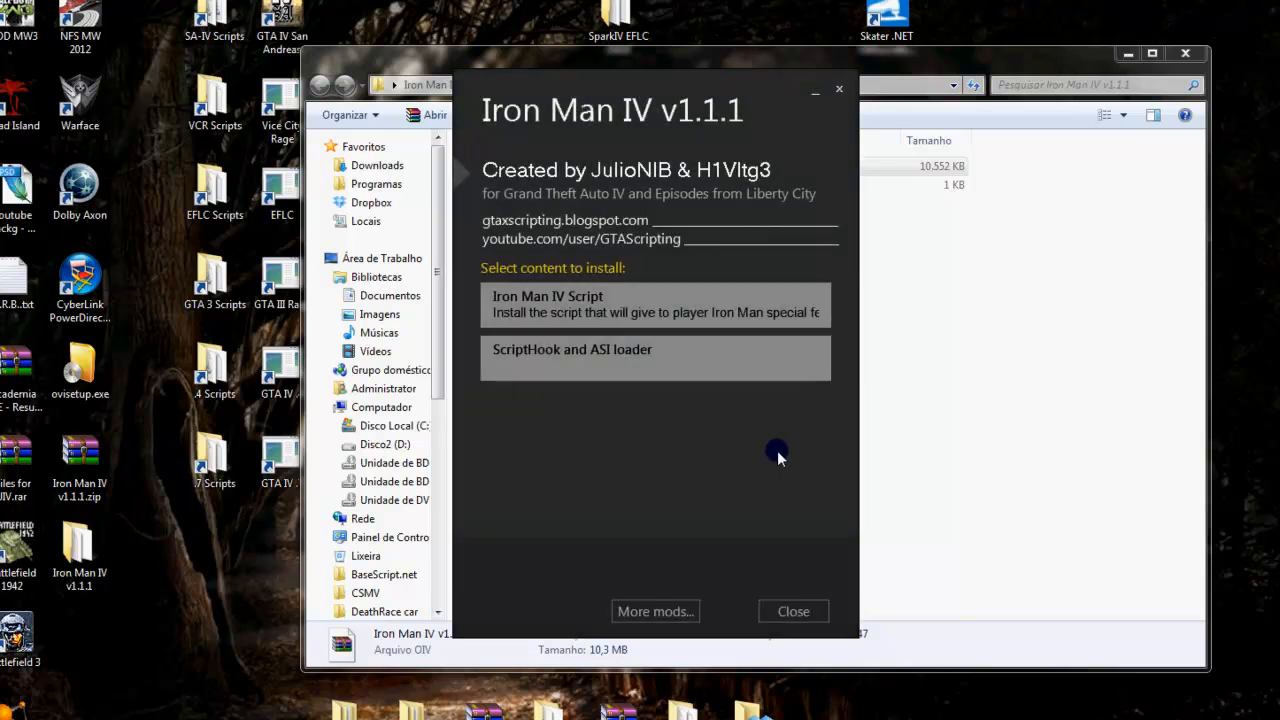
pyautogui.moveTo(787, 445)
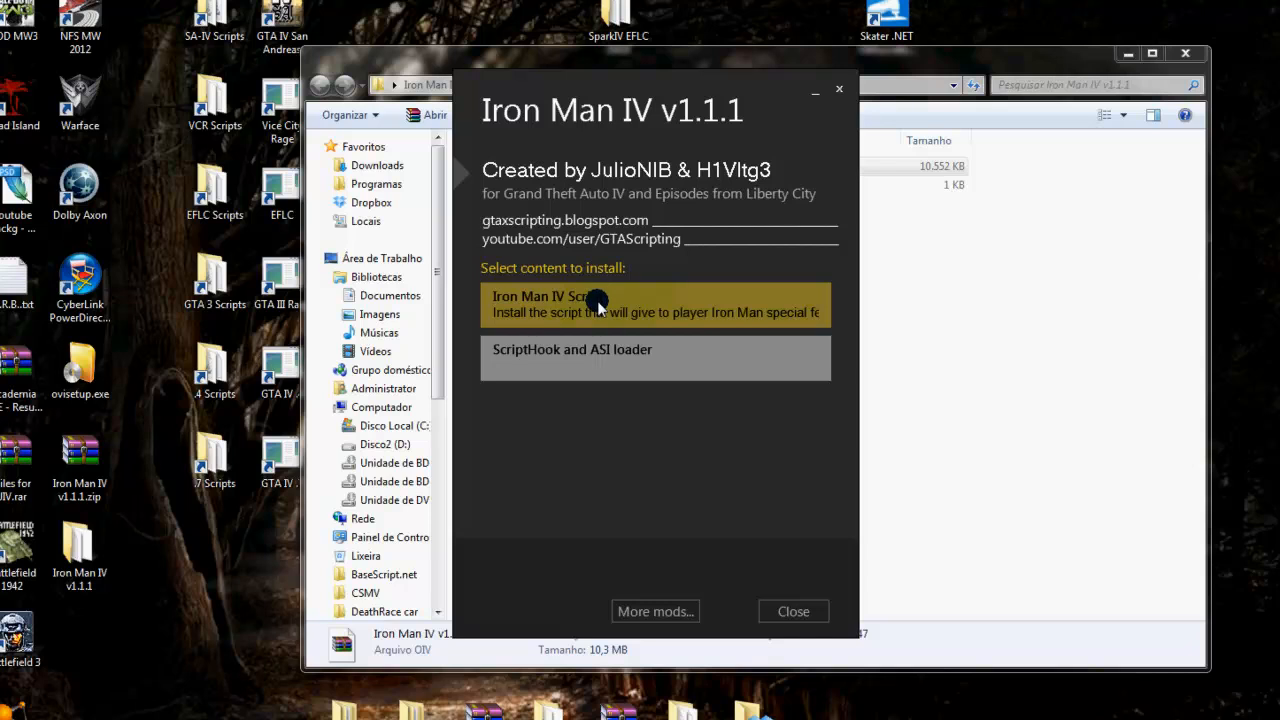
pyautogui.moveTo(578, 316)
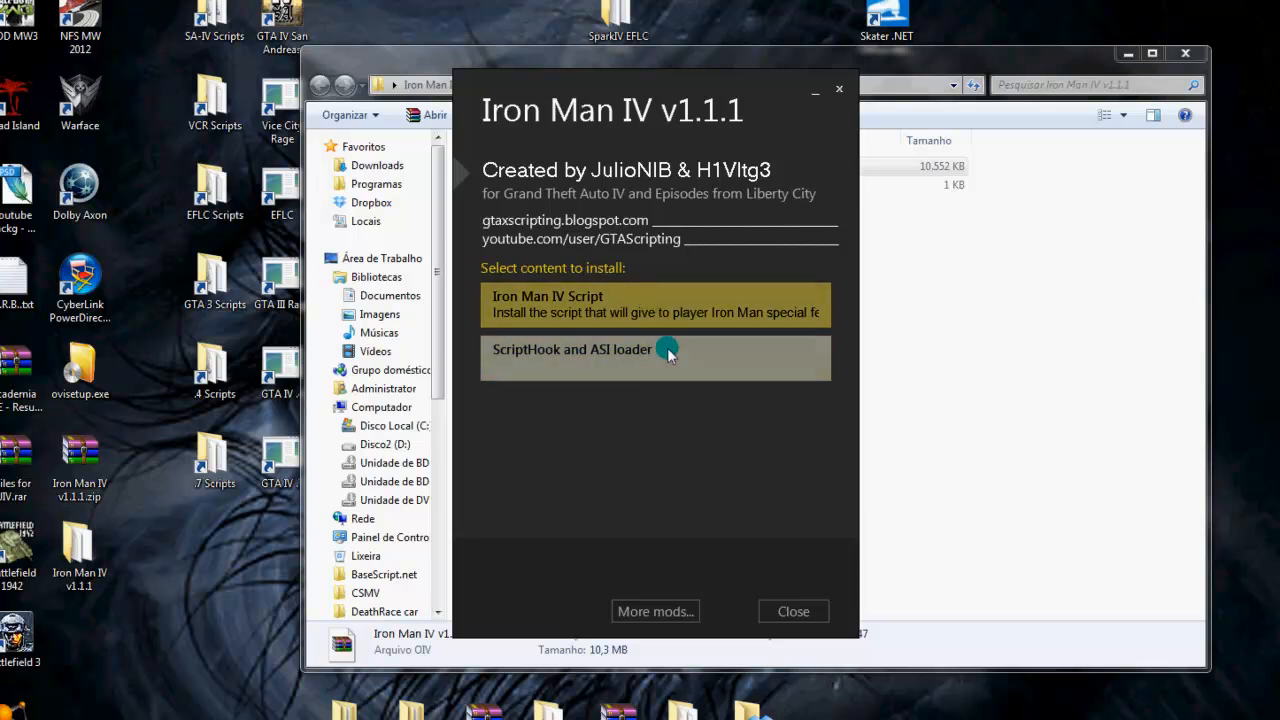
pyautogui.click(655, 358)
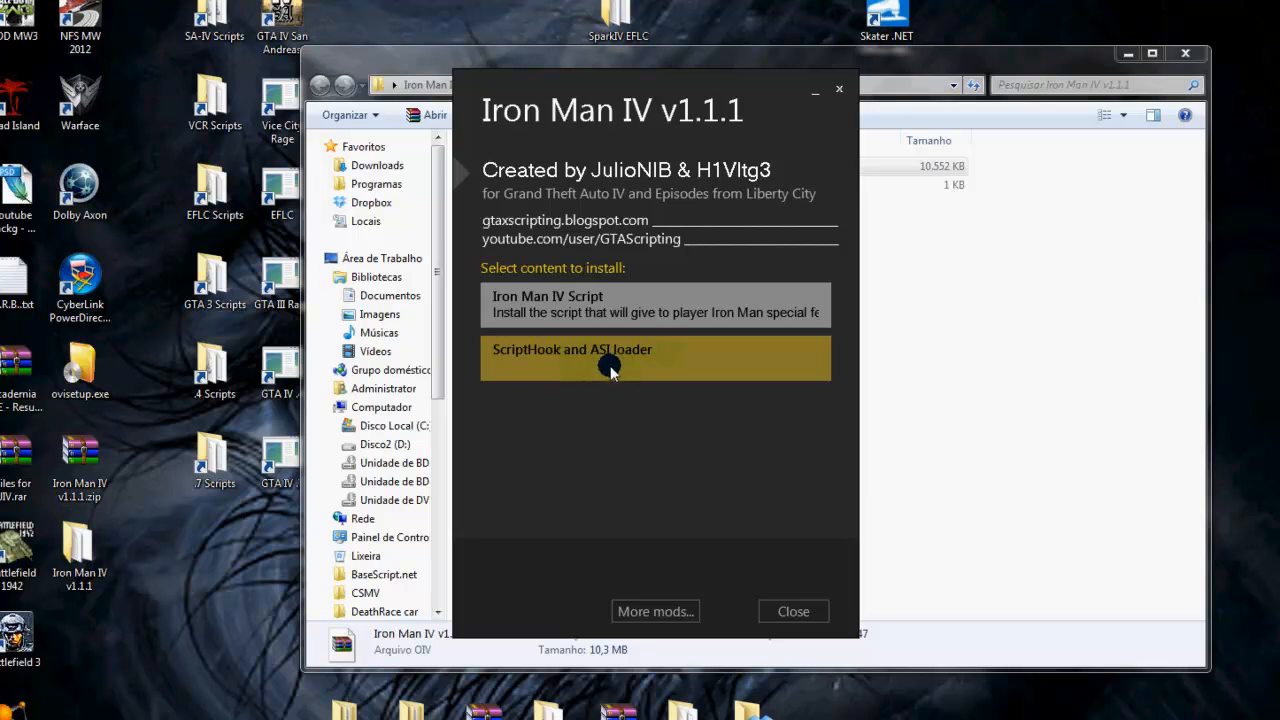
pyautogui.click(655, 358)
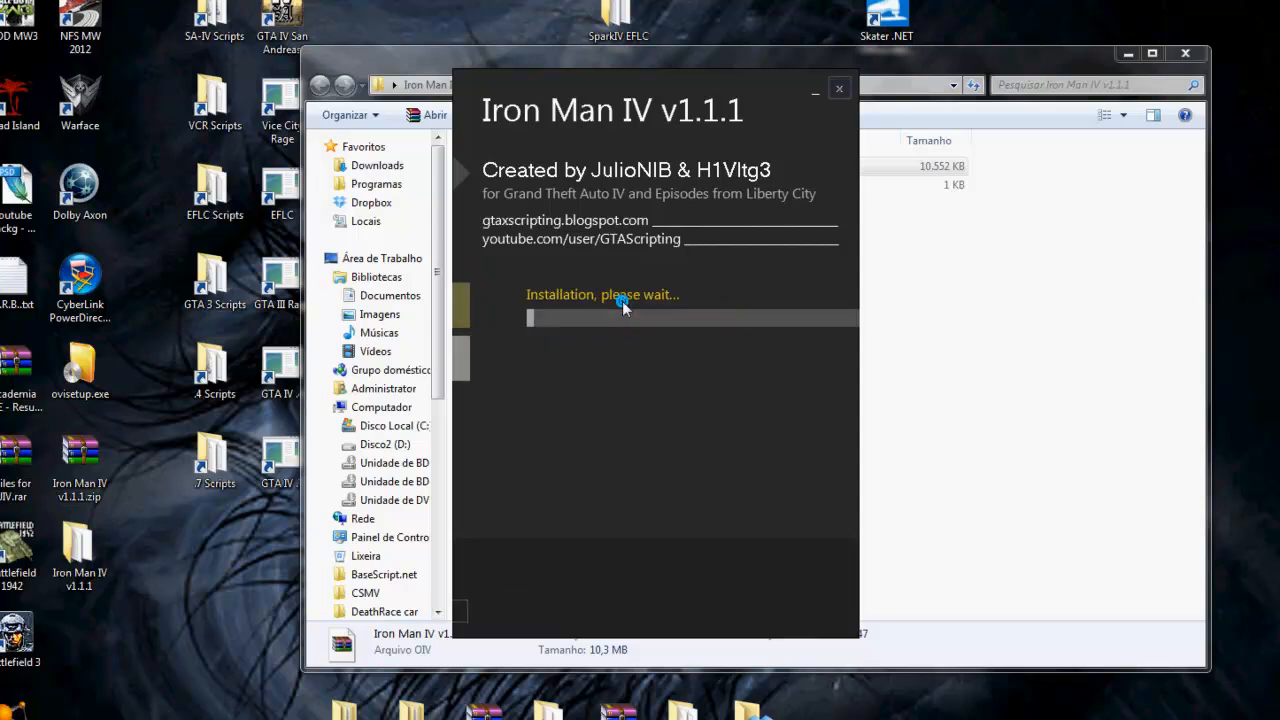
pyautogui.moveTo(793, 450)
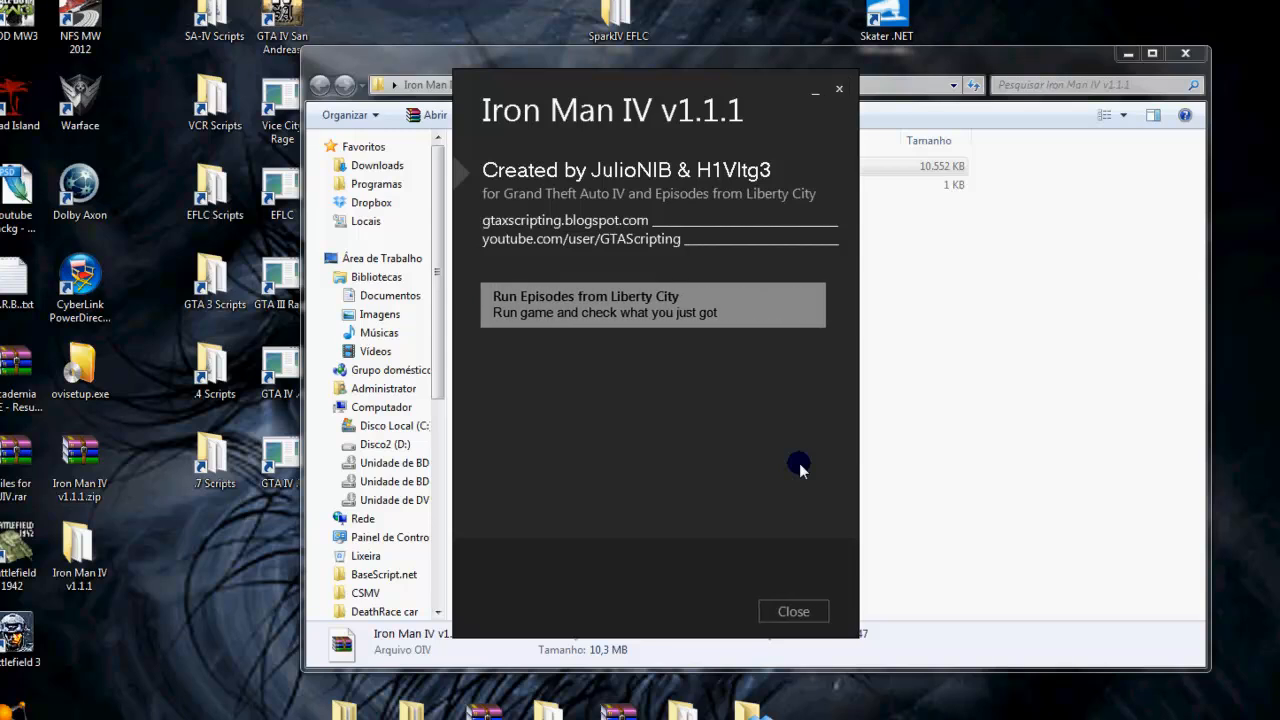
pyautogui.moveTo(783, 419)
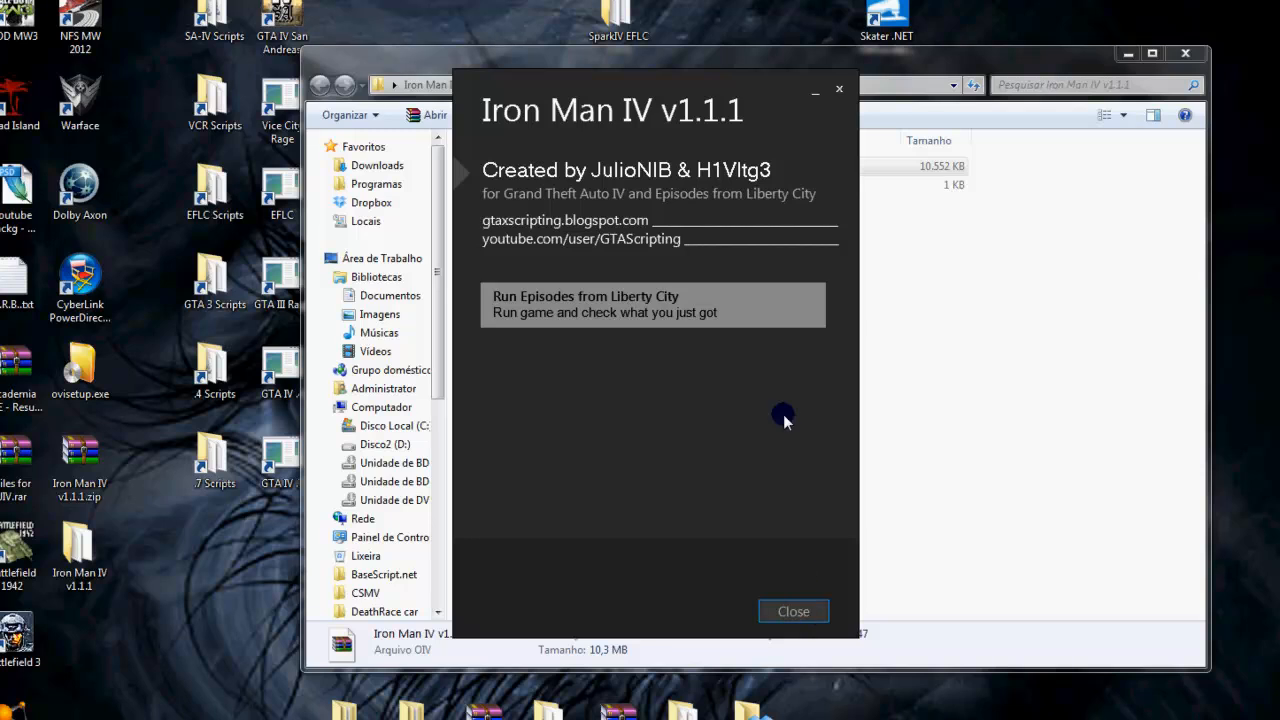
pyautogui.moveTo(585, 305)
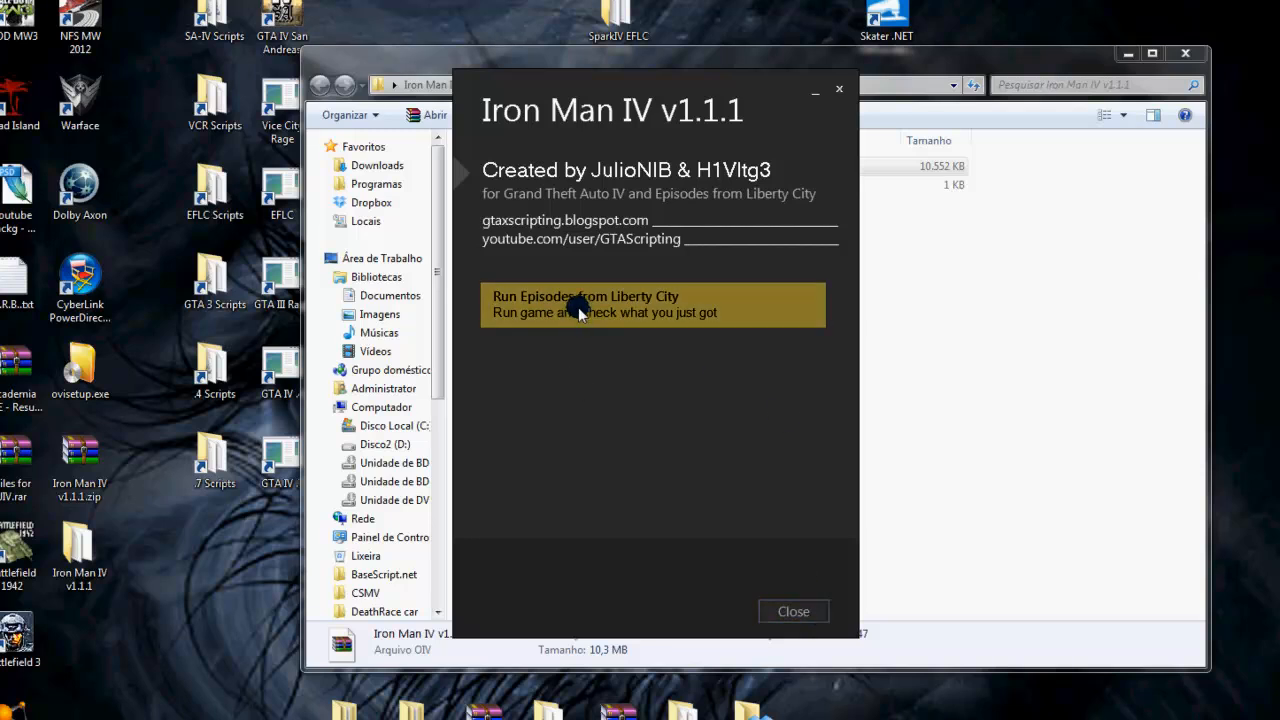
pyautogui.moveTo(793, 611)
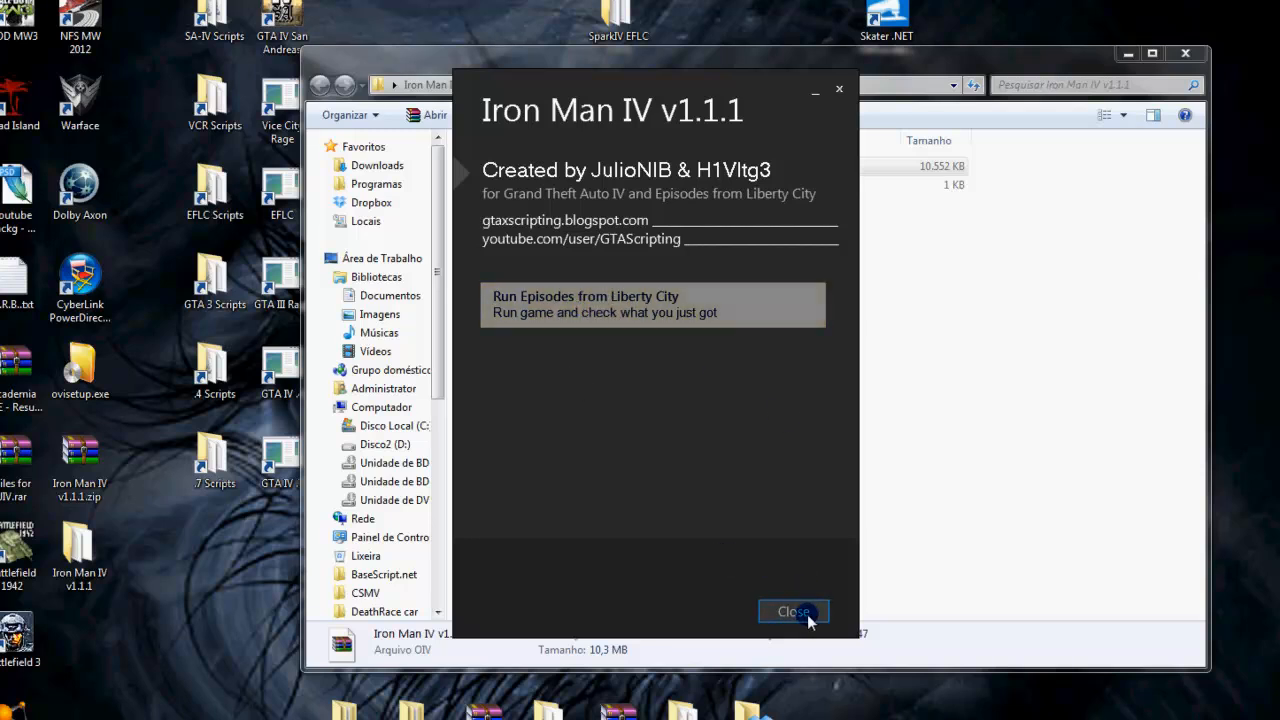
# Step: Close the completed Iron Man IV installer window
pyautogui.click(793, 611)
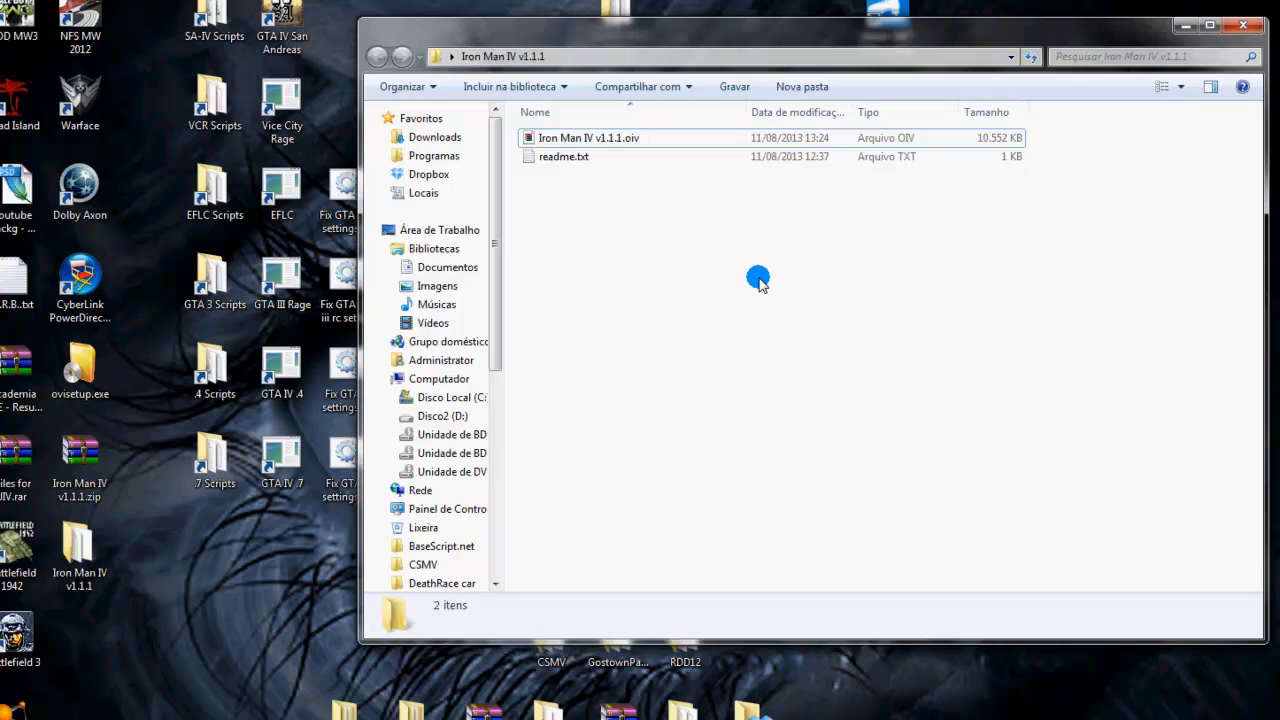
pyautogui.moveTo(777, 303)
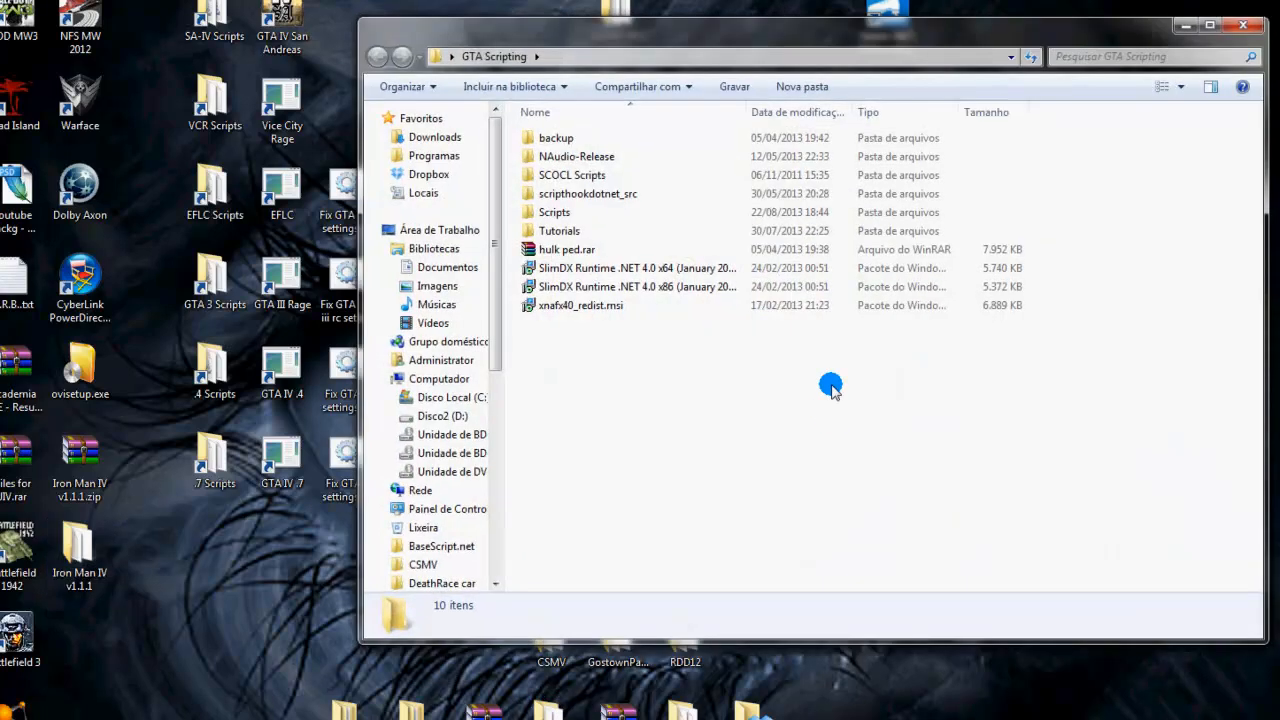
# Step: Browse Scripts > HULK > Release and launch HULK script.oiv
pyautogui.doubleClick(554, 212)
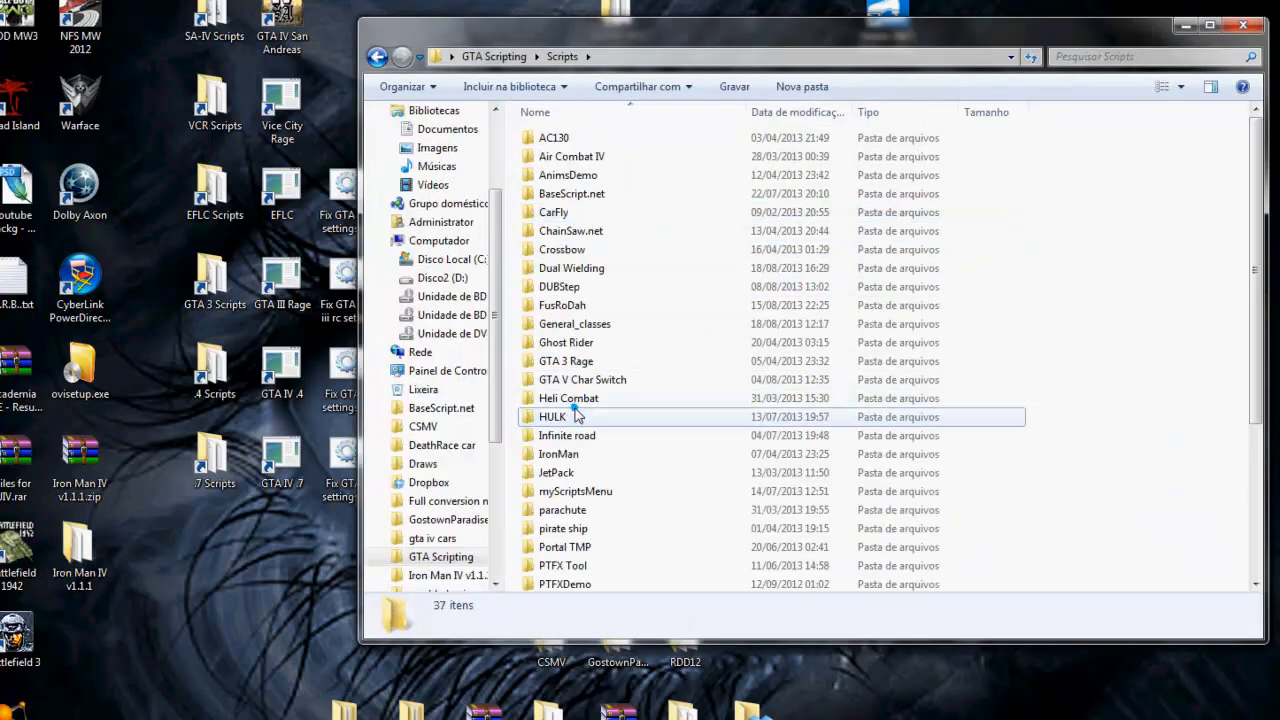
pyautogui.doubleClick(552, 417)
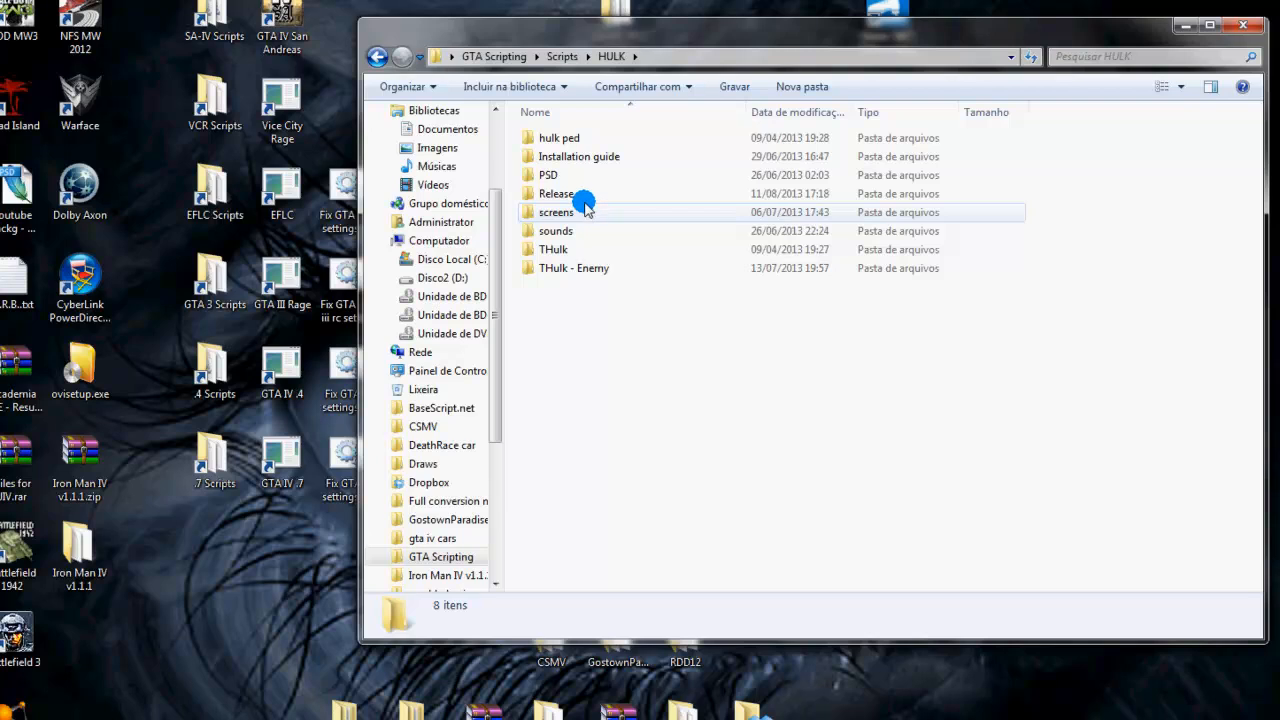
pyautogui.doubleClick(557, 193)
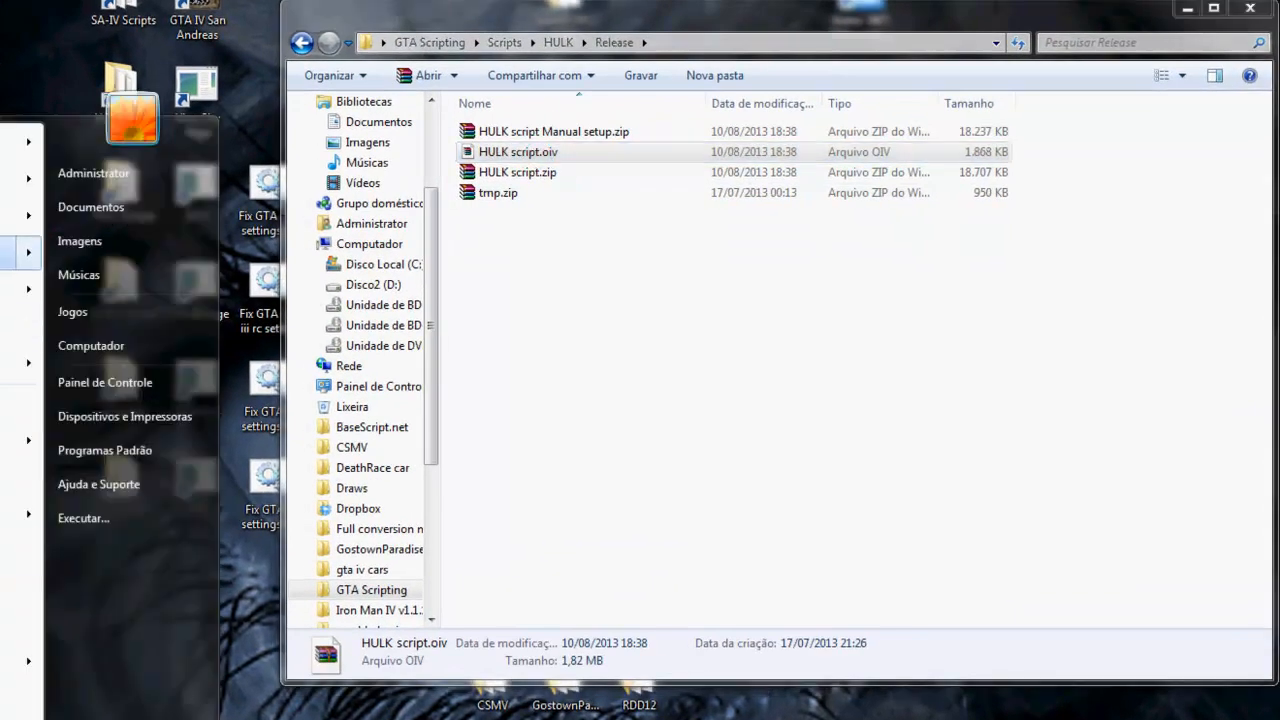
pyautogui.doubleClick(518, 151)
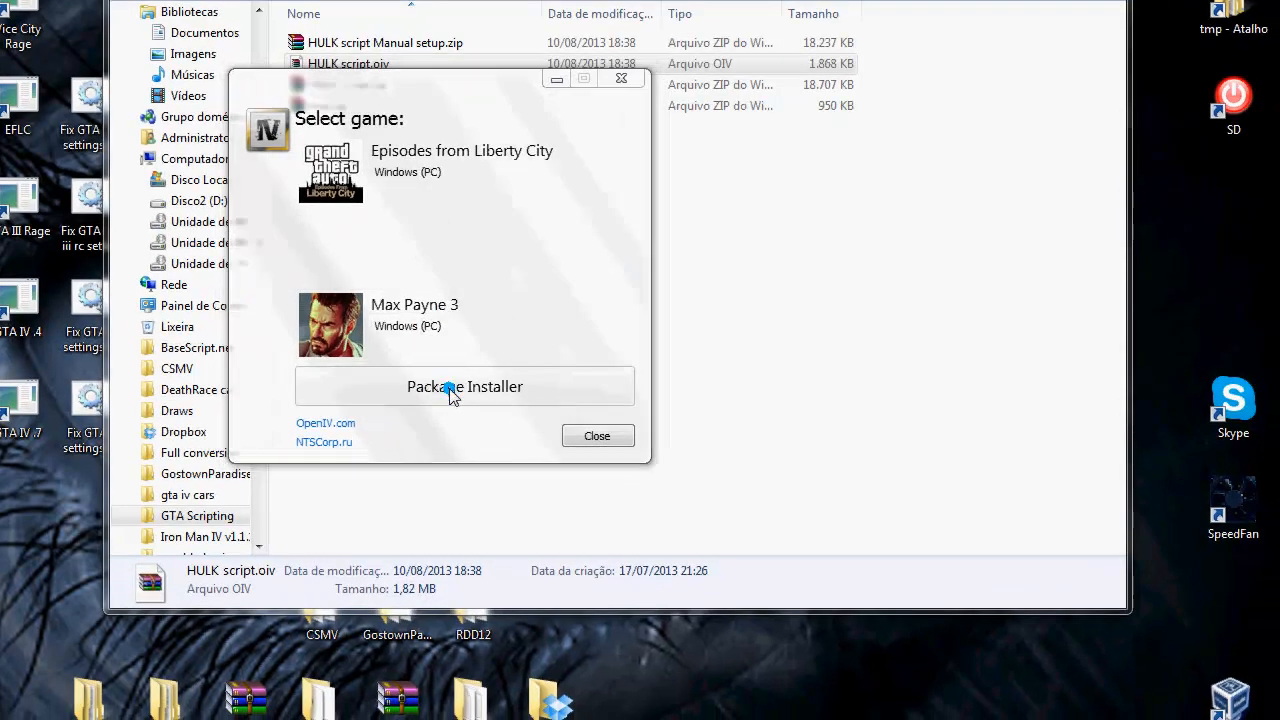
# Step: Load HULK script.oiv from GTA Scripting > Scripts > HULK > Release into Package Installer
pyautogui.click(464, 387)
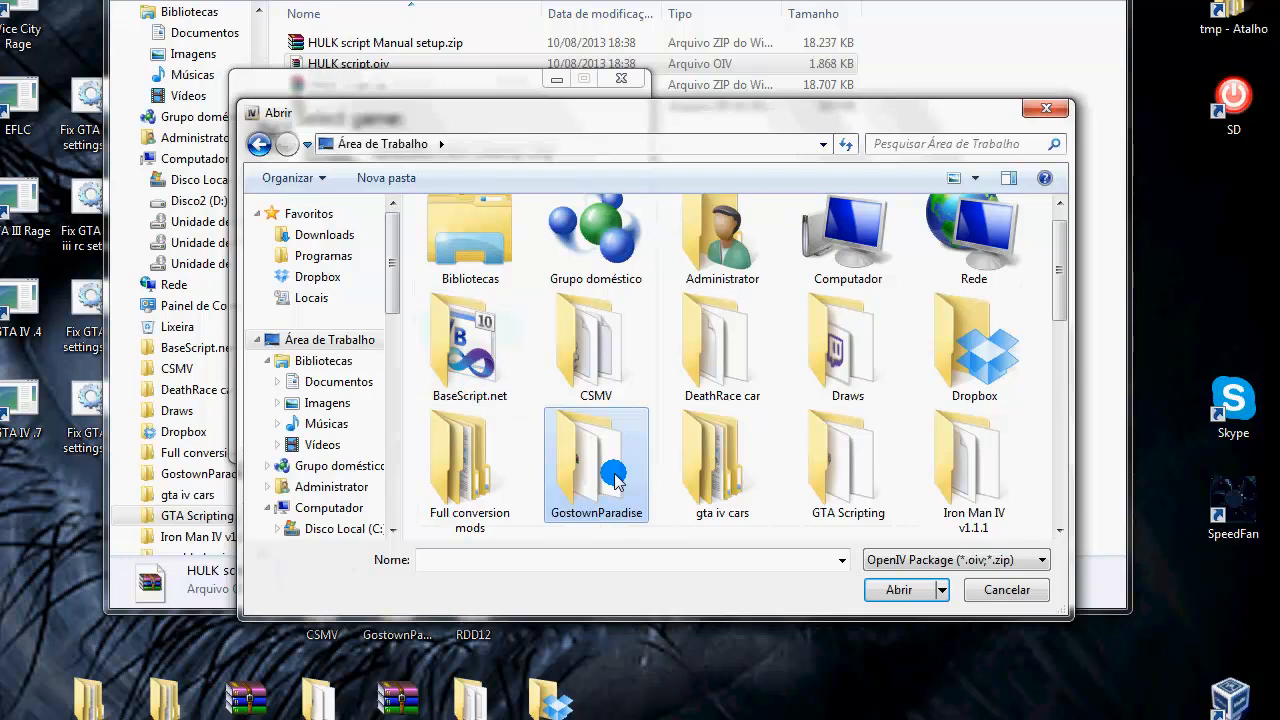
pyautogui.doubleClick(847, 465)
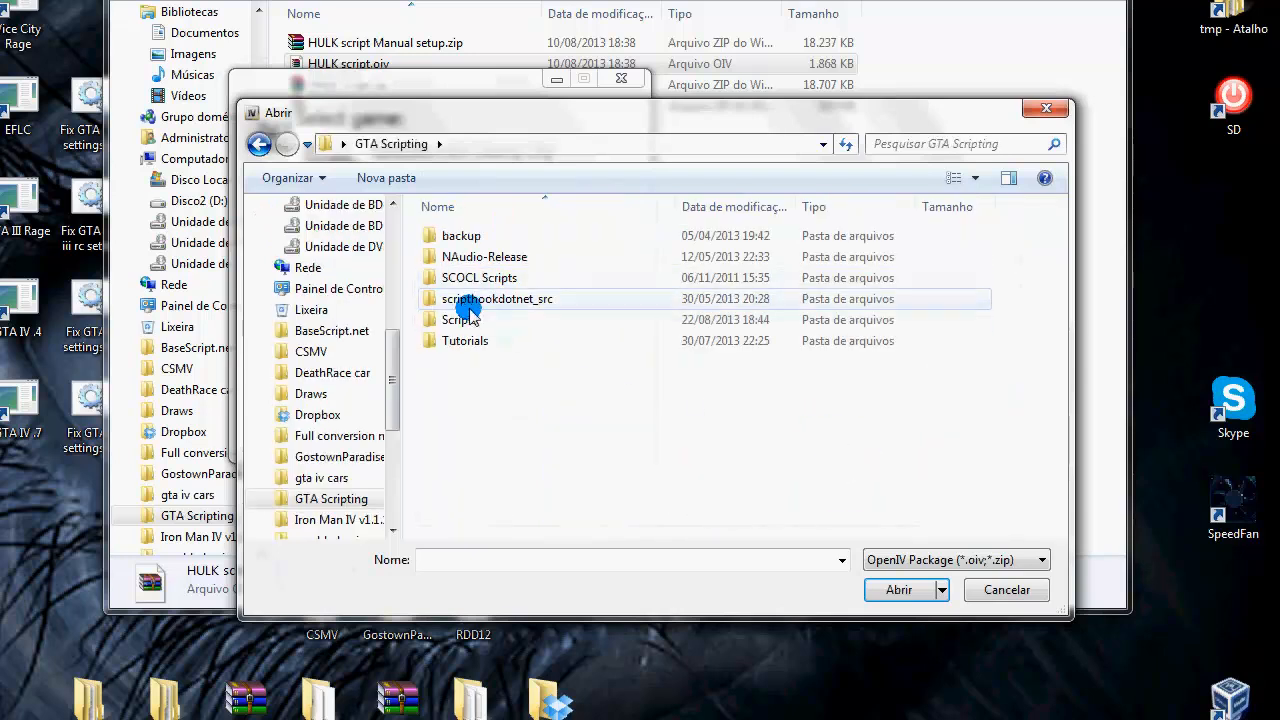
pyautogui.doubleClick(460, 319)
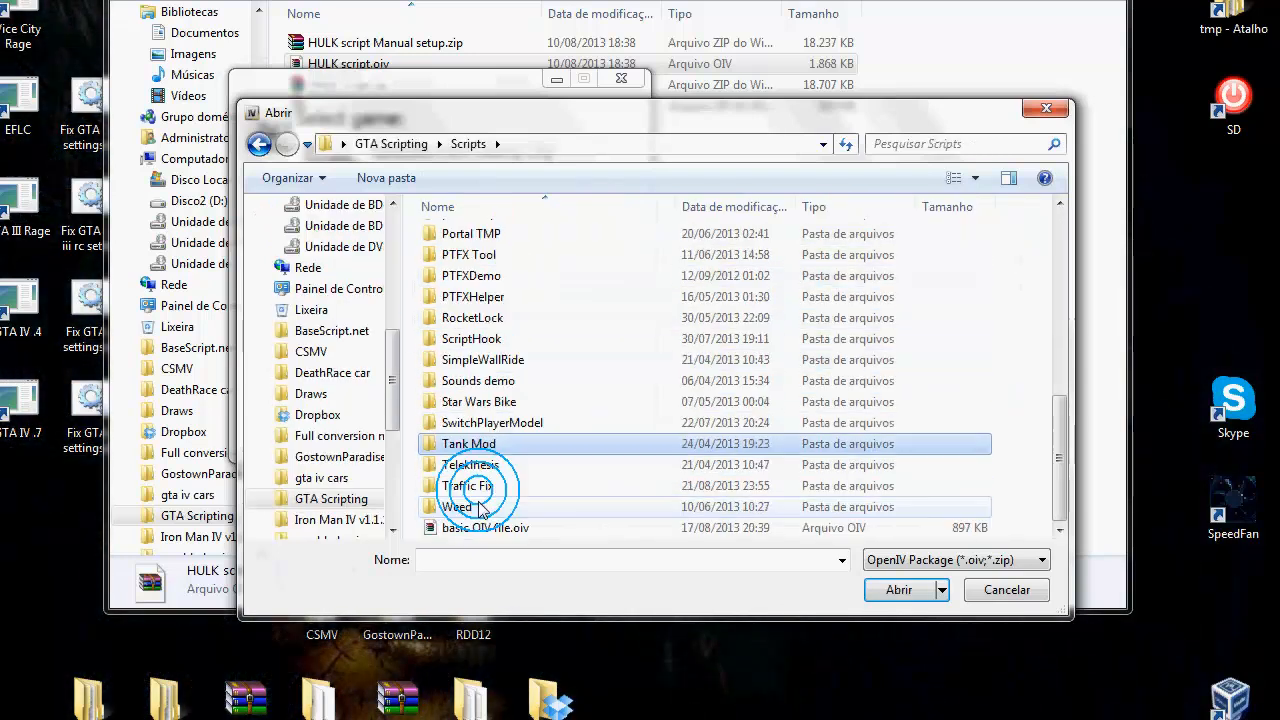
pyautogui.scroll(3)
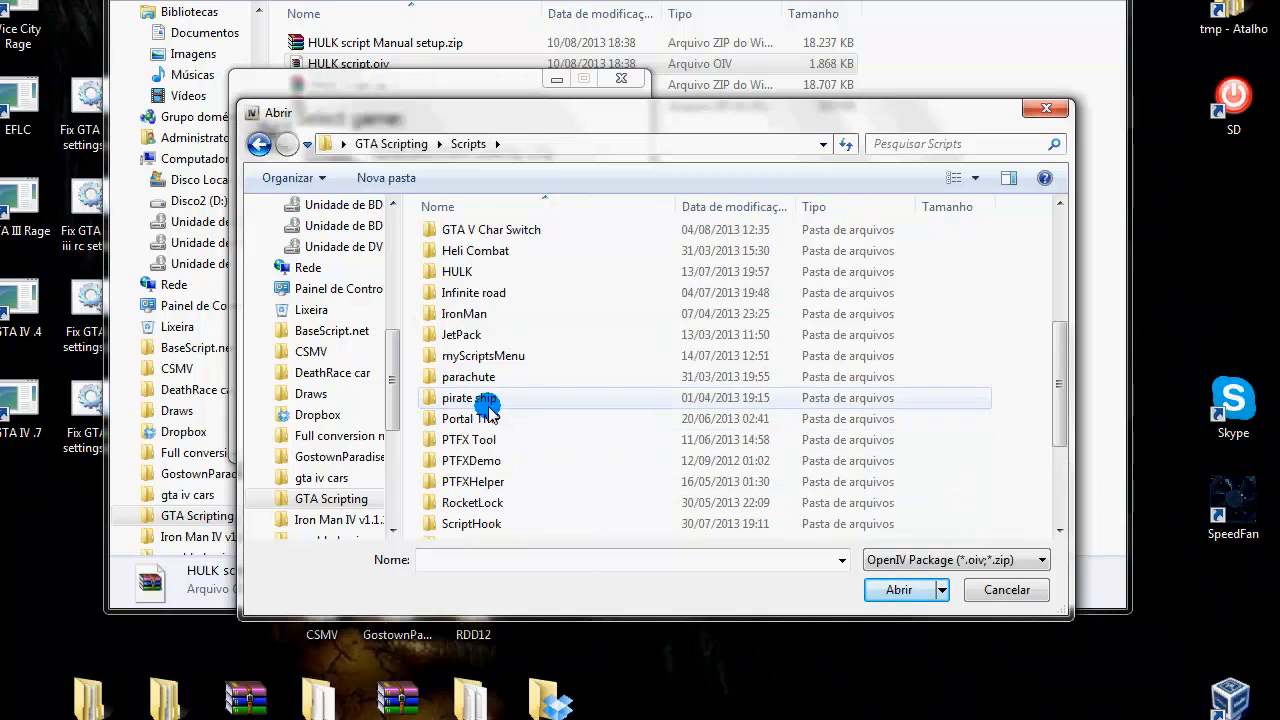
pyautogui.doubleClick(457, 271)
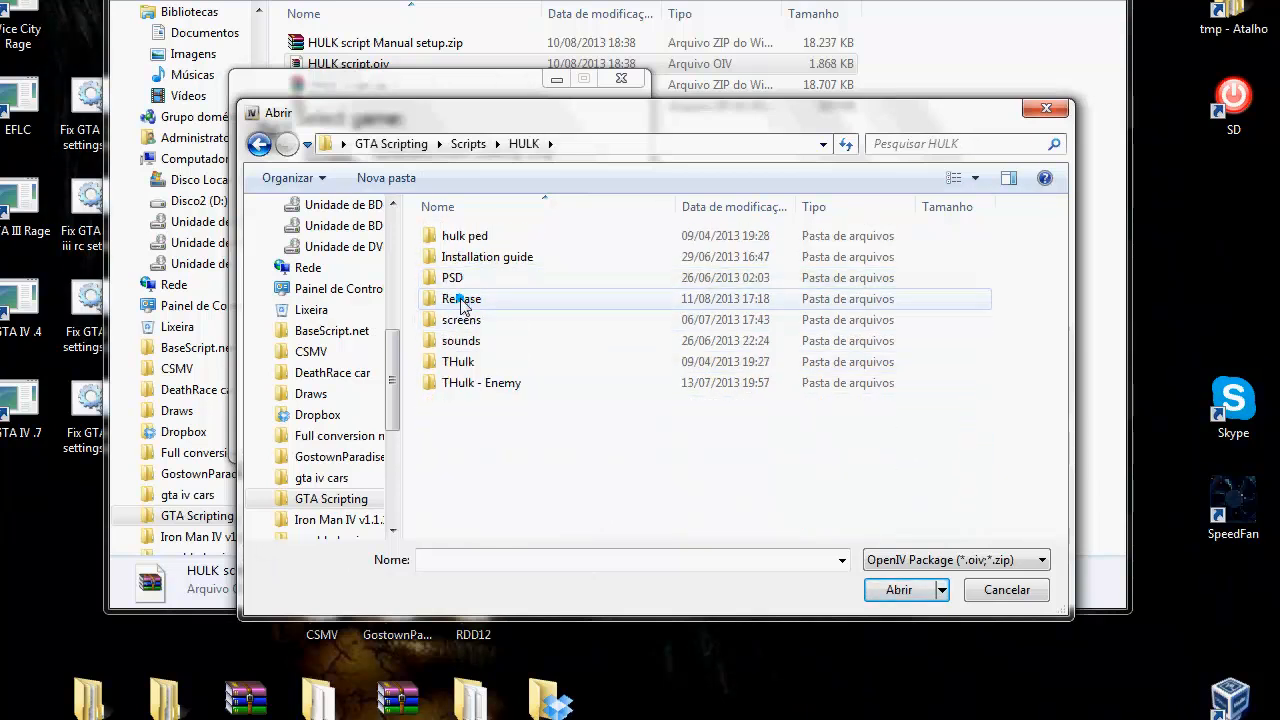
pyautogui.doubleClick(461, 298)
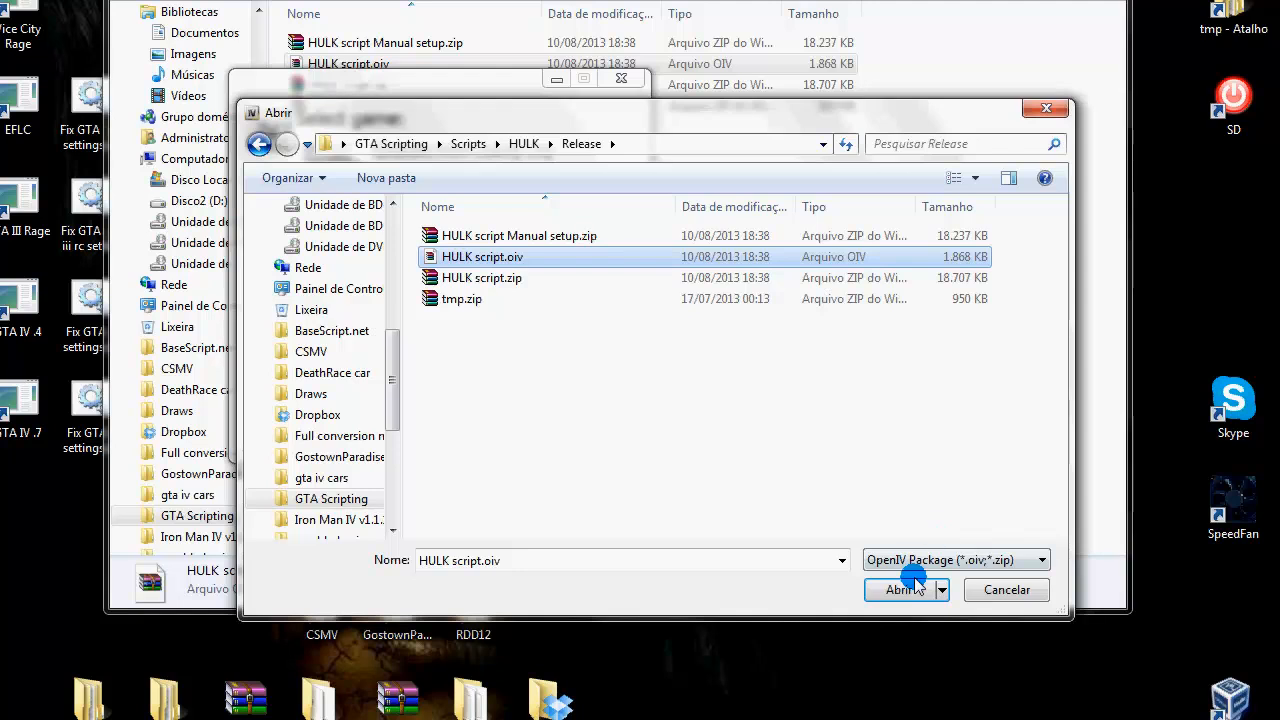
pyautogui.click(900, 589)
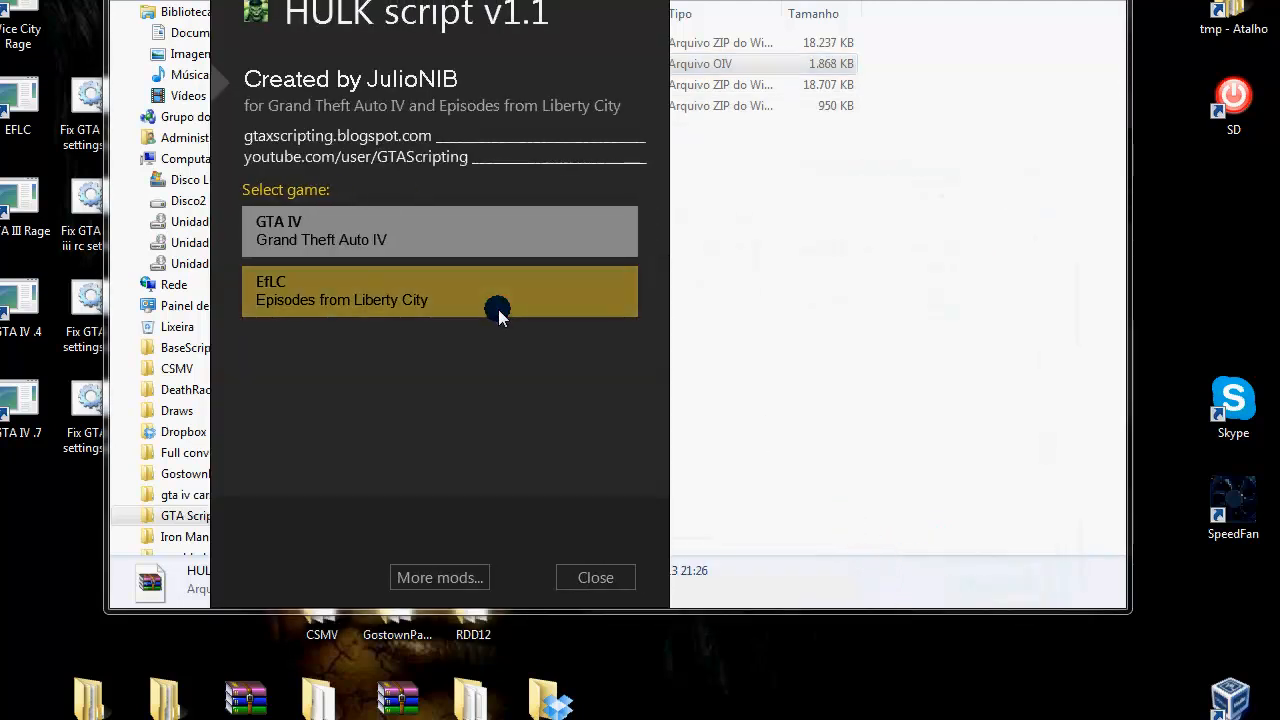
pyautogui.moveTo(460, 290)
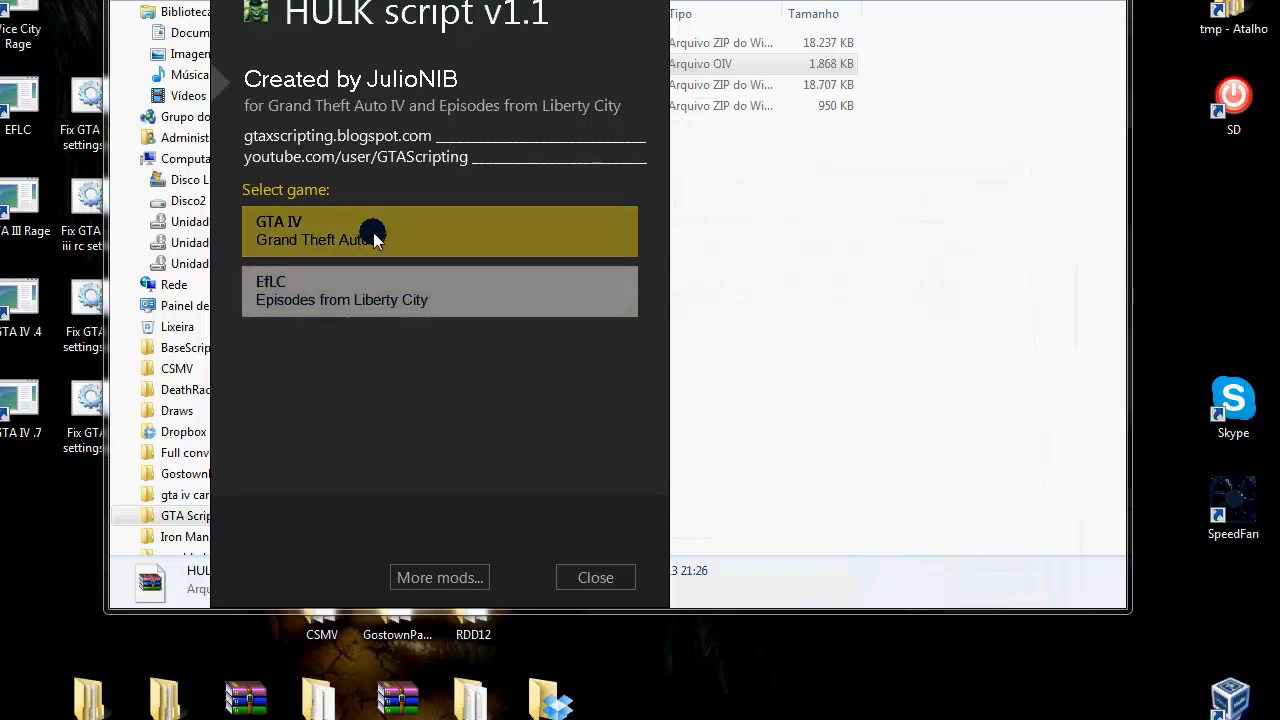
# Step: Choose GTA IV and install the HULK Script content of HULK script v1.1
pyautogui.click(397, 231)
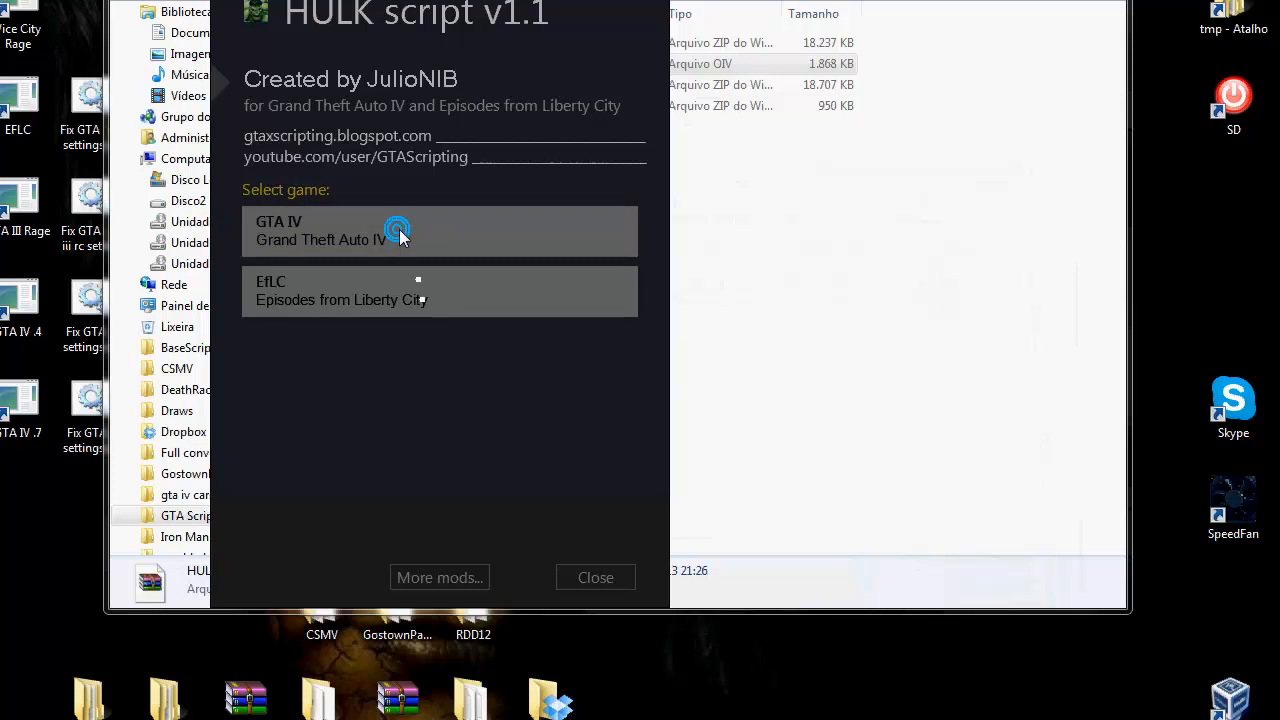
pyautogui.click(400, 230)
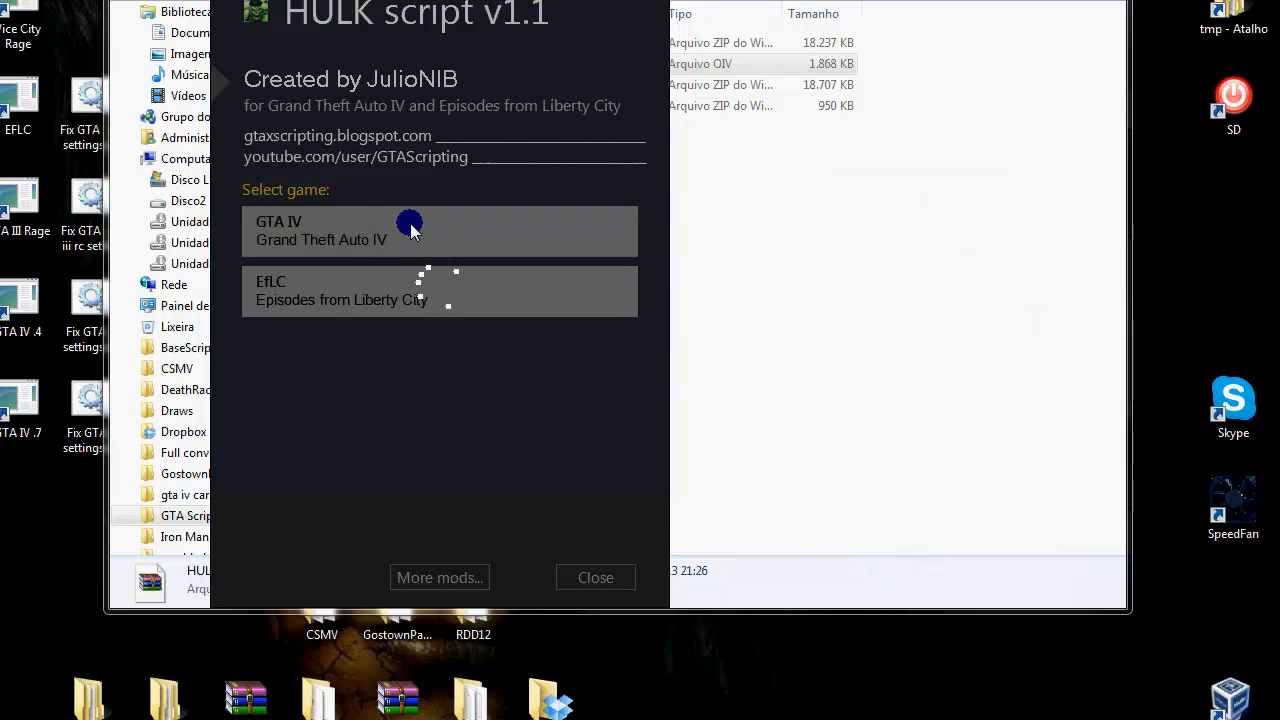
pyautogui.click(400, 230)
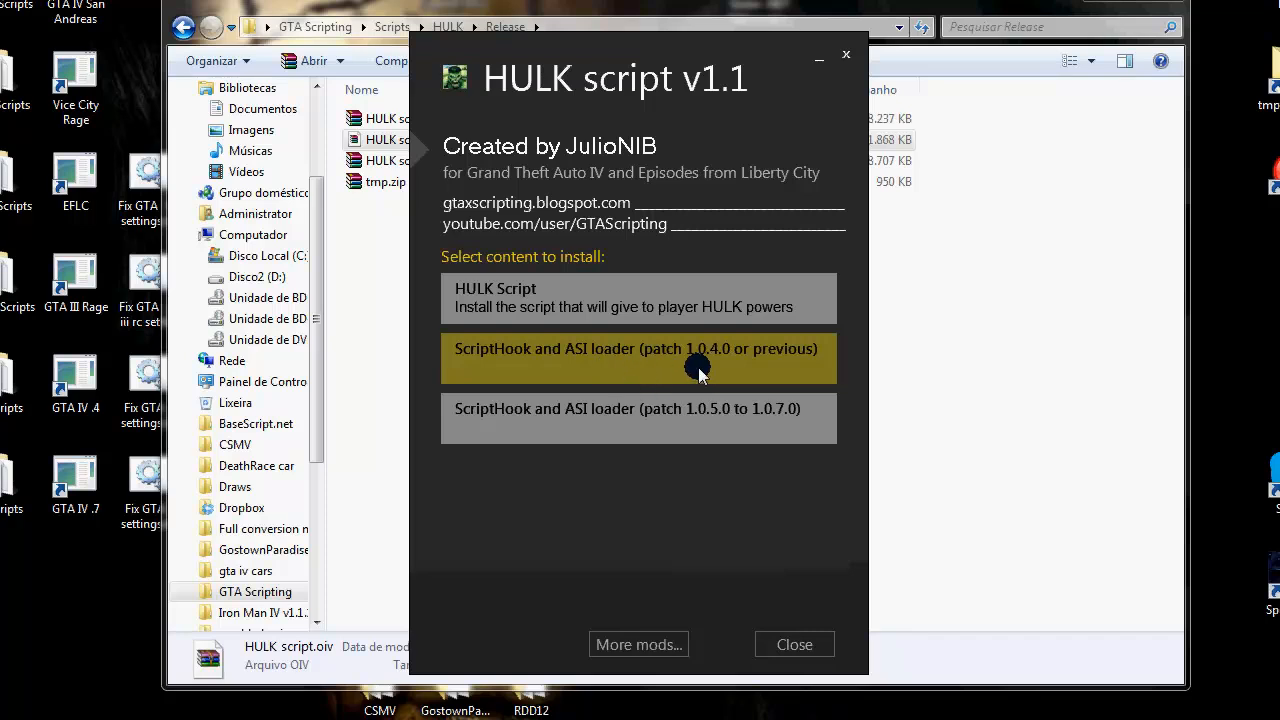
pyautogui.moveTo(730, 365)
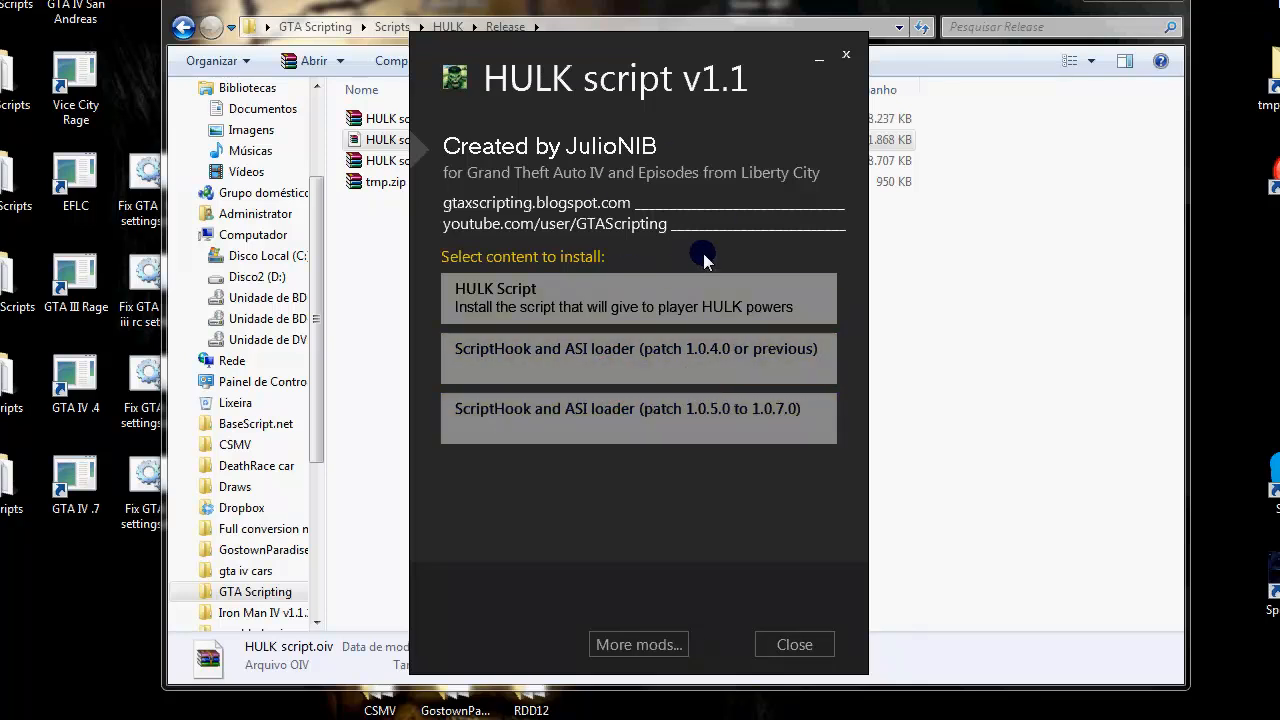
pyautogui.click(595, 305)
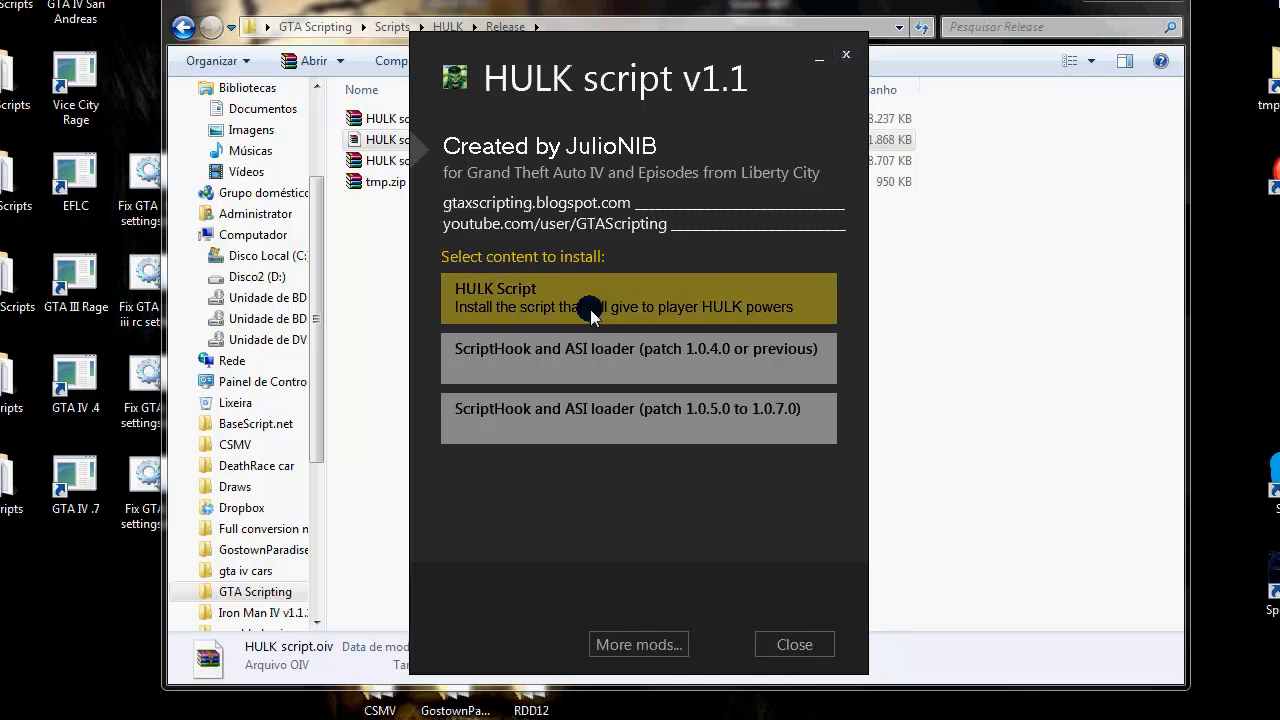
pyautogui.click(638, 298)
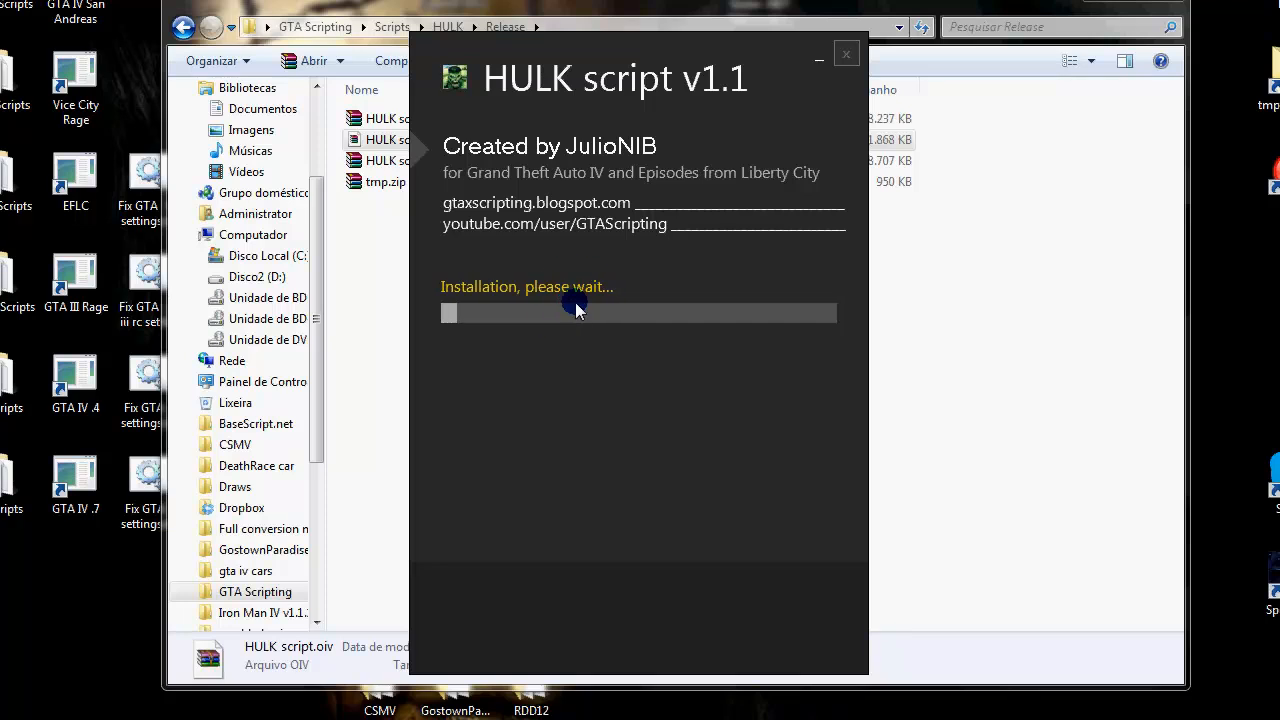
pyautogui.moveTo(632, 343)
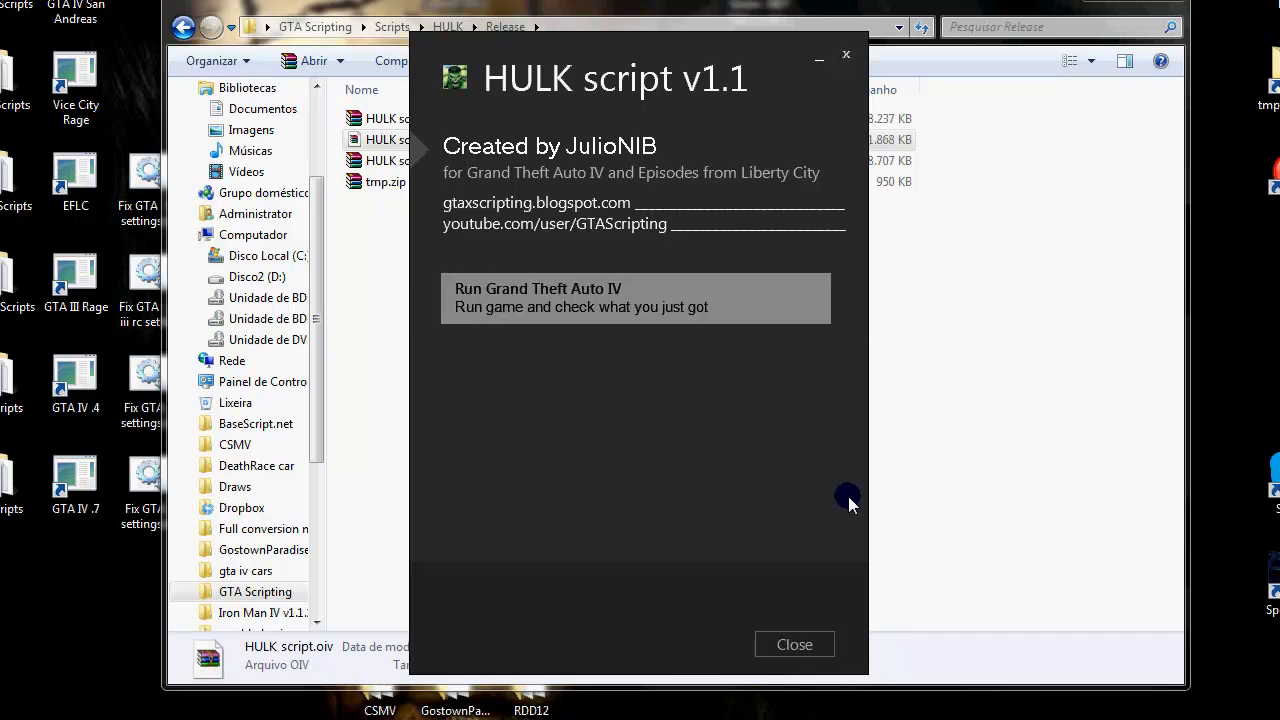
# Step: Close the finished HULK installer and the HULK Release Explorer window
pyautogui.click(793, 644)
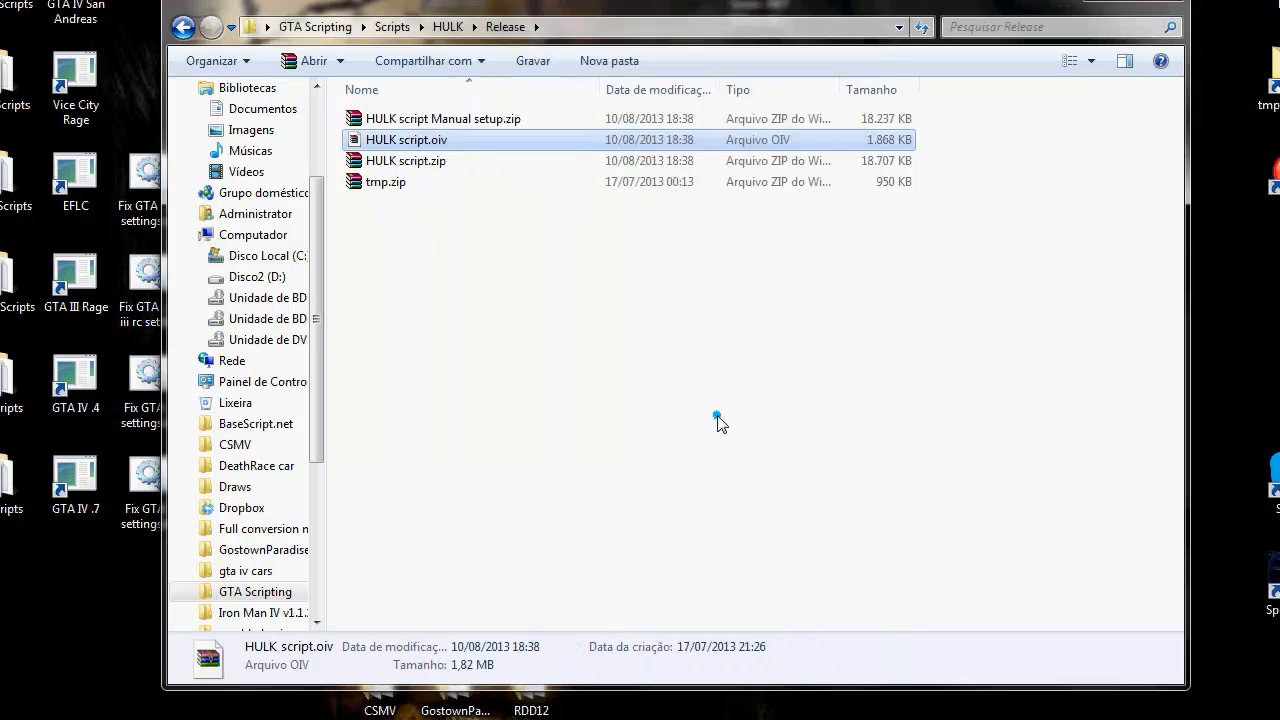
pyautogui.click(183, 27)
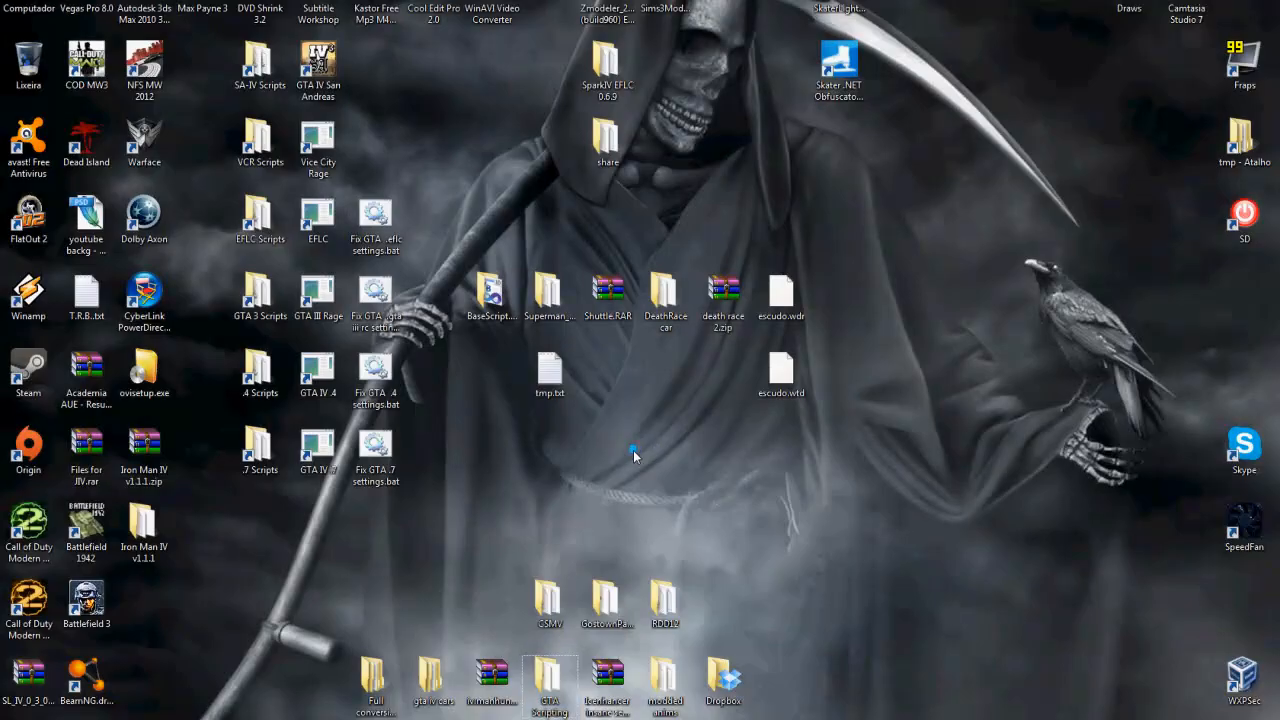
pyautogui.moveTo(395, 530)
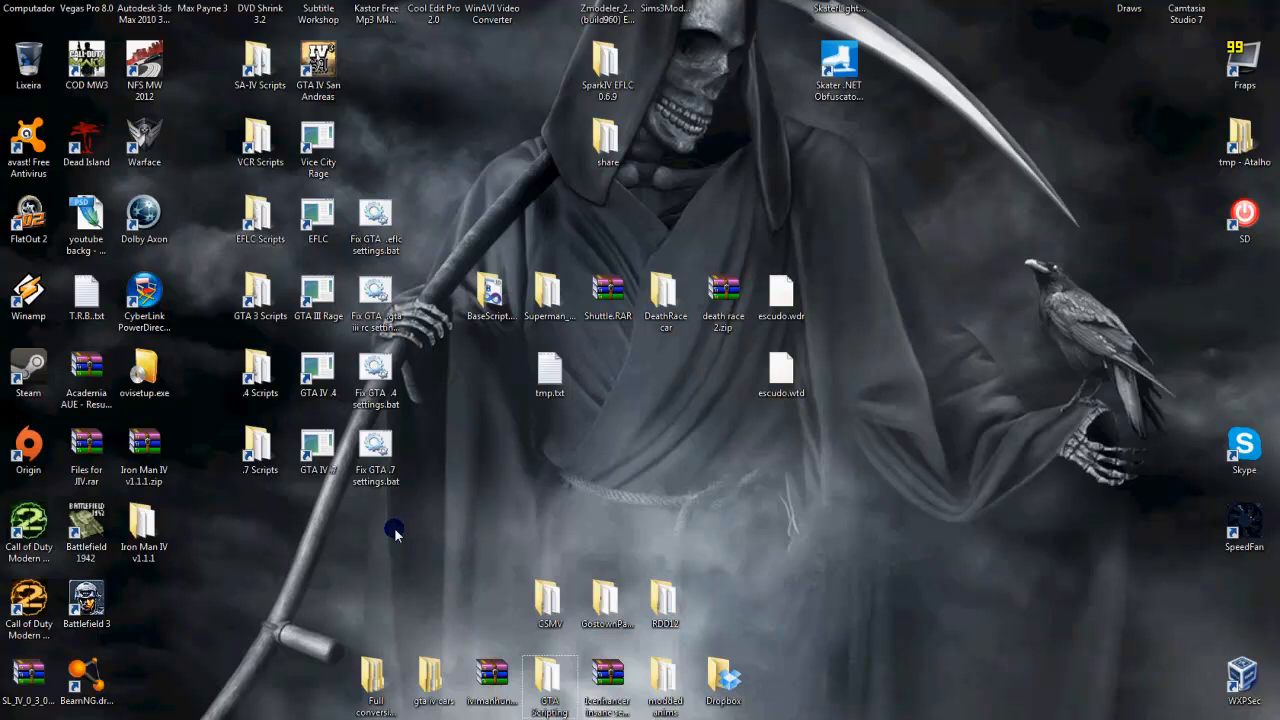
pyautogui.moveTo(400, 560)
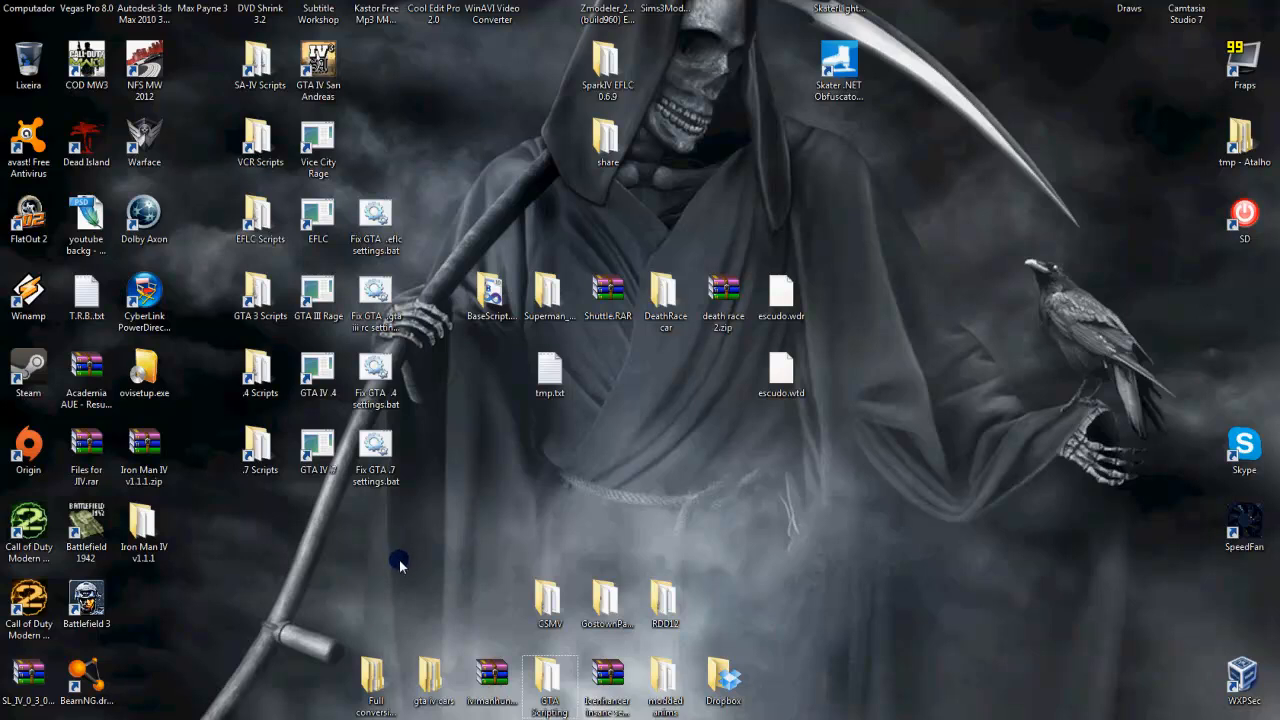
# Step: Open the 'Iron Man IV v1.1.1' folder from the desktop
pyautogui.click(144, 530)
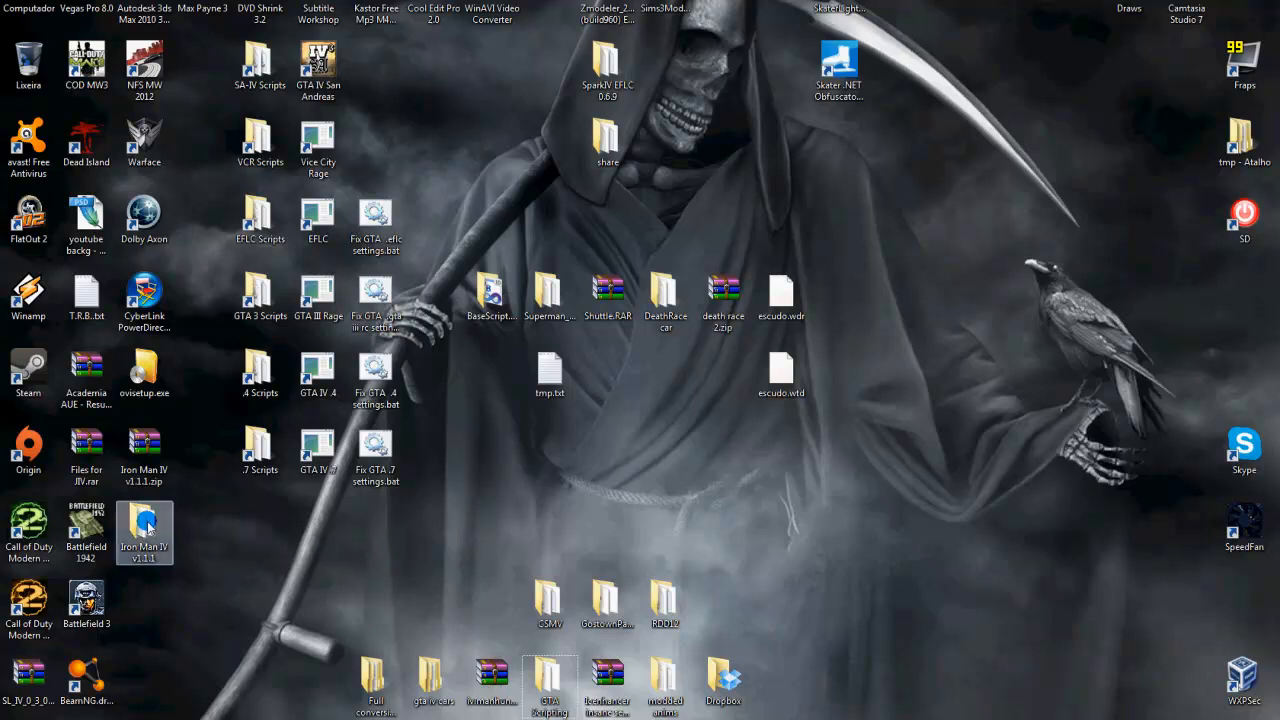
pyautogui.doubleClick(145, 532)
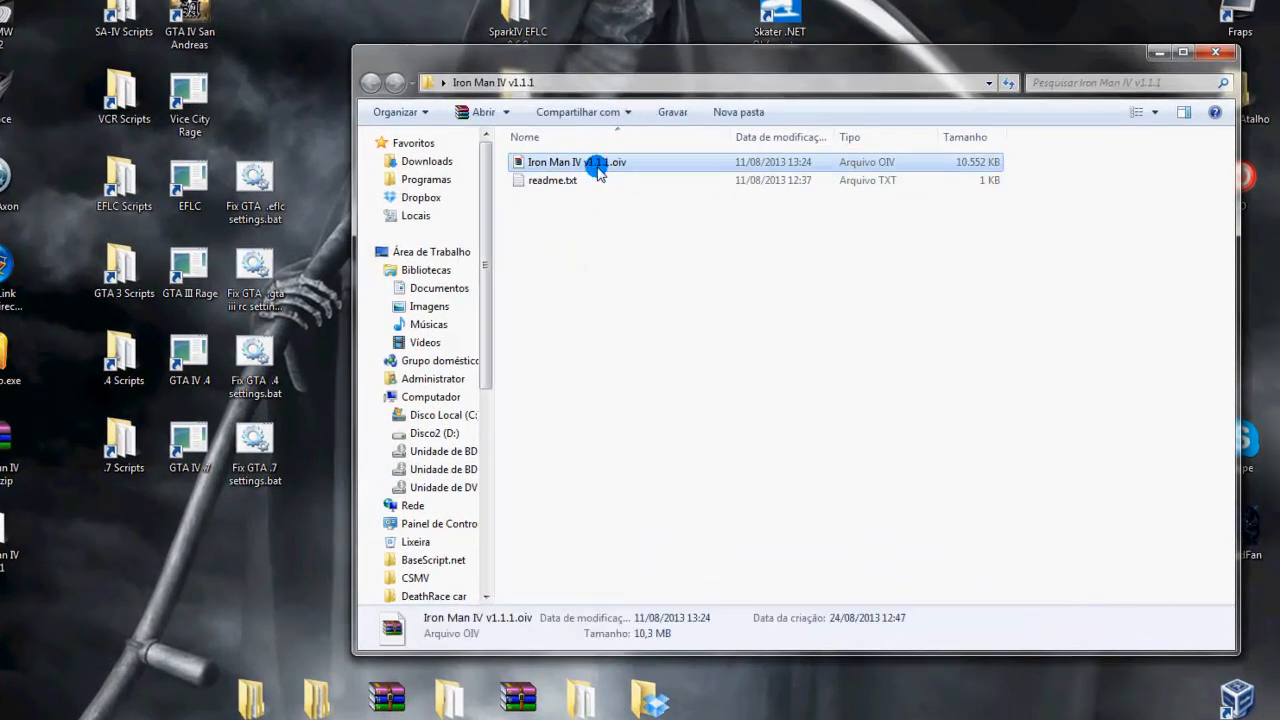
# Step: Open Iron Man IV v1.1.1.oiv with WinRAR archiver via 'Abrir com'
pyautogui.rightClick(578, 162)
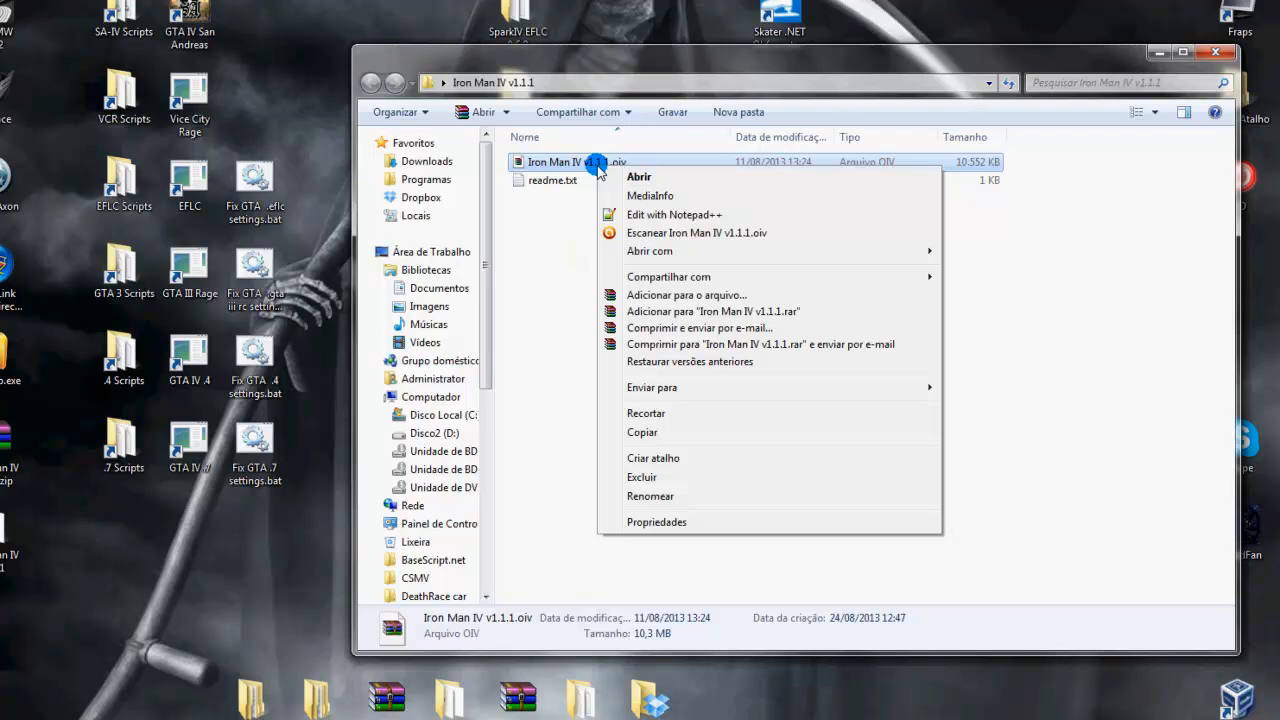
pyautogui.moveTo(650, 251)
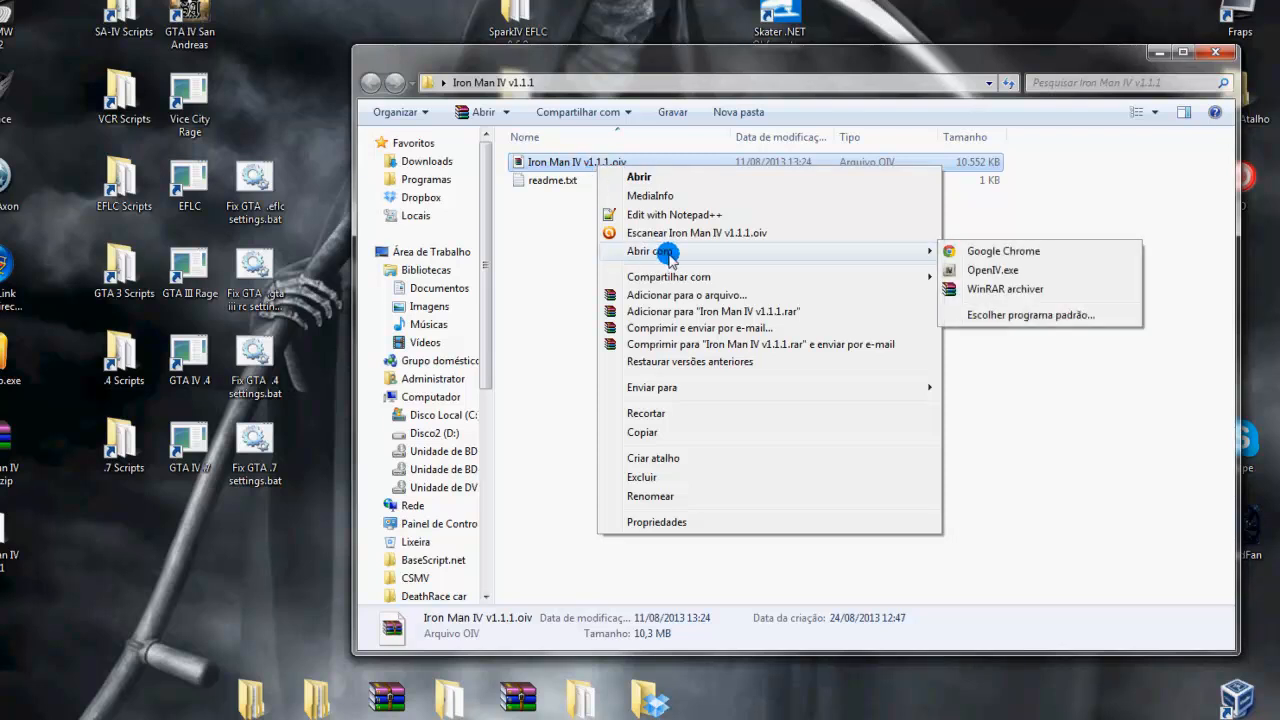
pyautogui.moveTo(1035, 289)
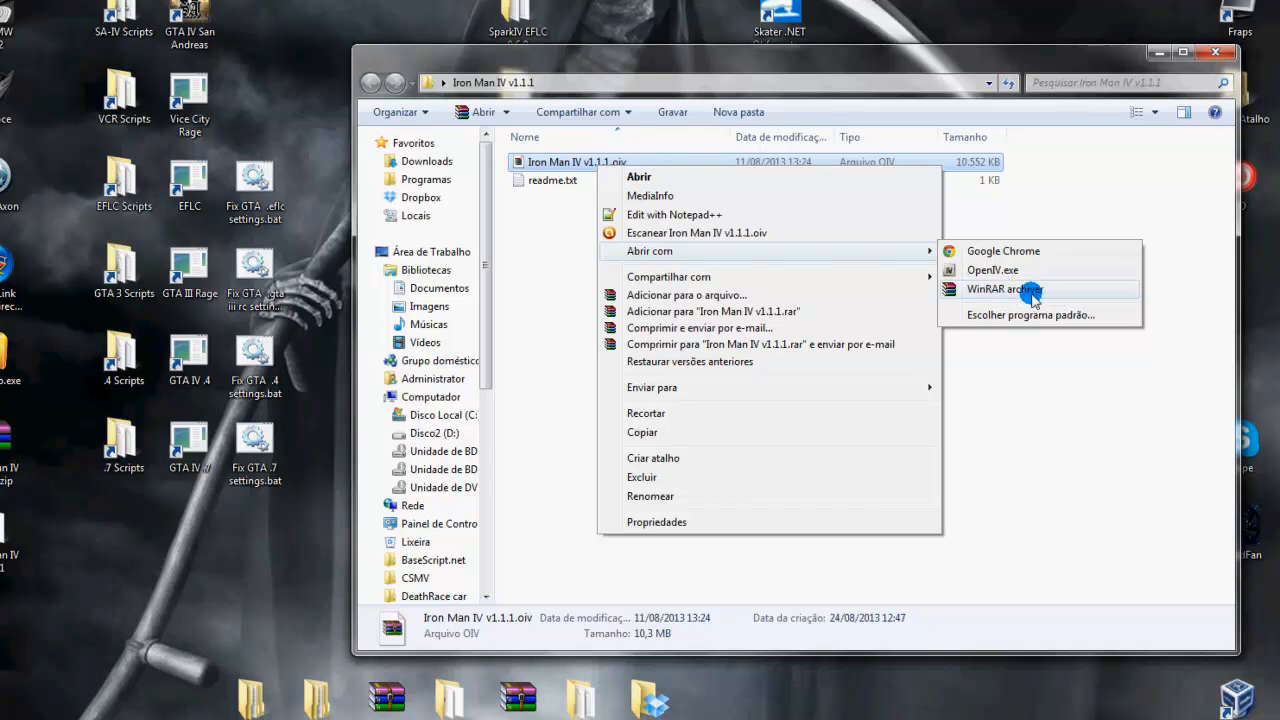
pyautogui.moveTo(1015, 295)
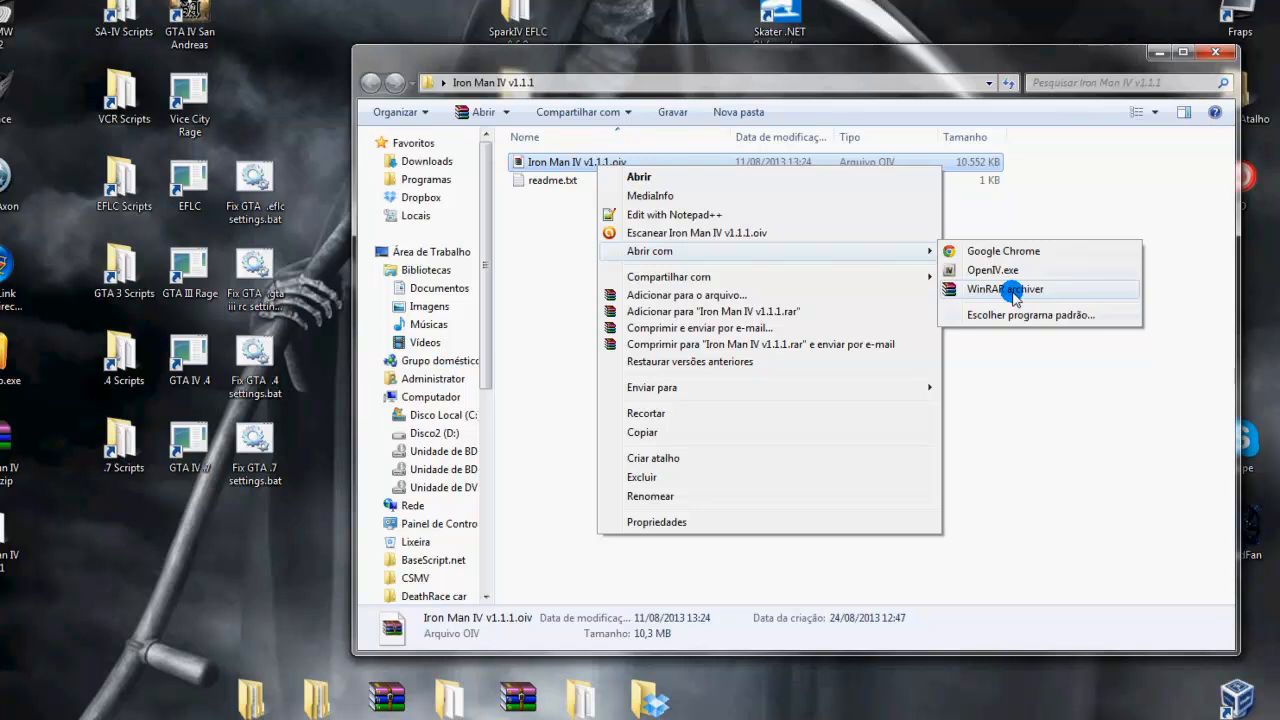
pyautogui.click(1004, 289)
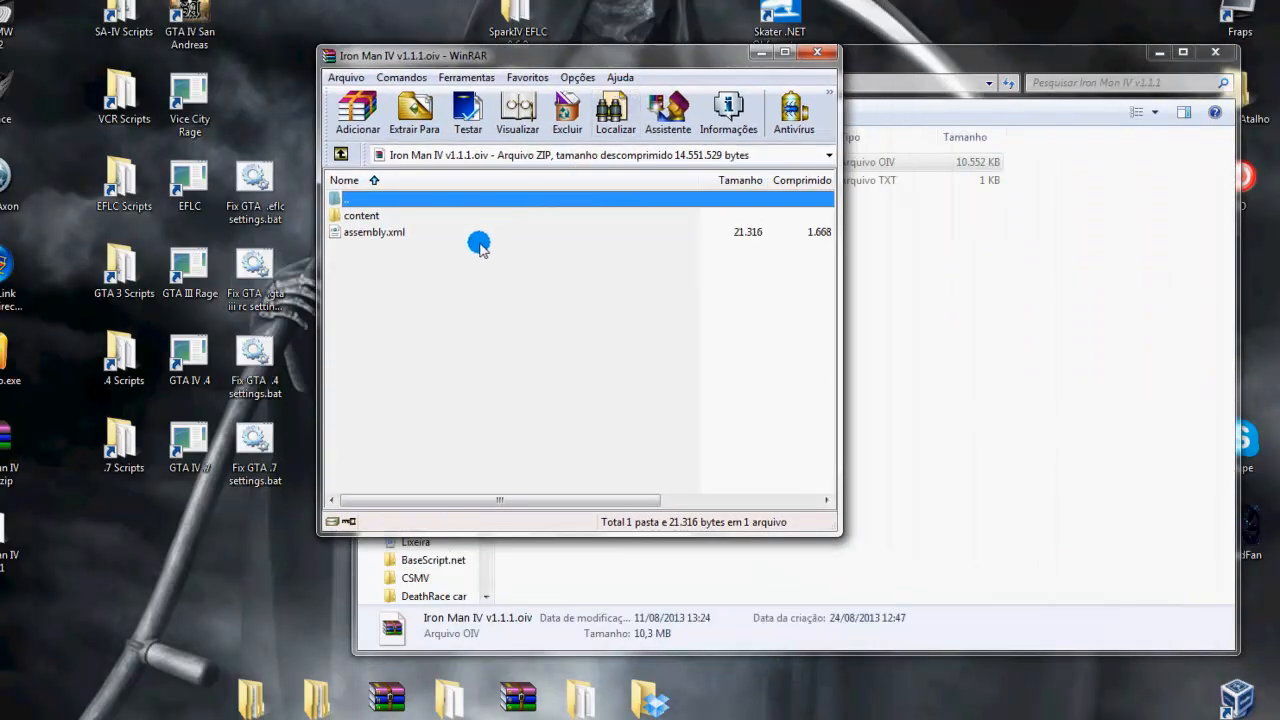
# Step: Open the archive's content folder and scroll through its 116 files
pyautogui.click(361, 215)
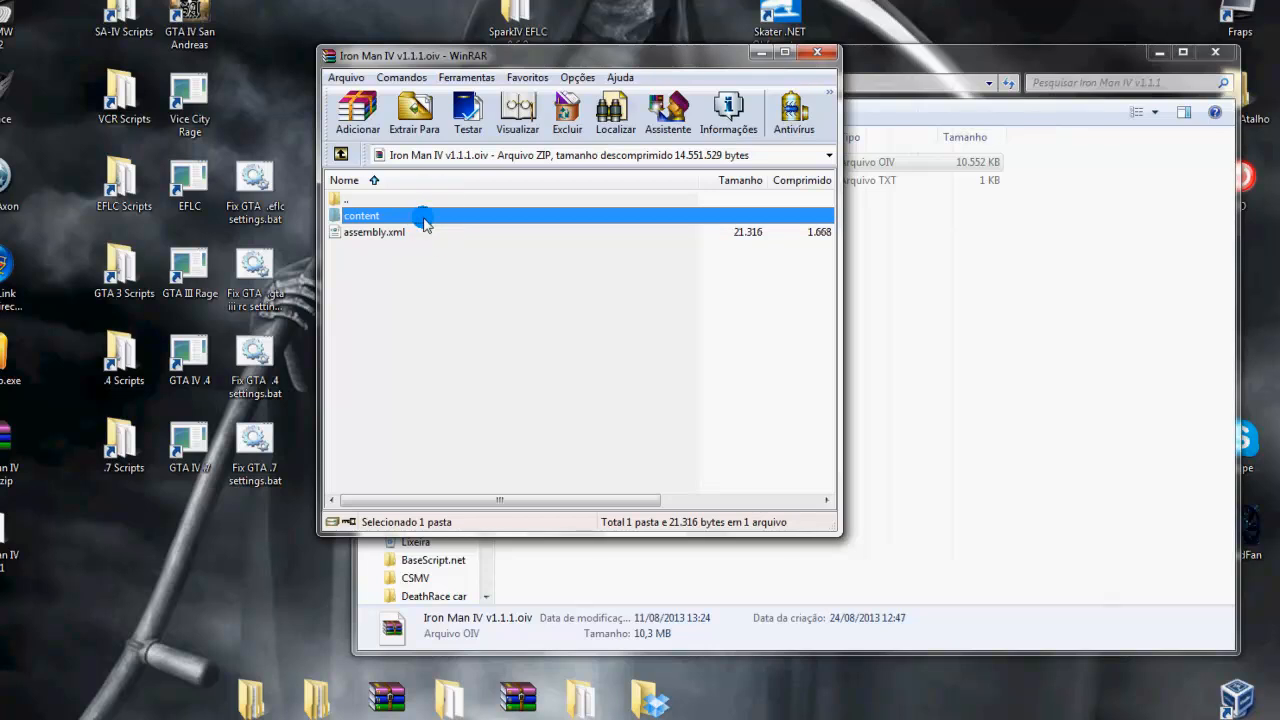
pyautogui.doubleClick(361, 215)
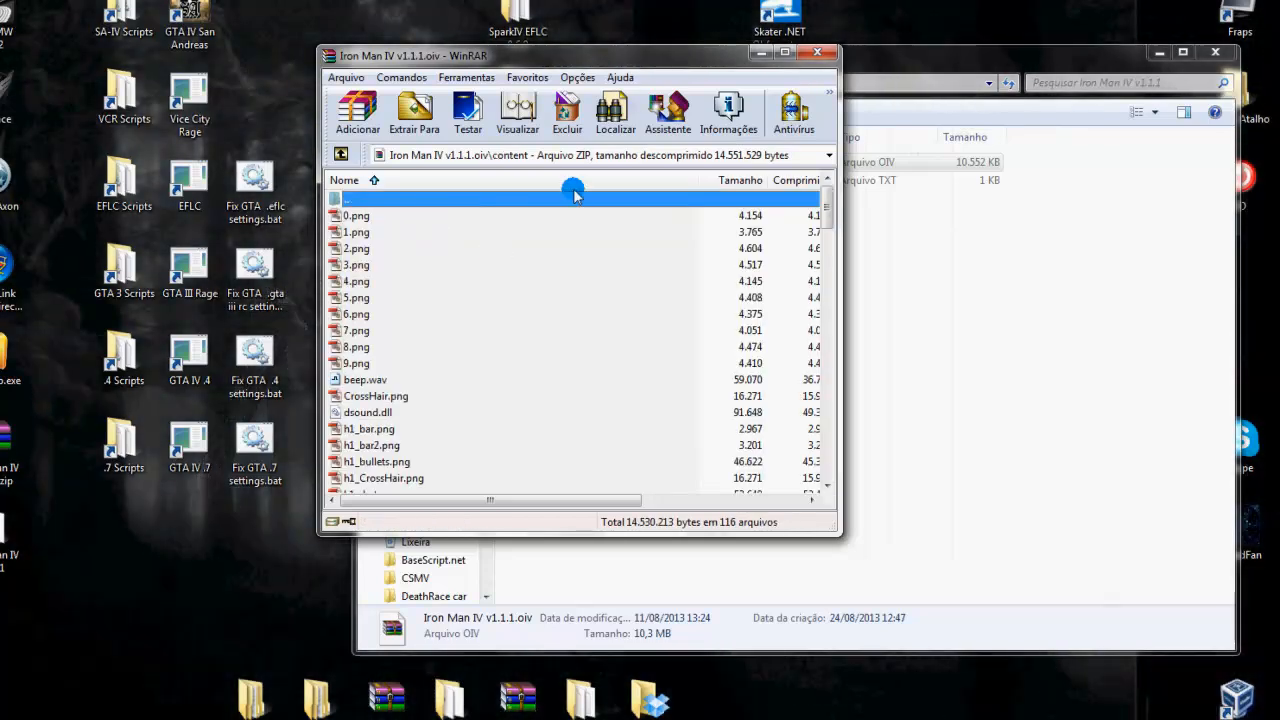
pyautogui.scroll(-3)
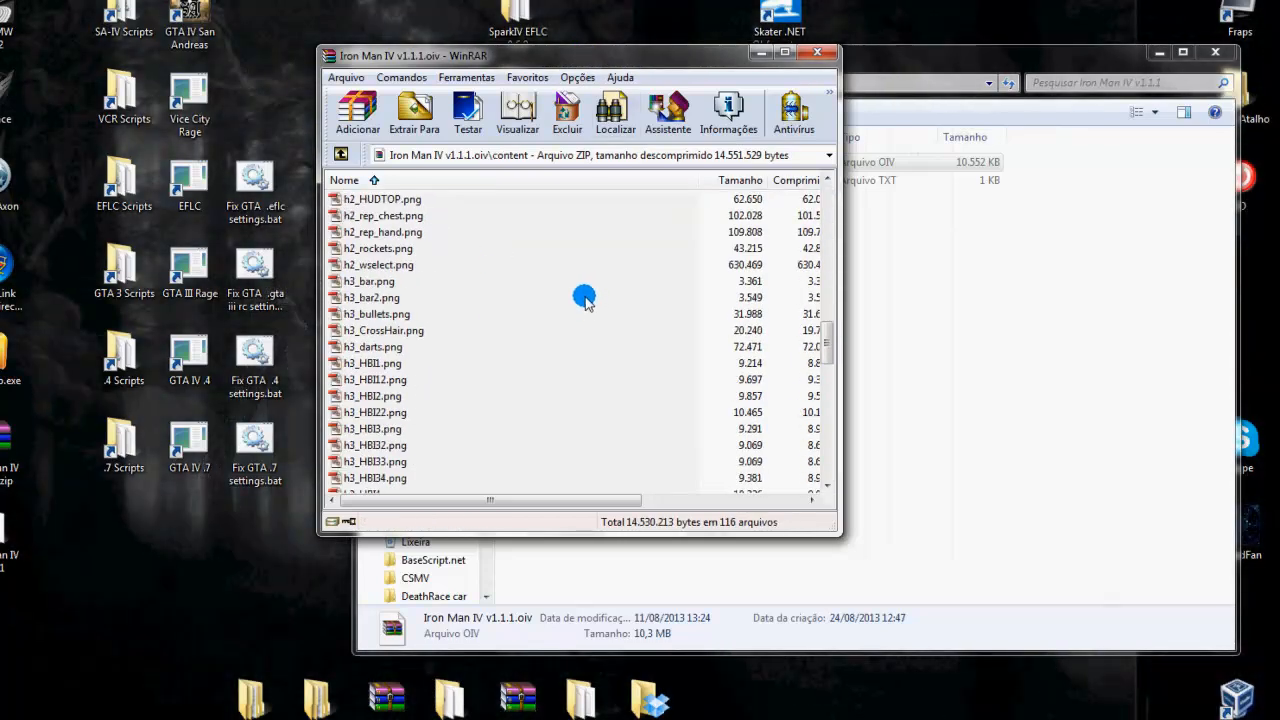
pyautogui.scroll(-3)
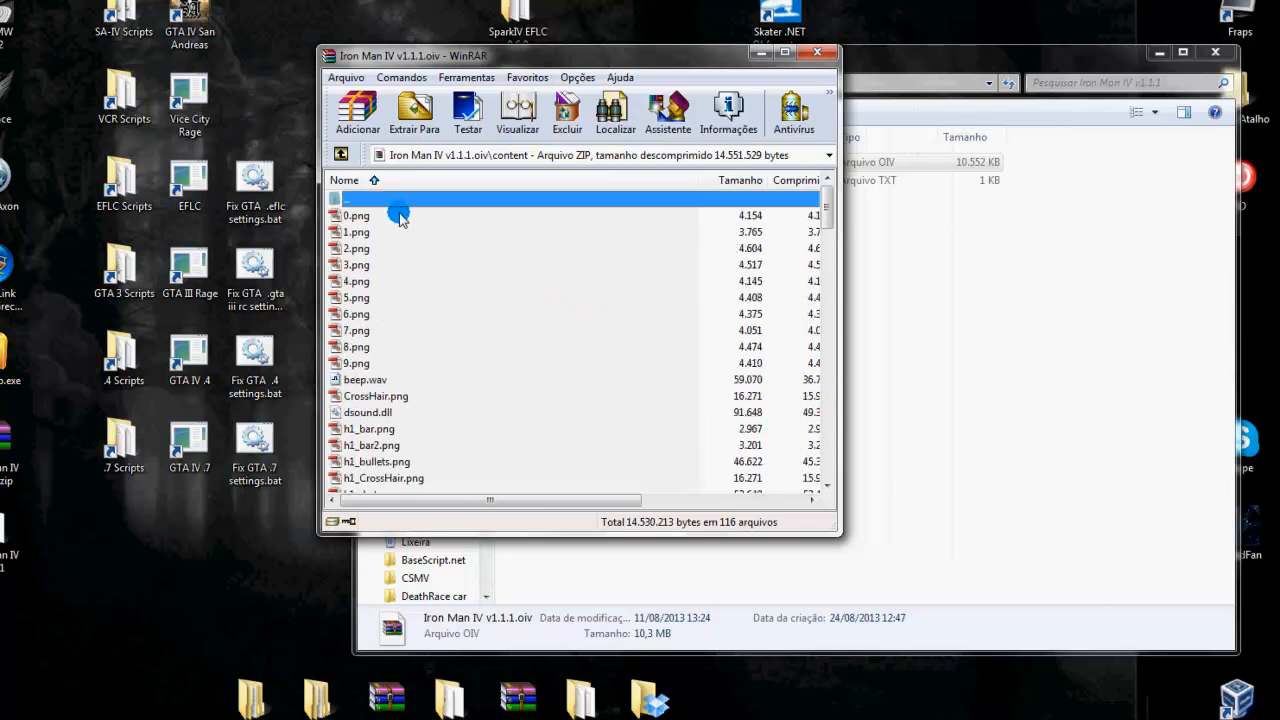
pyautogui.scroll(-3)
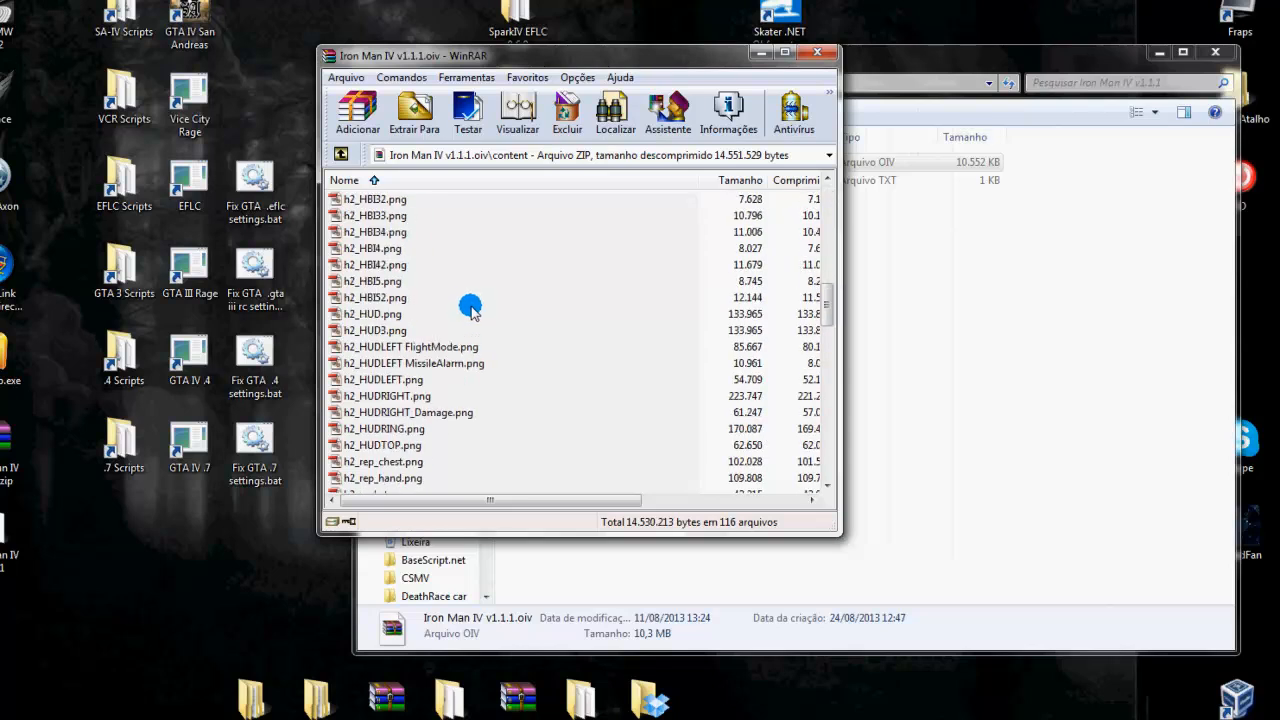
pyautogui.scroll(-3)
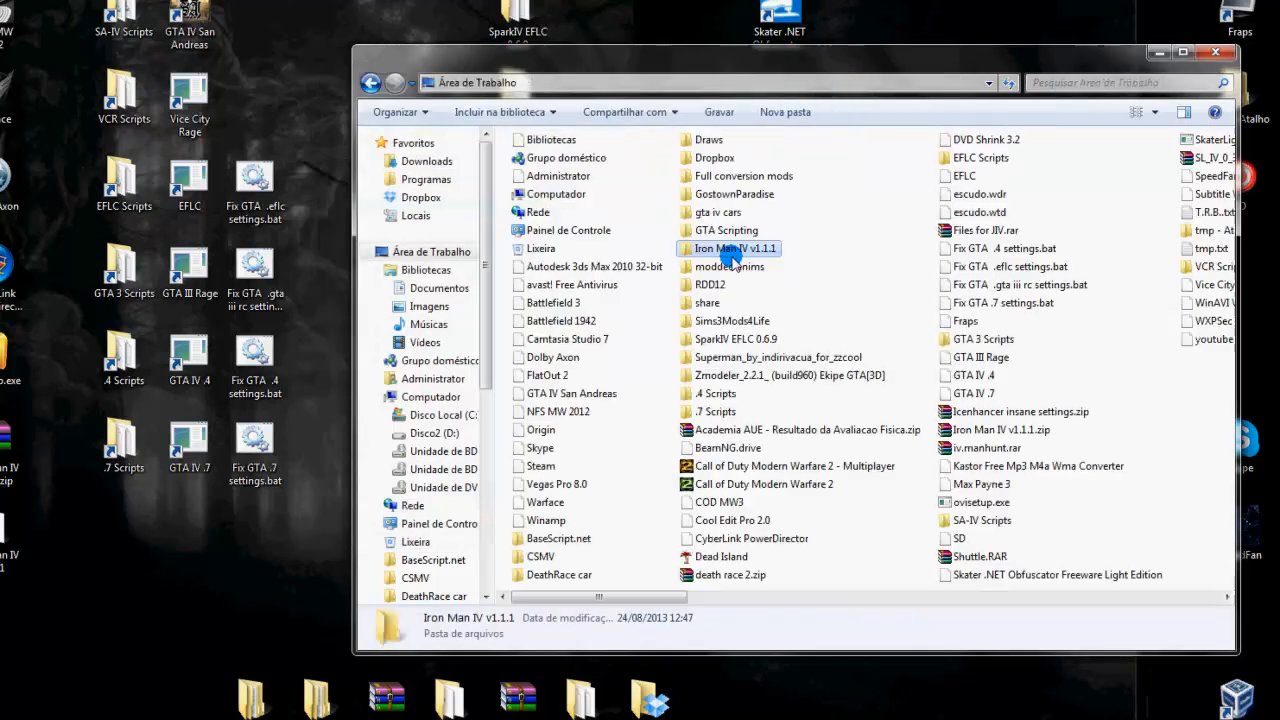
# Step: Browse to Scripts > Dual Wielding > Release and open DualWielding.oiv in WinRAR
pyautogui.click(734, 248)
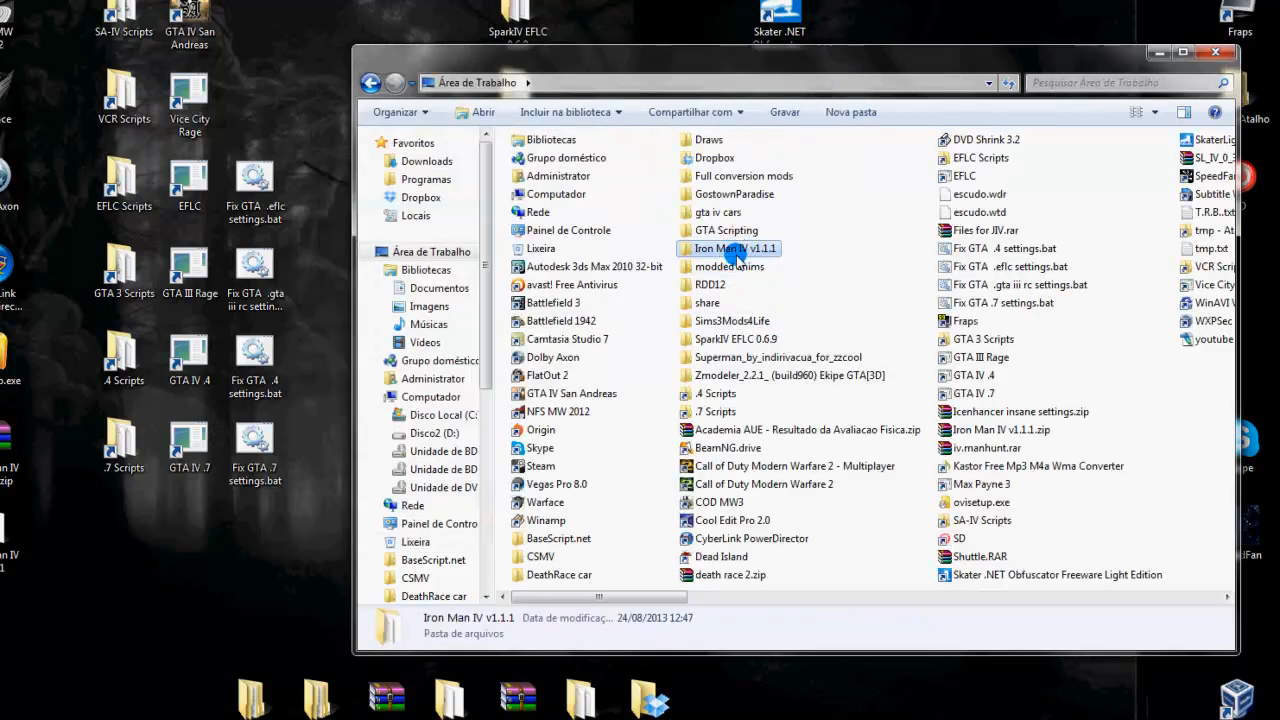
pyautogui.doubleClick(726, 230)
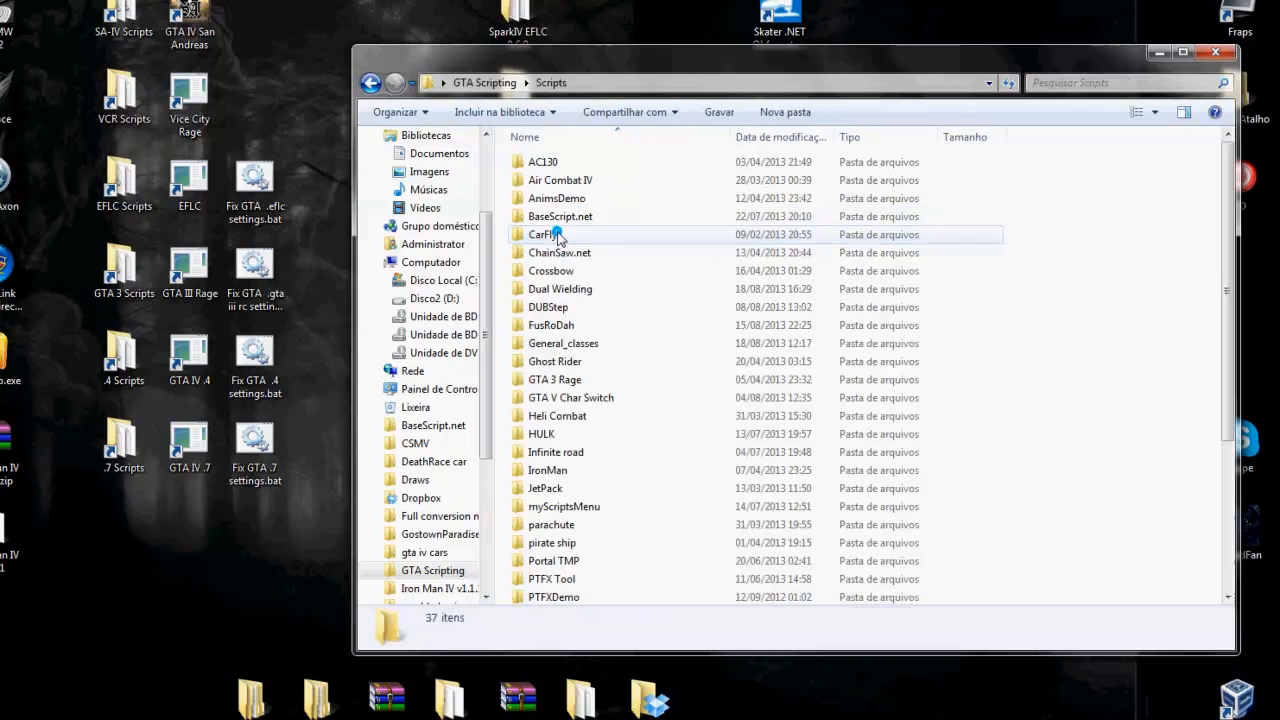
pyautogui.doubleClick(560, 289)
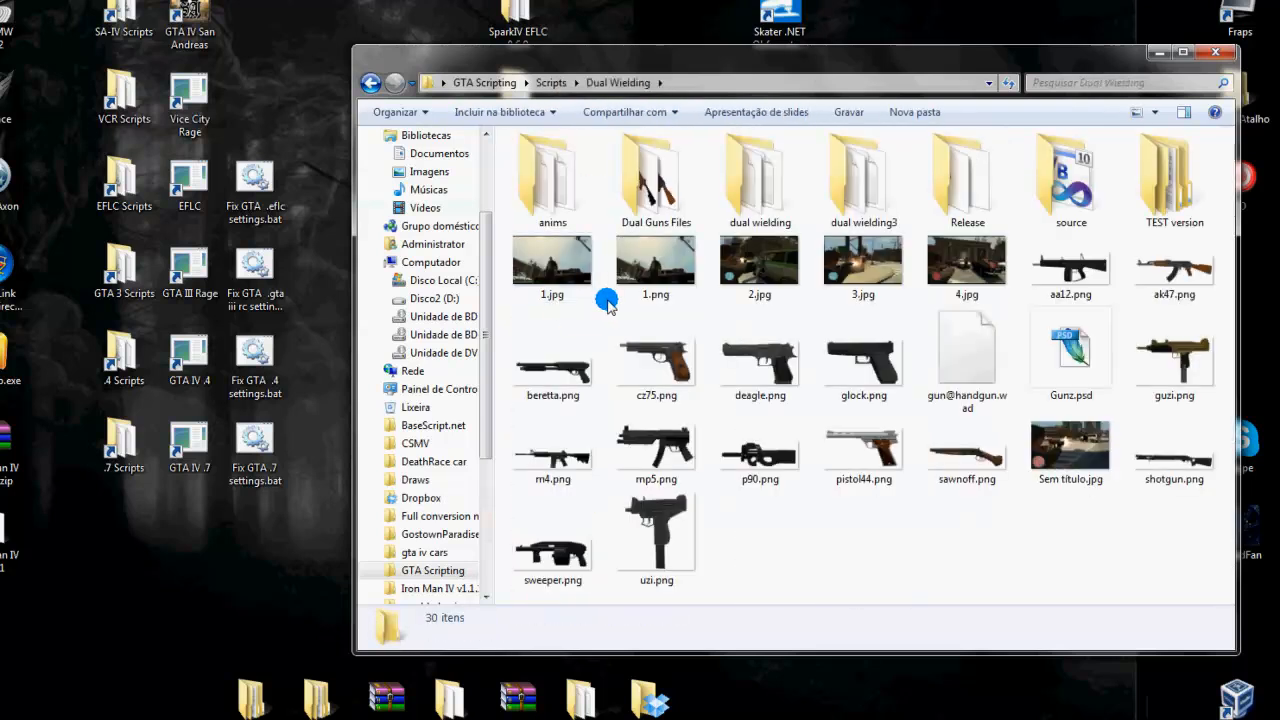
pyautogui.doubleClick(966, 180)
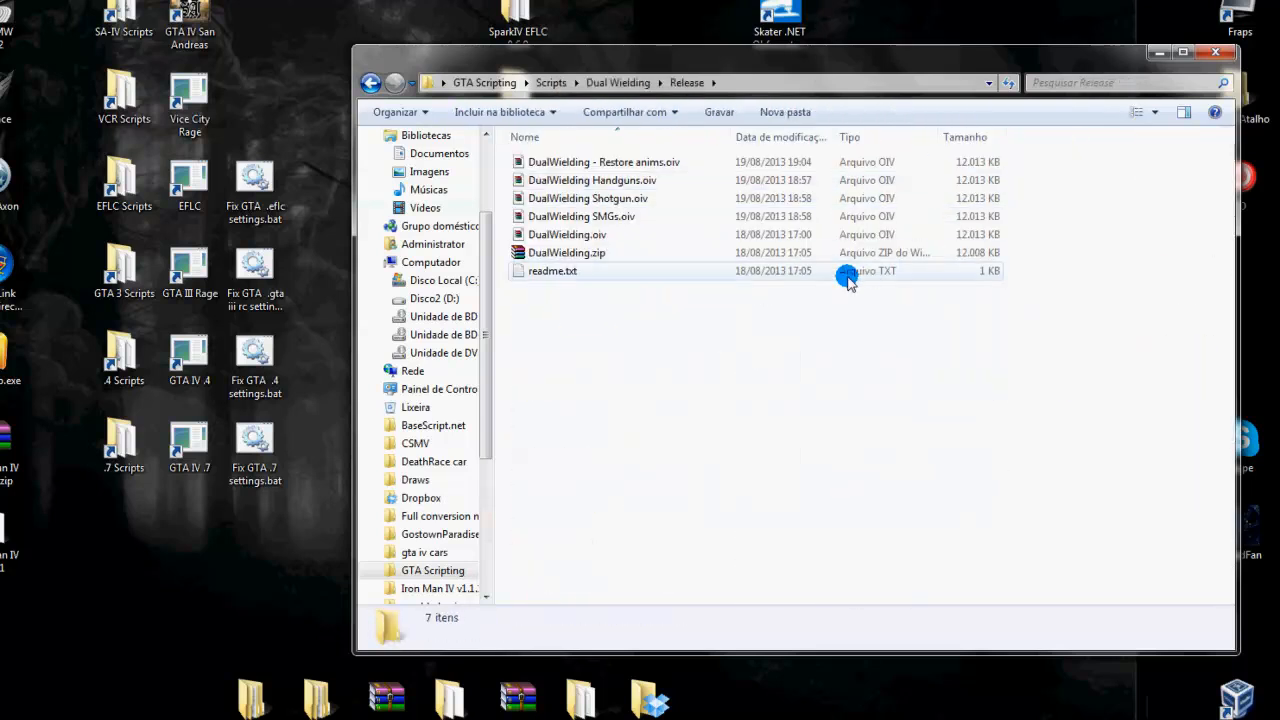
pyautogui.rightClick(567, 234)
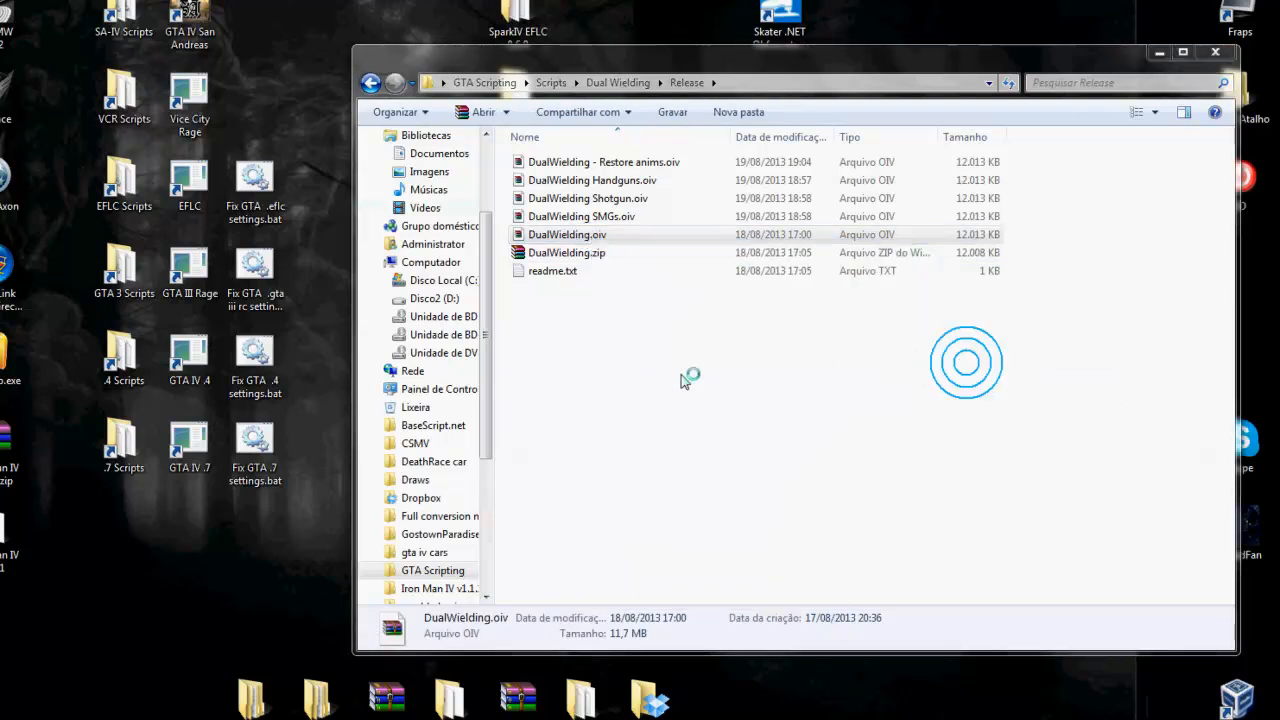
pyautogui.doubleClick(567, 234)
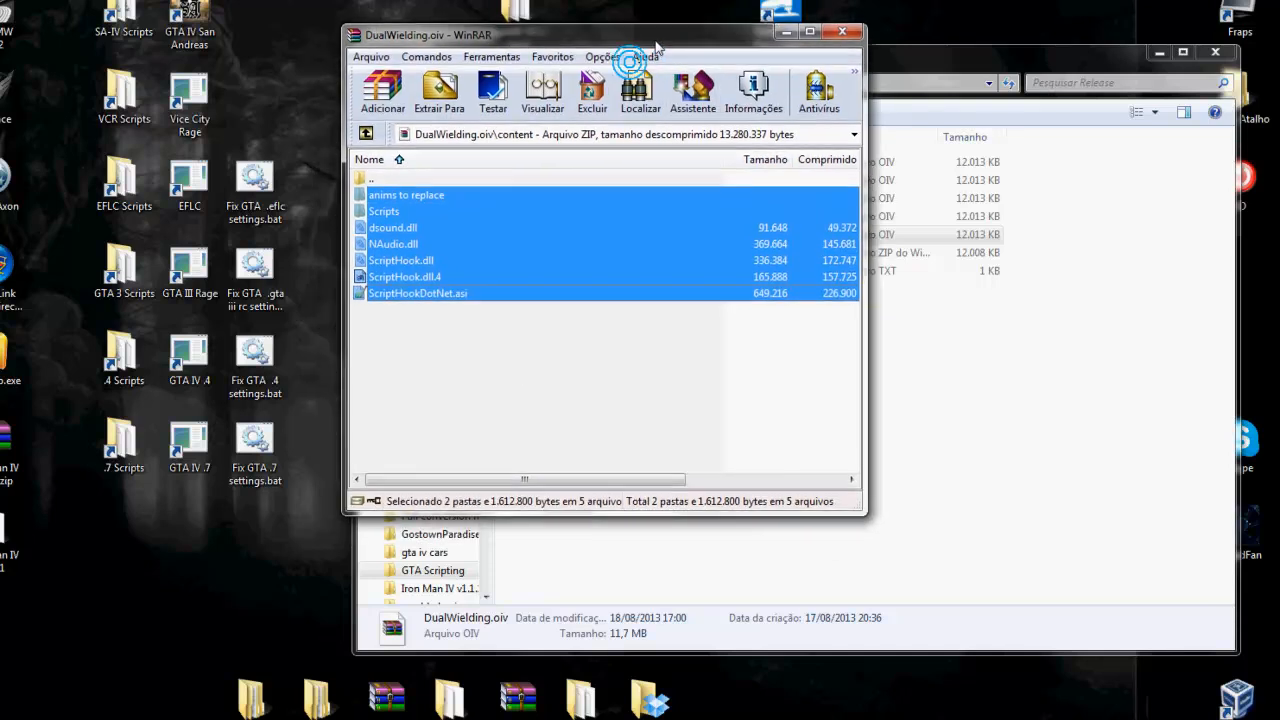
# Step: Inspect ScriptHook.dll, dsound.dll and Scripts in DualWielding.oiv's content folder
pyautogui.doubleClick(384, 211)
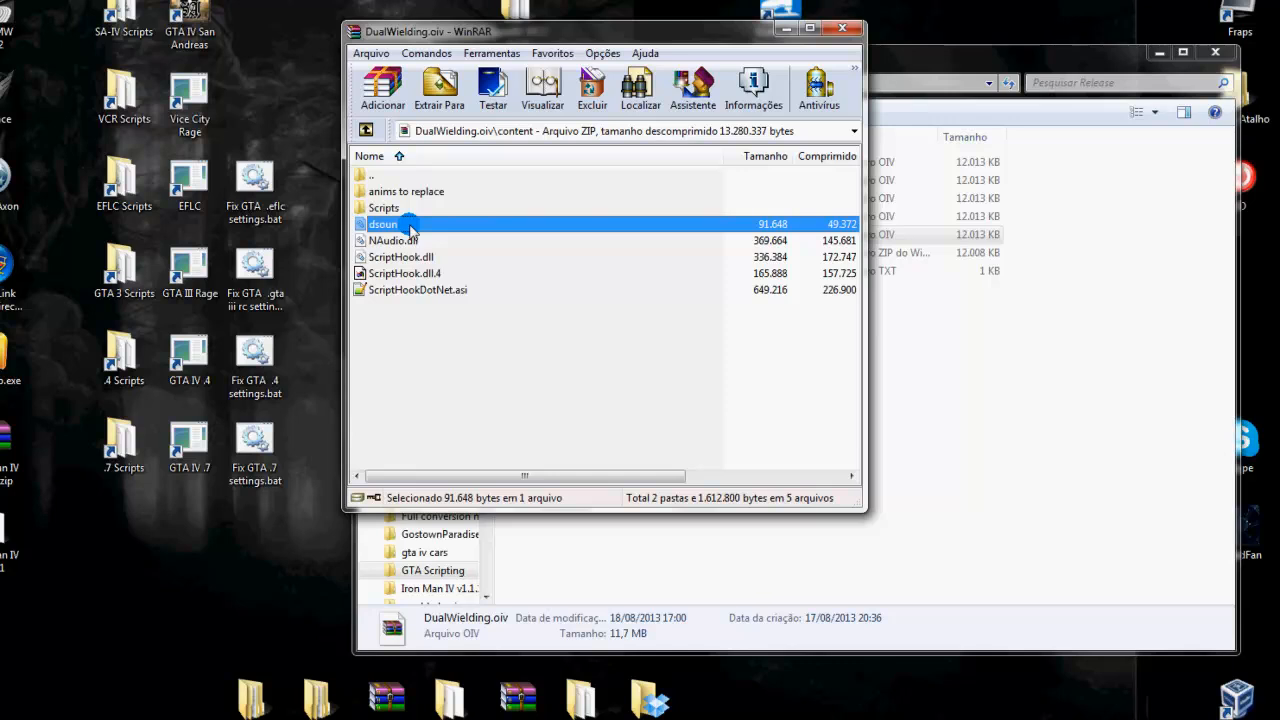
pyautogui.click(400, 257)
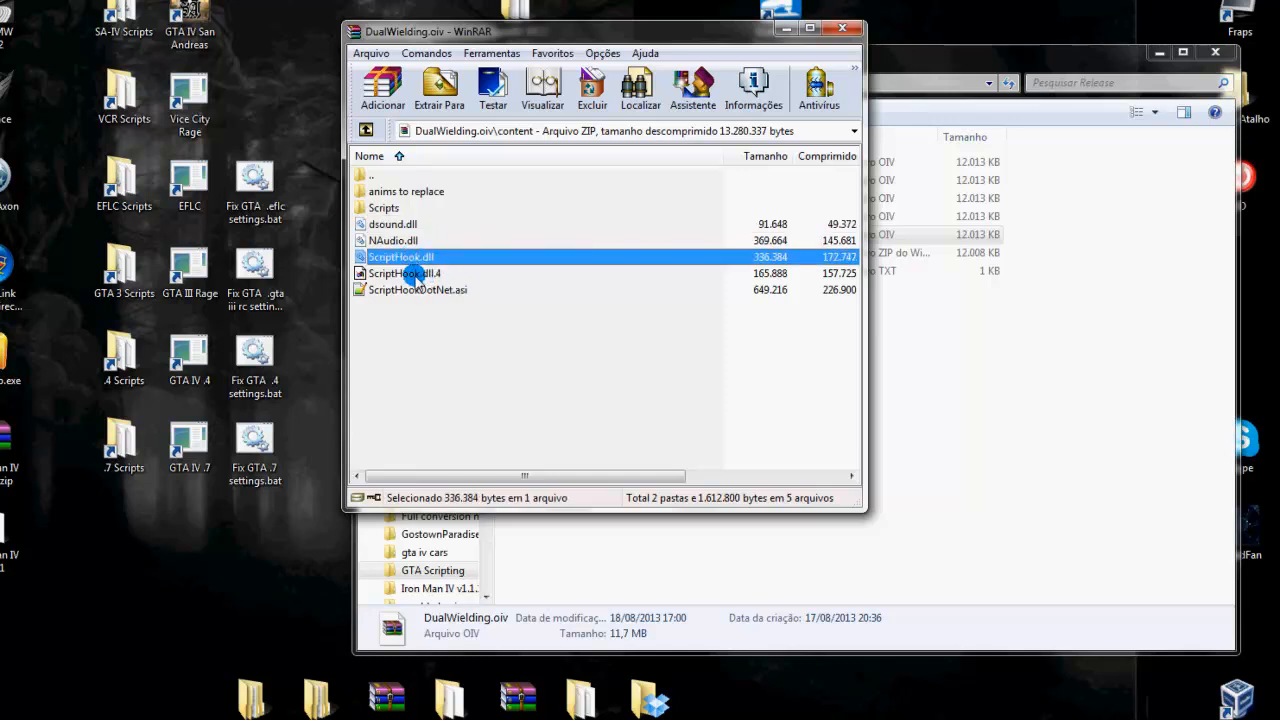
pyautogui.click(392, 224)
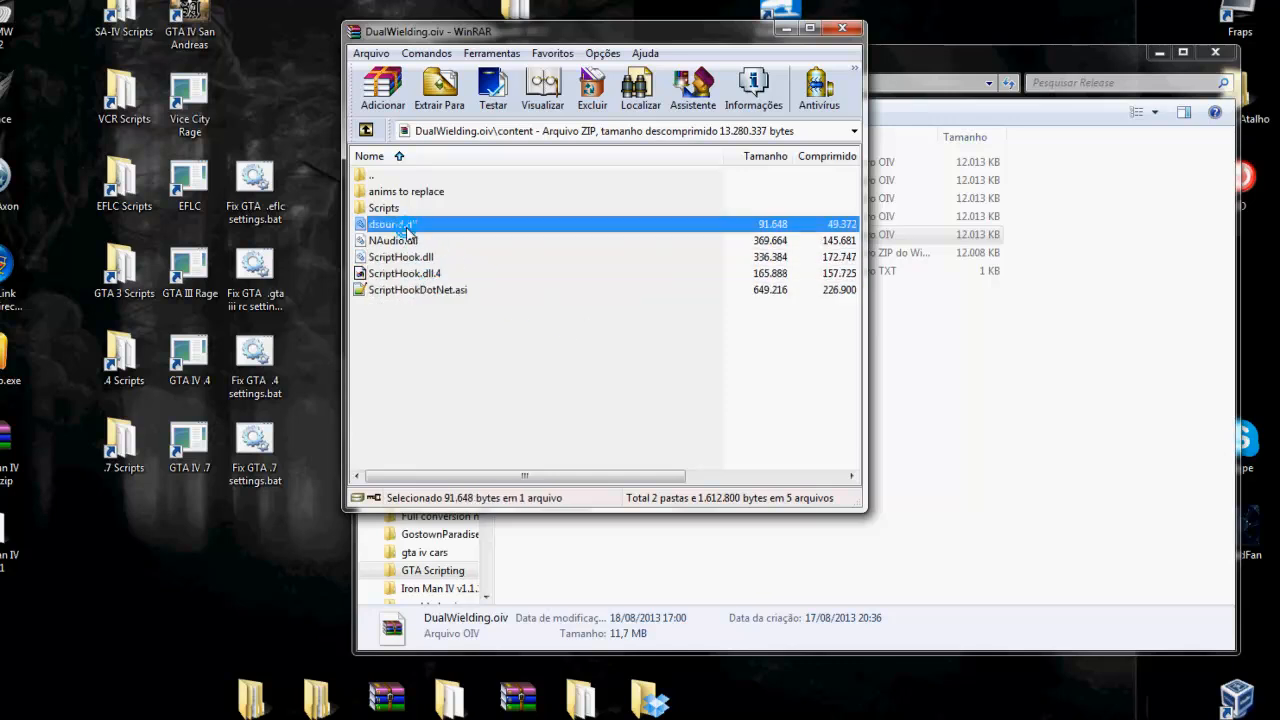
pyautogui.click(385, 207)
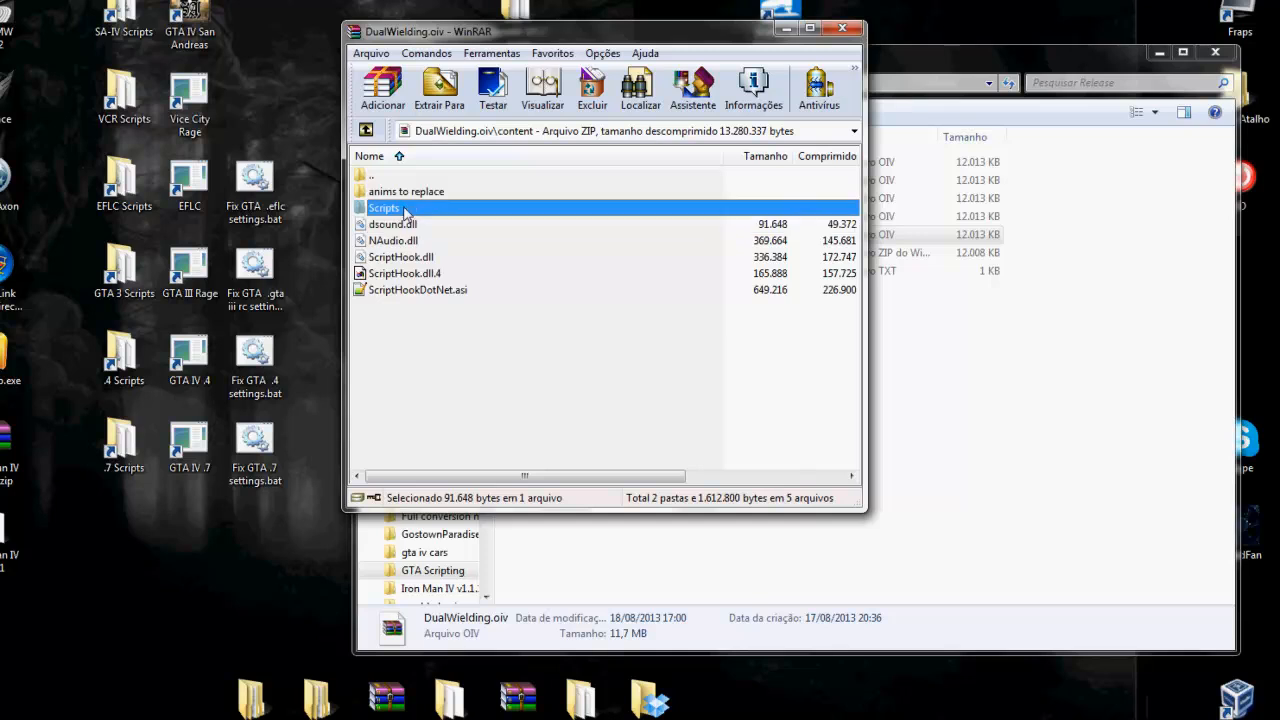
pyautogui.click(418, 289)
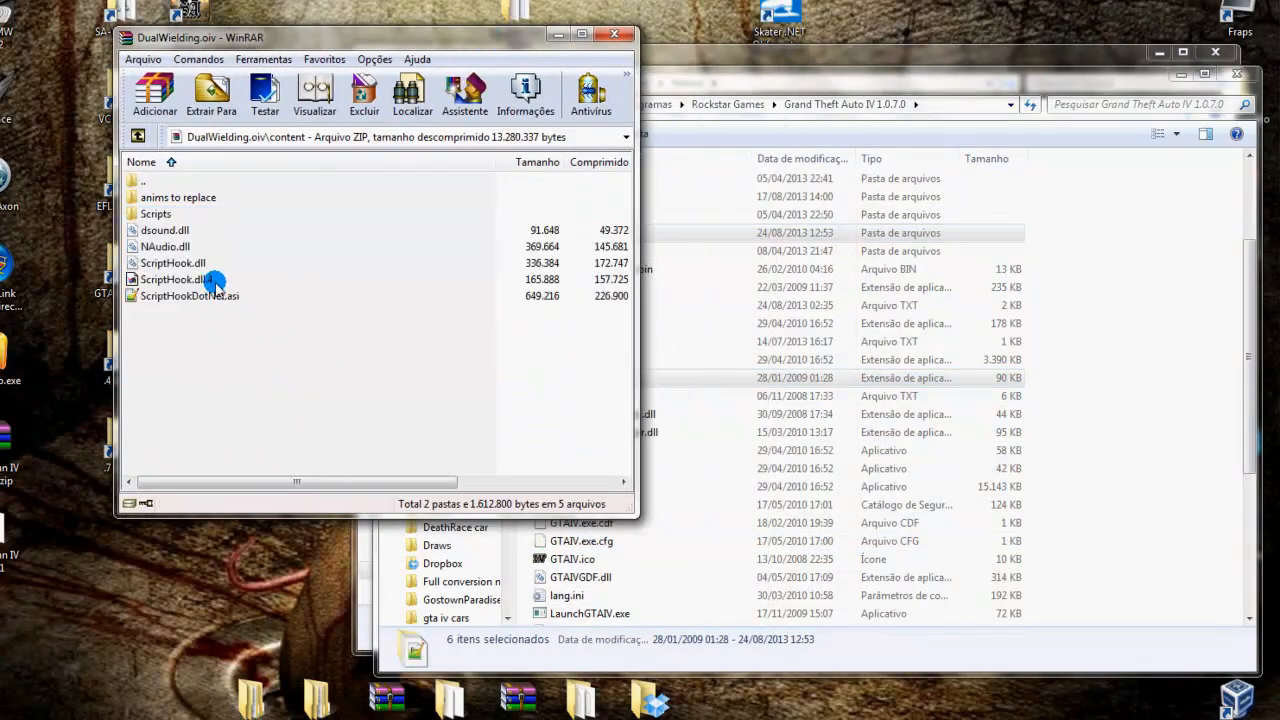
# Step: Rename ScriptHook.dll.4 to ScriptHook.dll in the GTA IV game folder, confirming the extension change
pyautogui.click(176, 279)
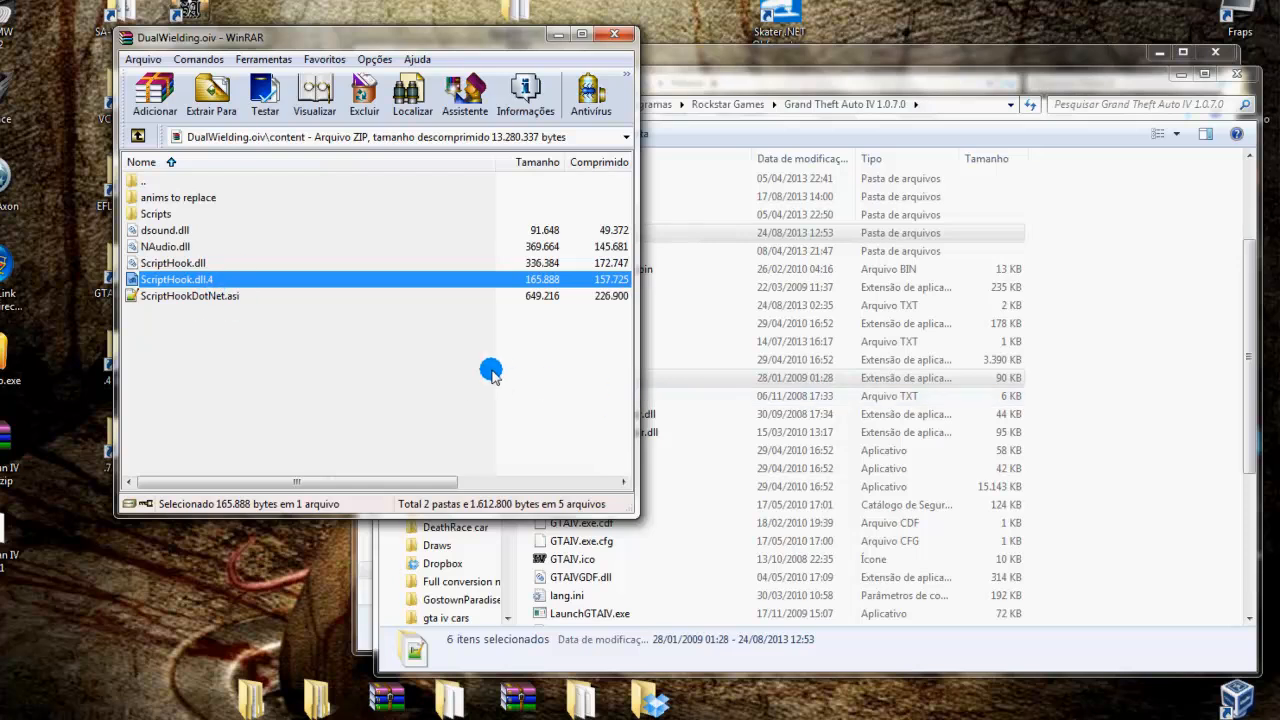
pyautogui.click(189, 295)
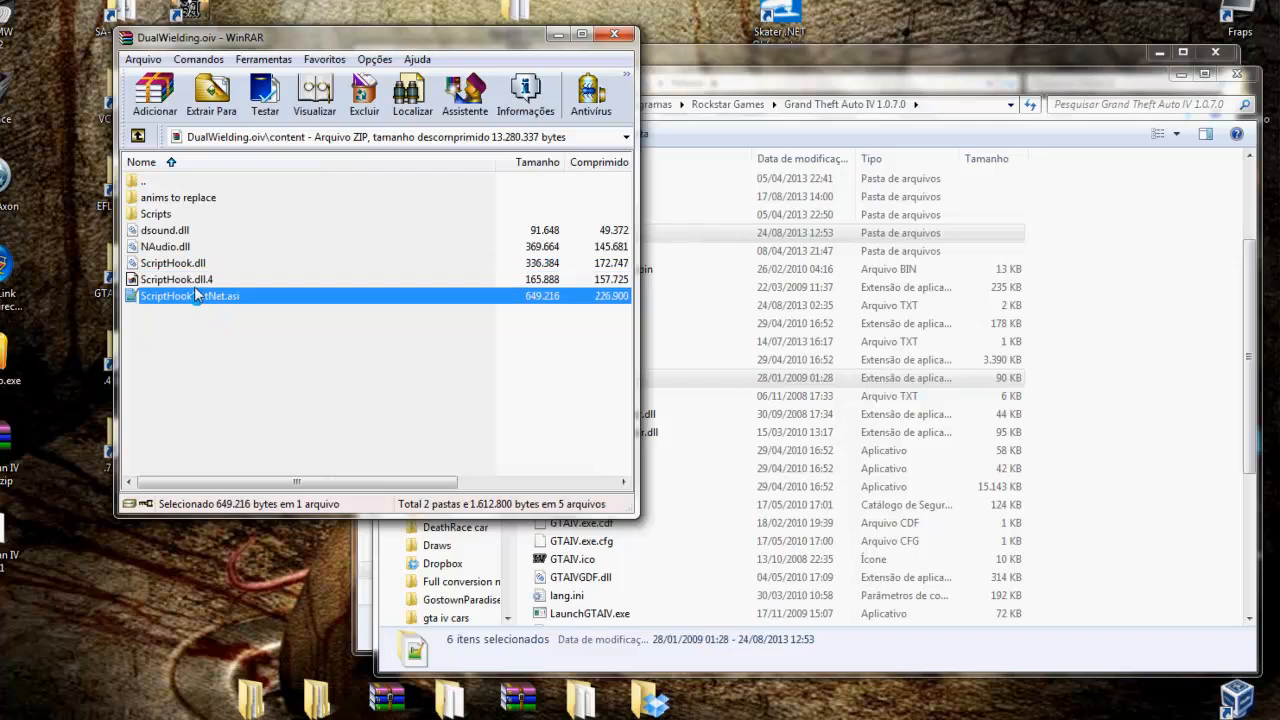
pyautogui.click(177, 279)
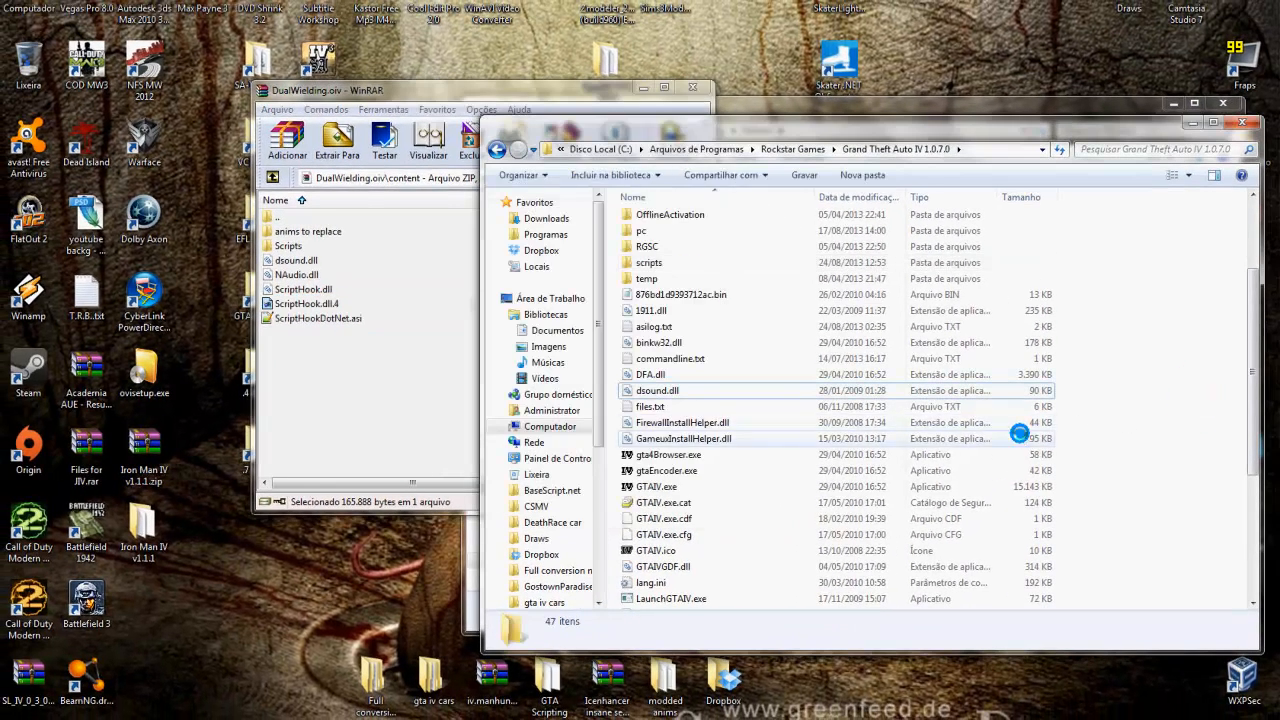
pyautogui.scroll(-3)
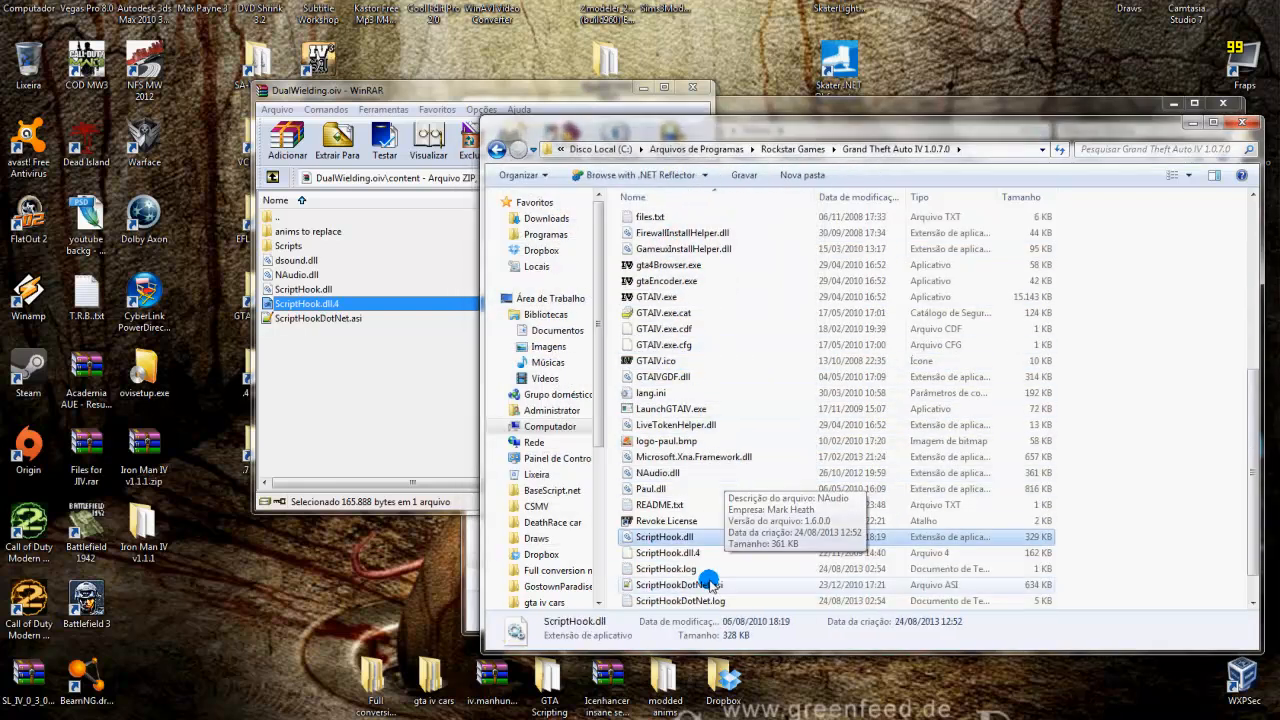
pyautogui.moveTo(680, 537)
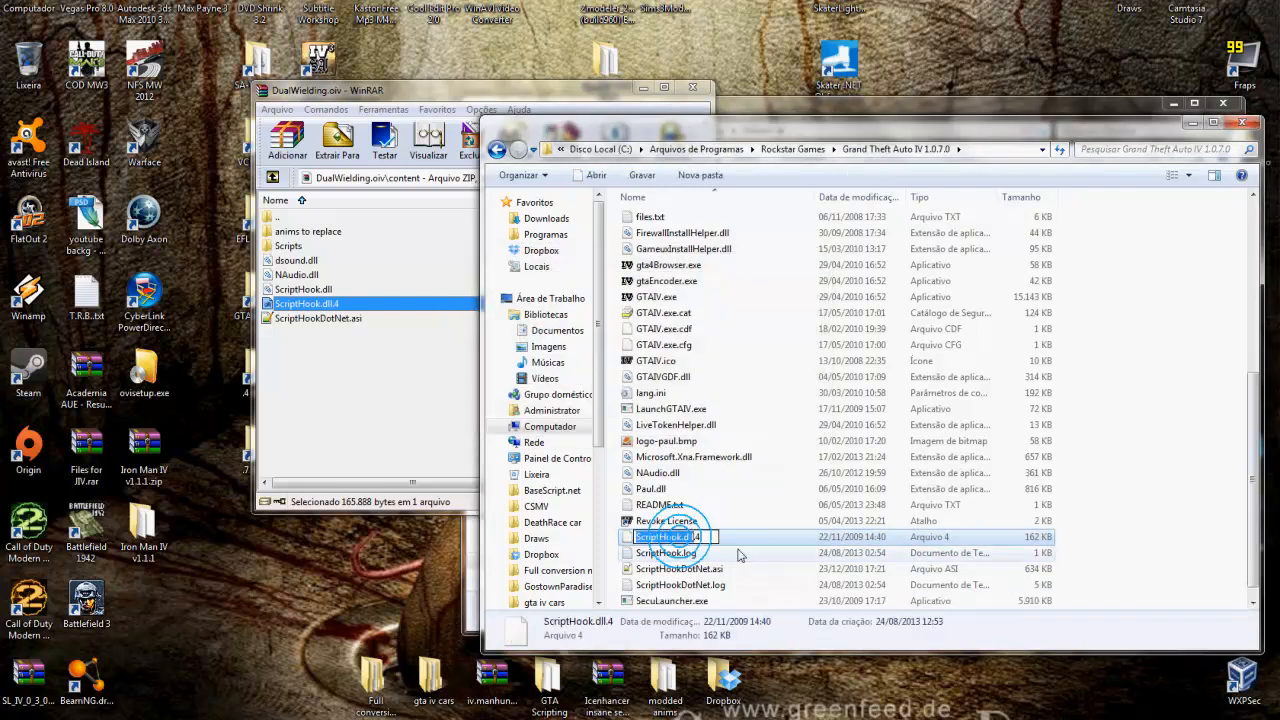
pyautogui.press('Return')
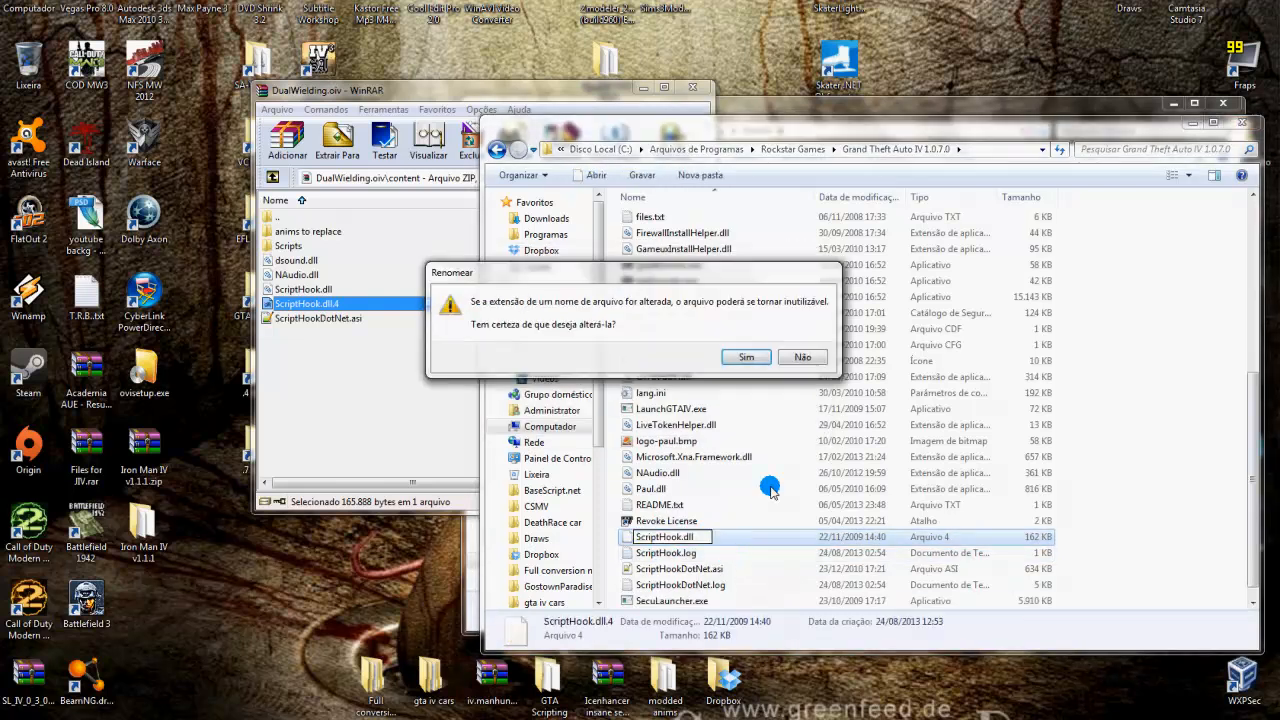
pyautogui.click(745, 357)
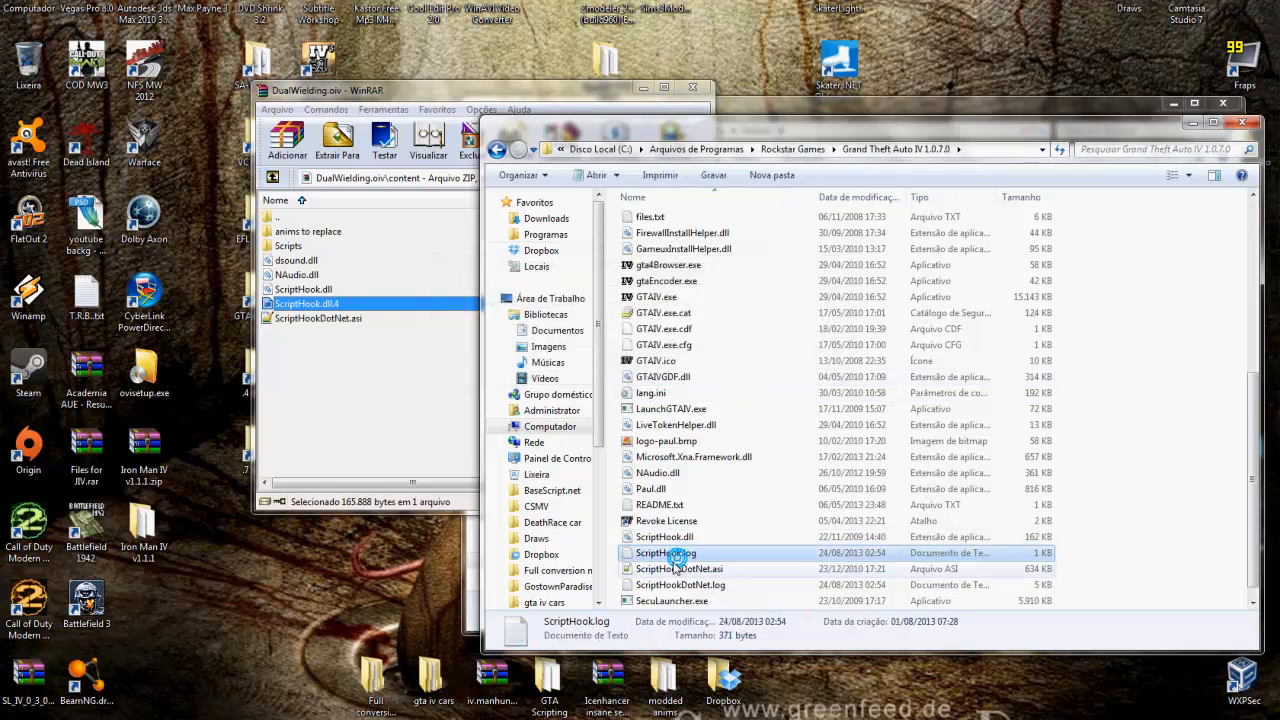
# Step: Go up to the Rockstar Games folder and close the DualWielding archive
pyautogui.click(665, 537)
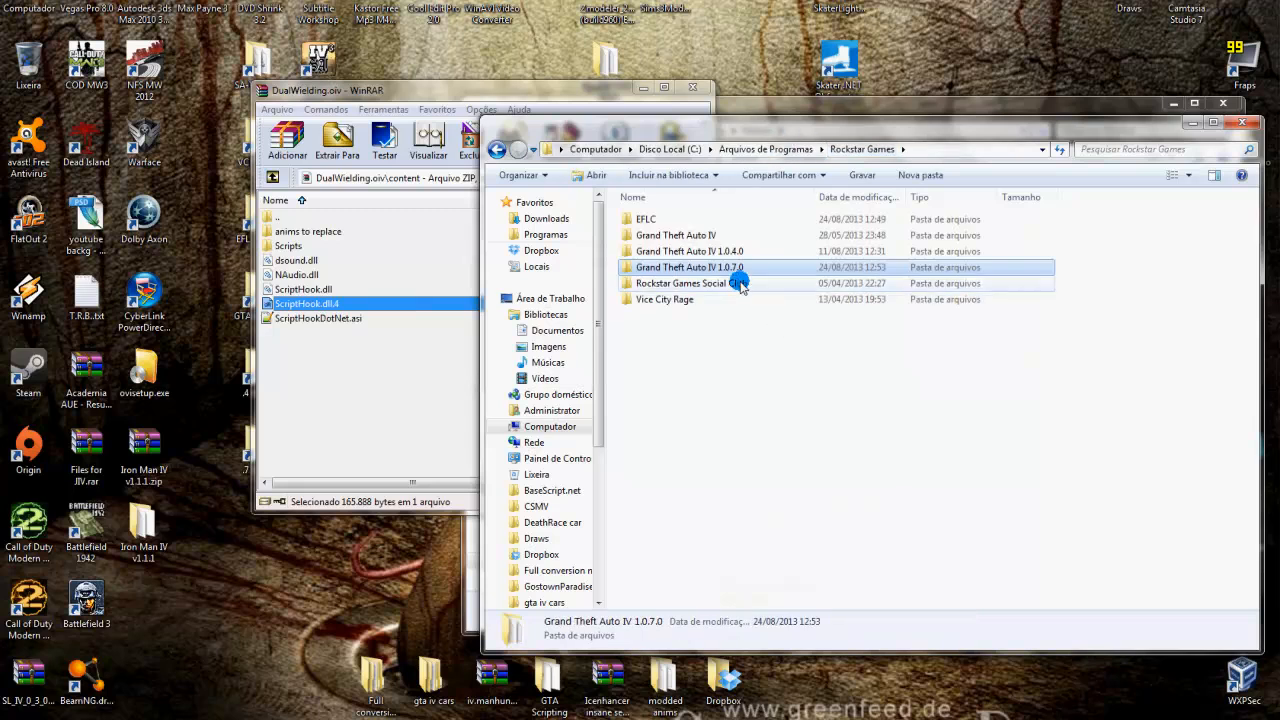
pyautogui.click(689, 251)
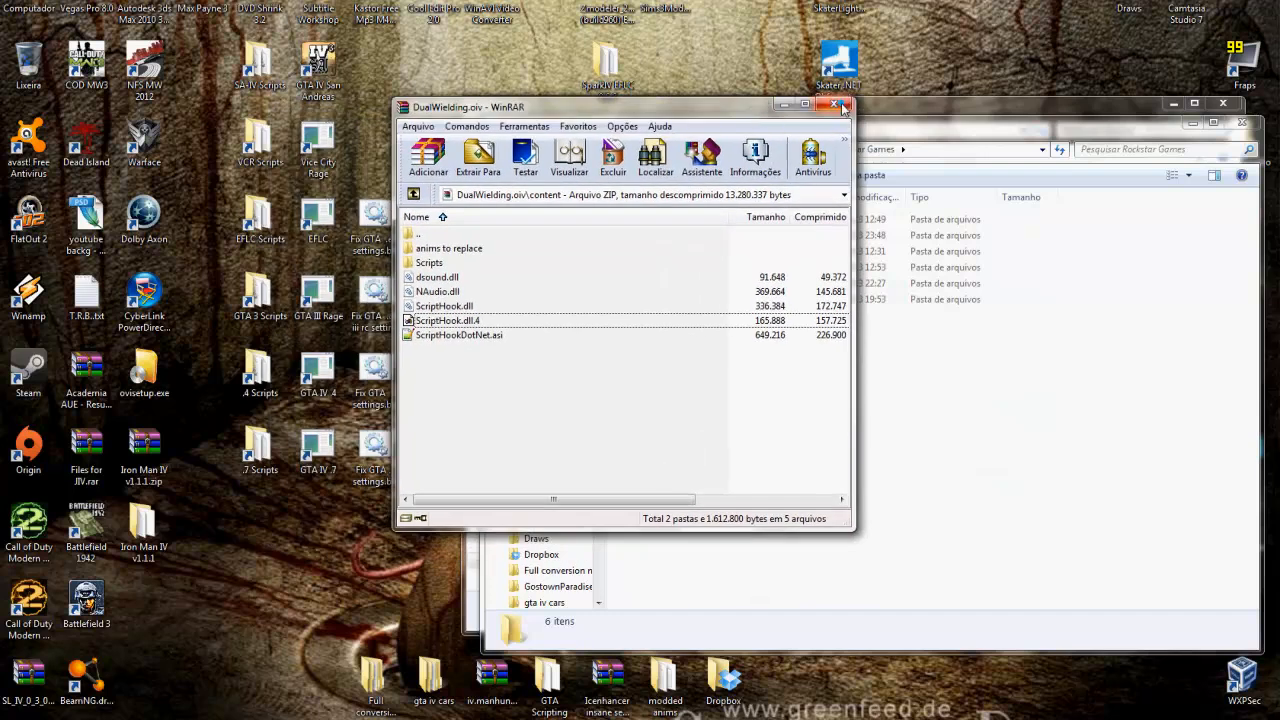
pyautogui.click(833, 104)
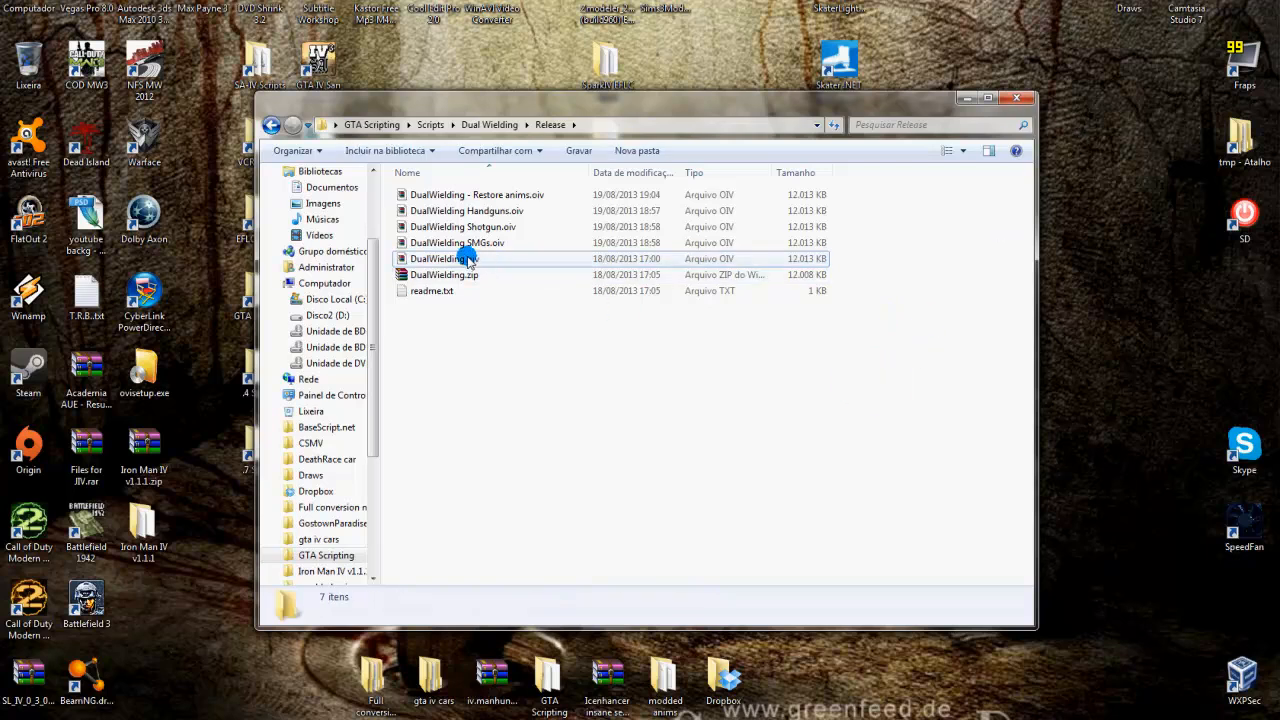
# Step: Install DualWielding - Restore anims.oiv for Grand Theft Auto IV, then close the installer
pyautogui.rightClick(477, 194)
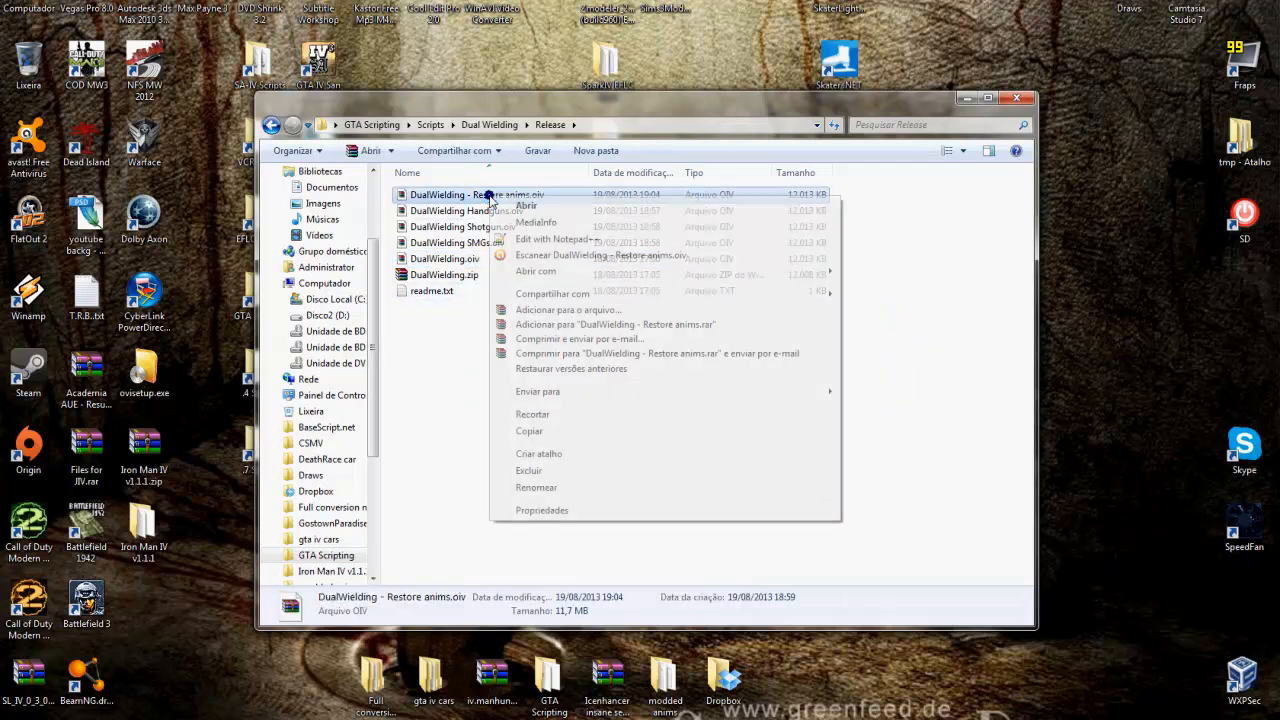
pyautogui.click(885, 290)
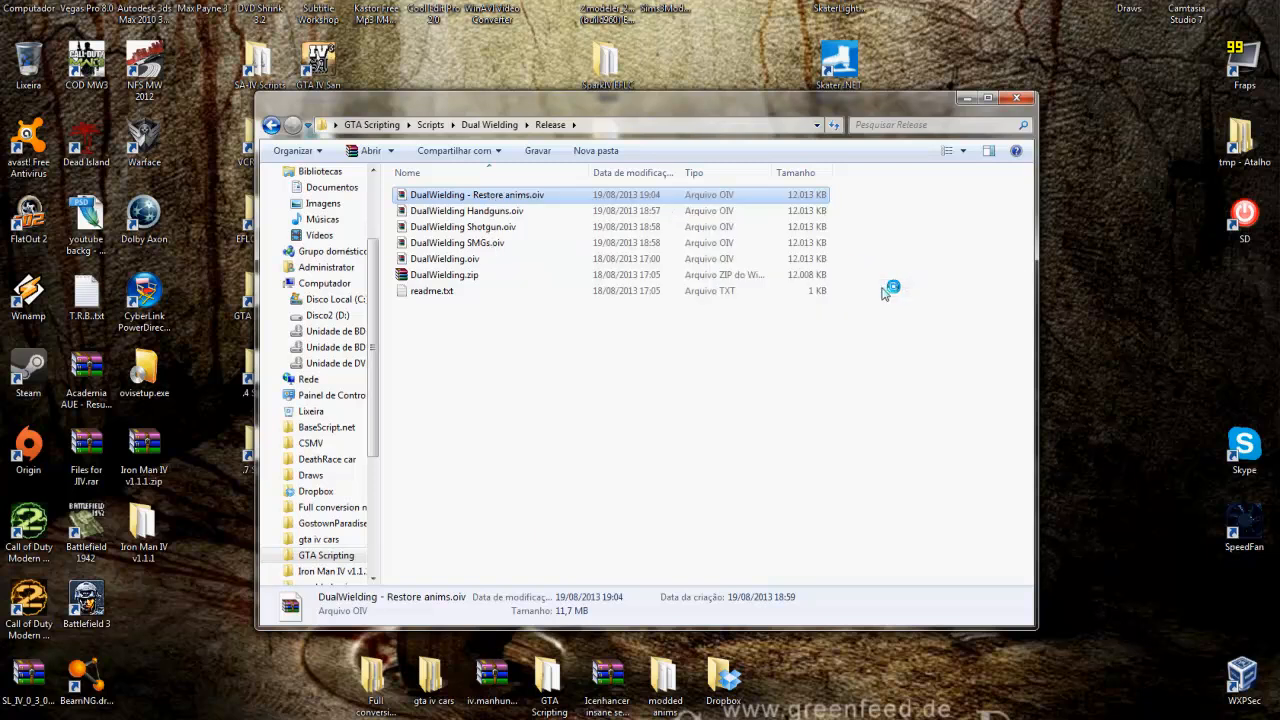
pyautogui.doubleClick(477, 194)
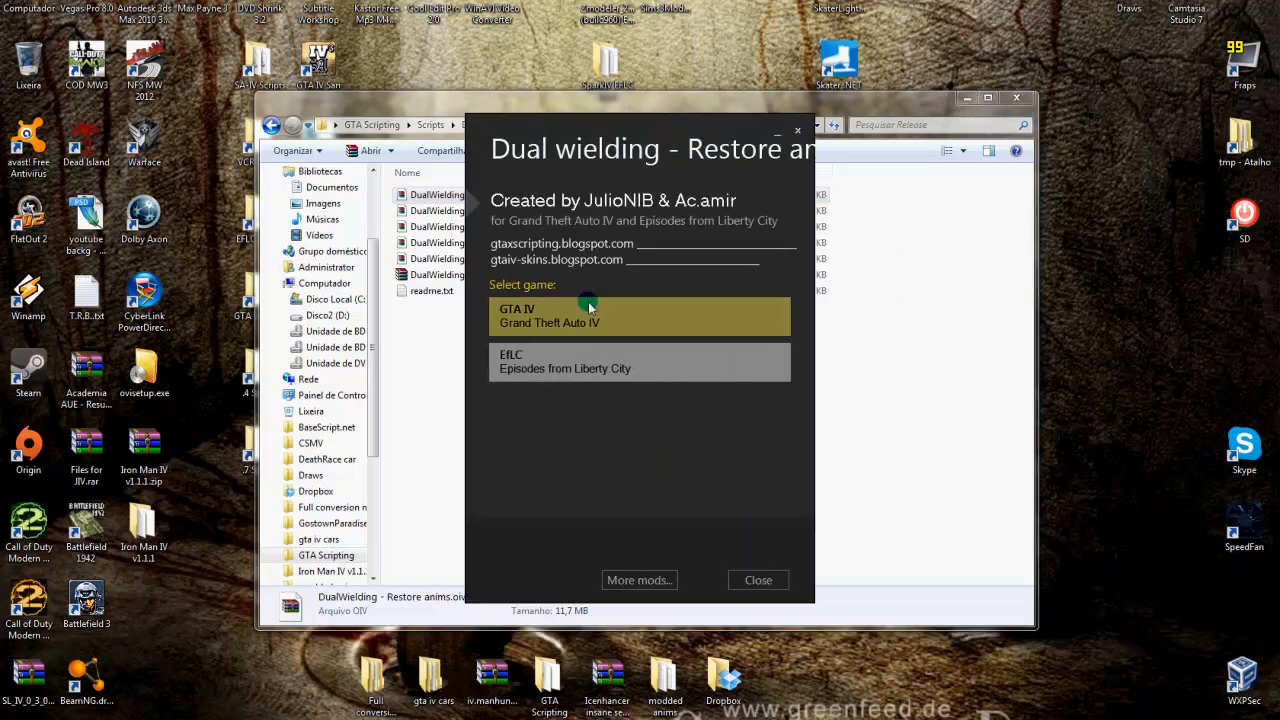
pyautogui.click(640, 315)
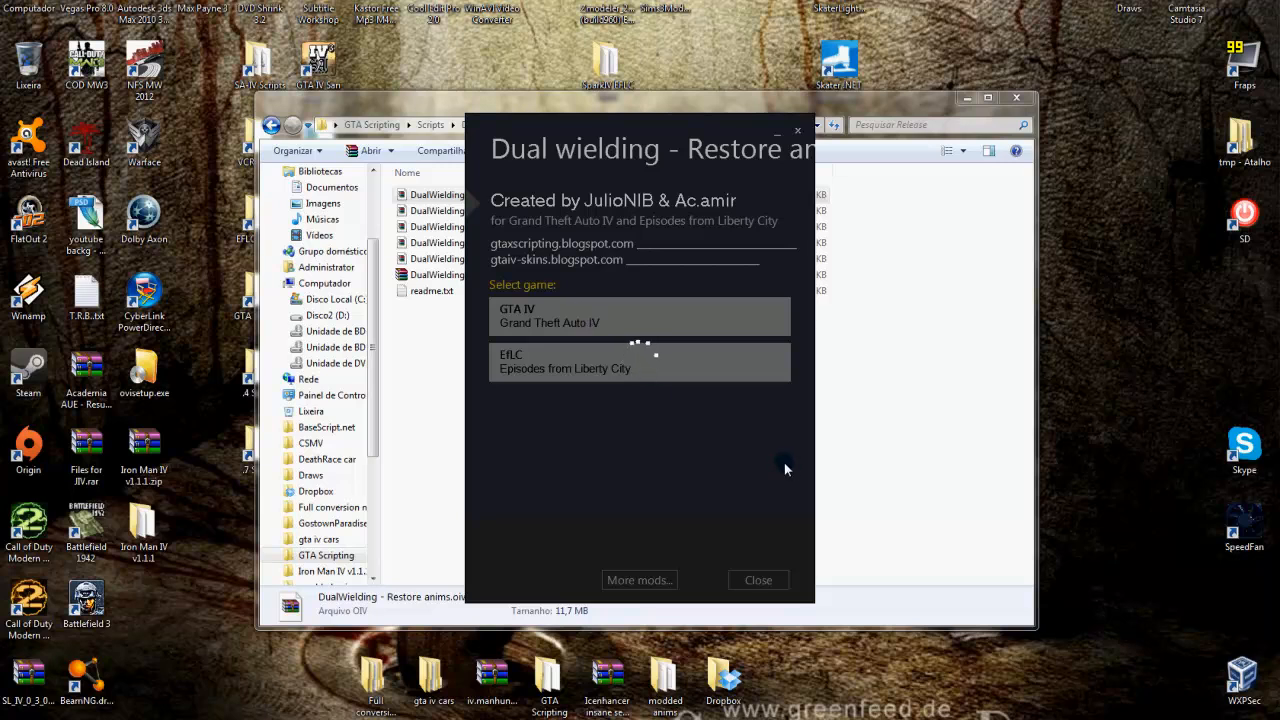
pyautogui.click(640, 316)
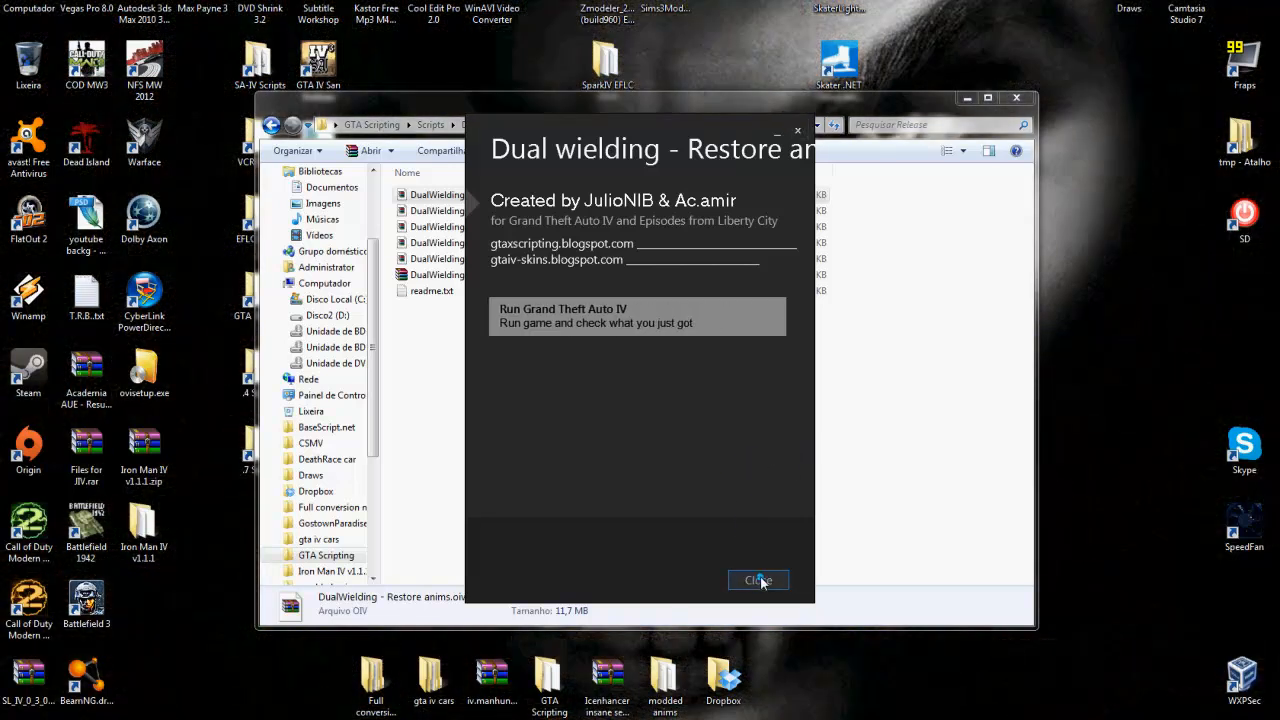
pyautogui.click(758, 580)
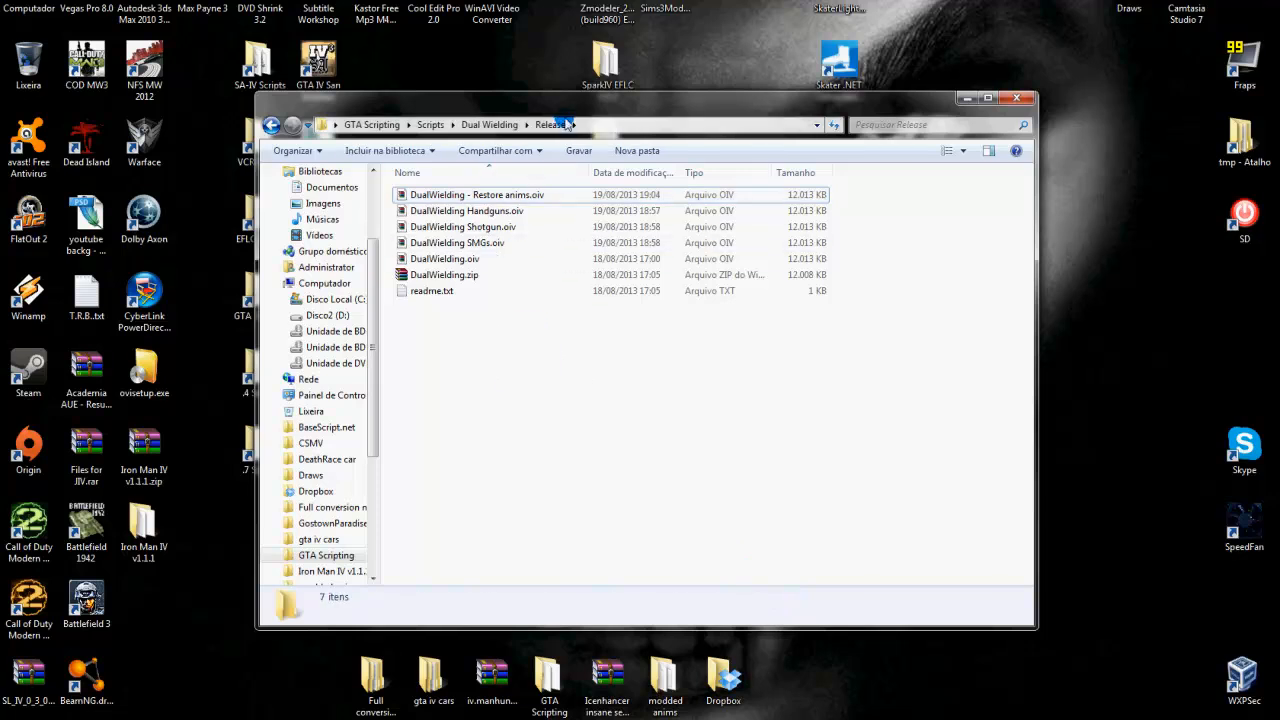
# Step: Open DualWielding SMGs.oiv with OpenIV to bring up the Dual wielding mod v1.0 installer
pyautogui.rightClick(491, 242)
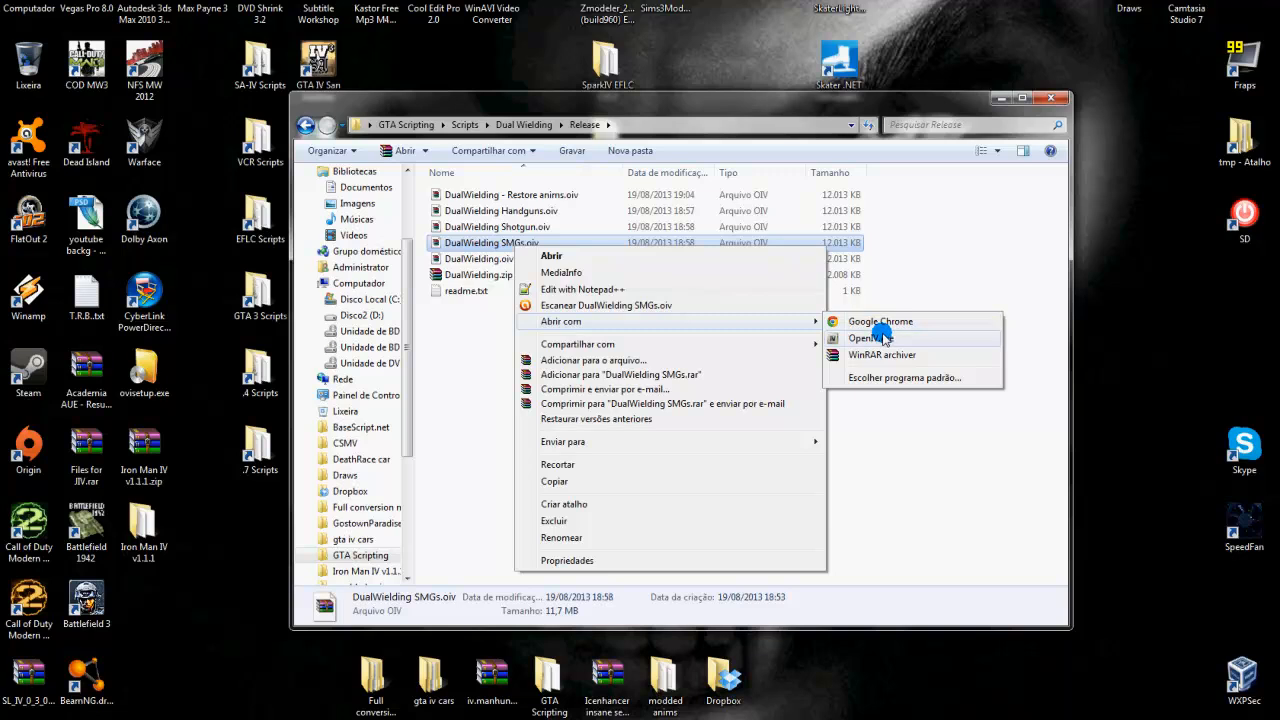
pyautogui.click(862, 338)
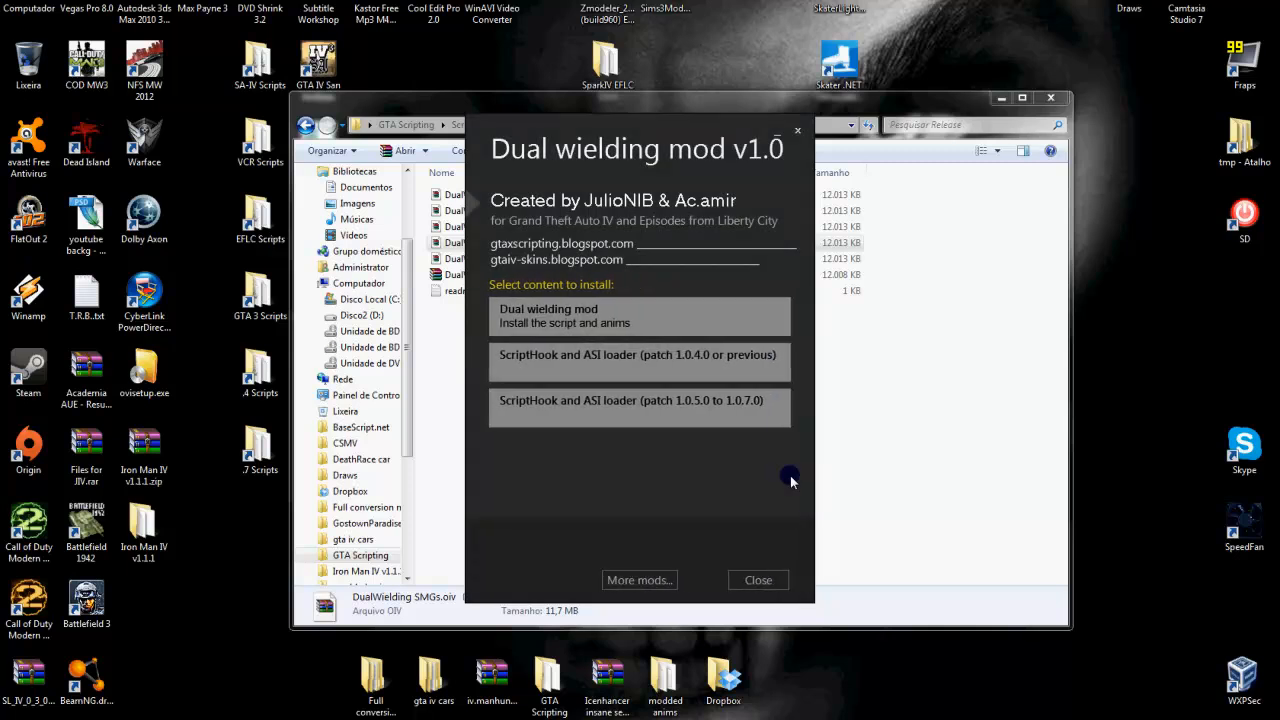
pyautogui.click(640, 315)
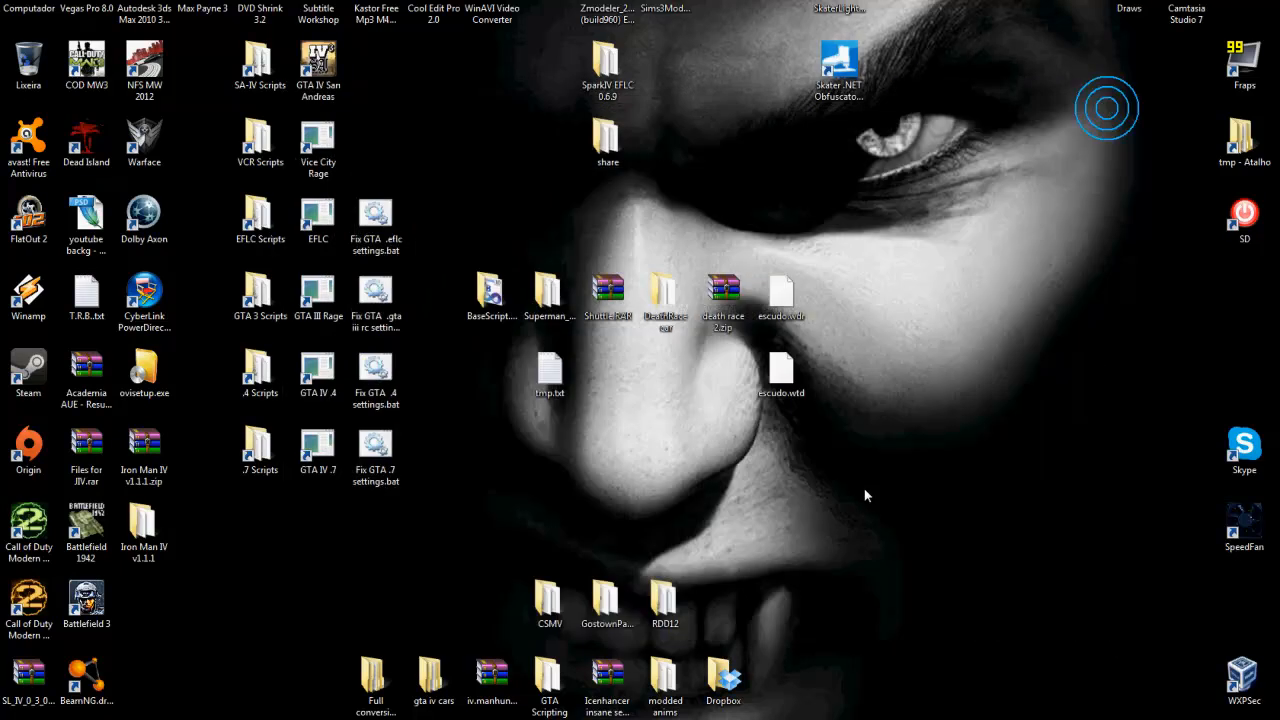
pyautogui.click(259, 450)
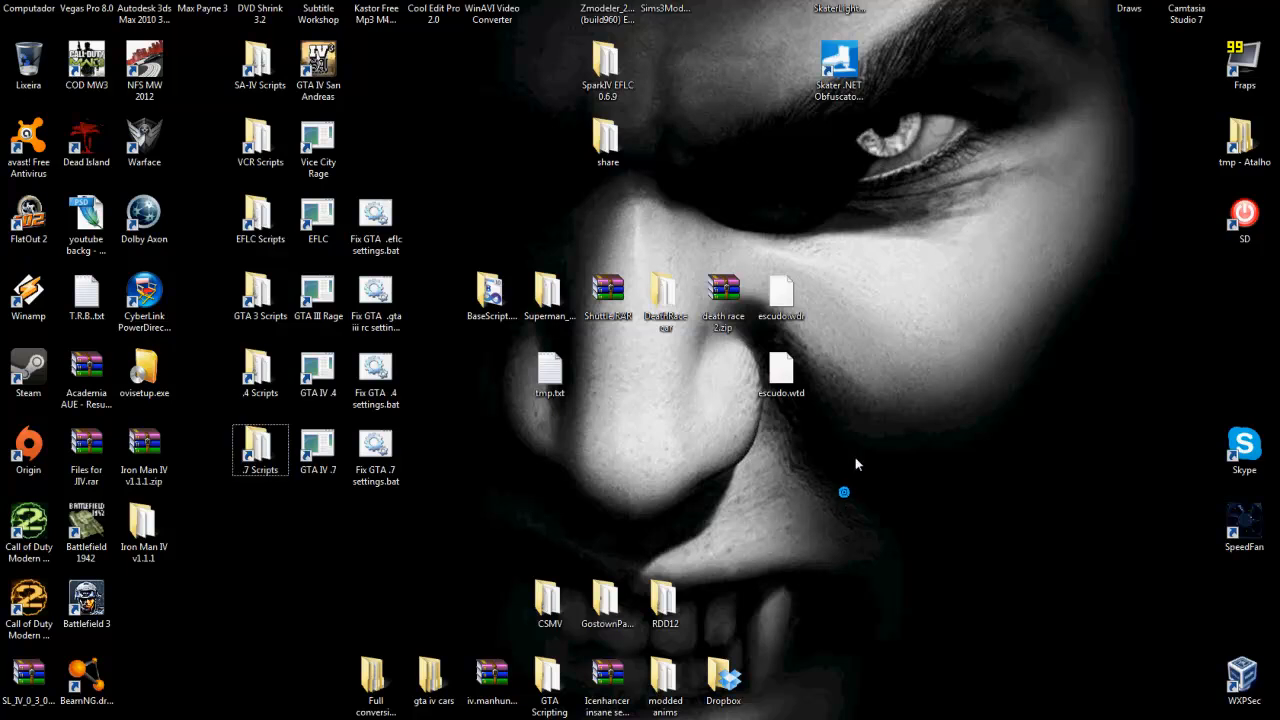
pyautogui.moveTo(320, 666)
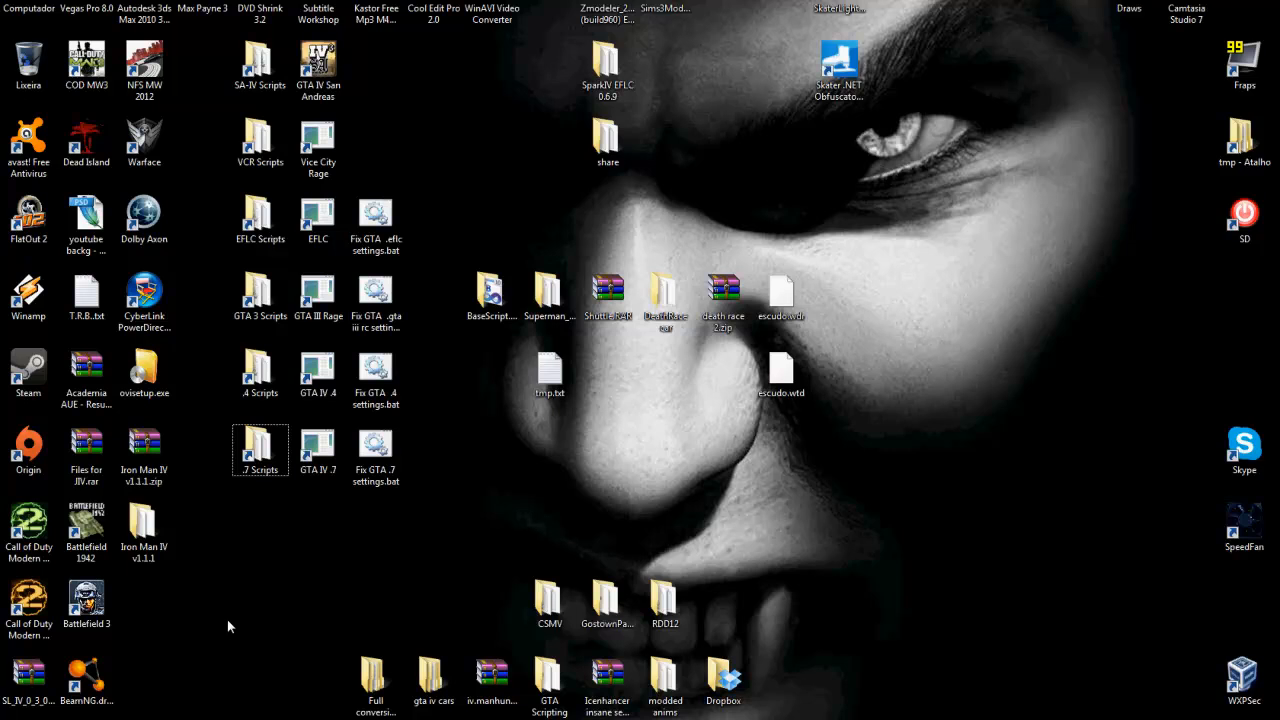
pyautogui.moveTo(234, 586)
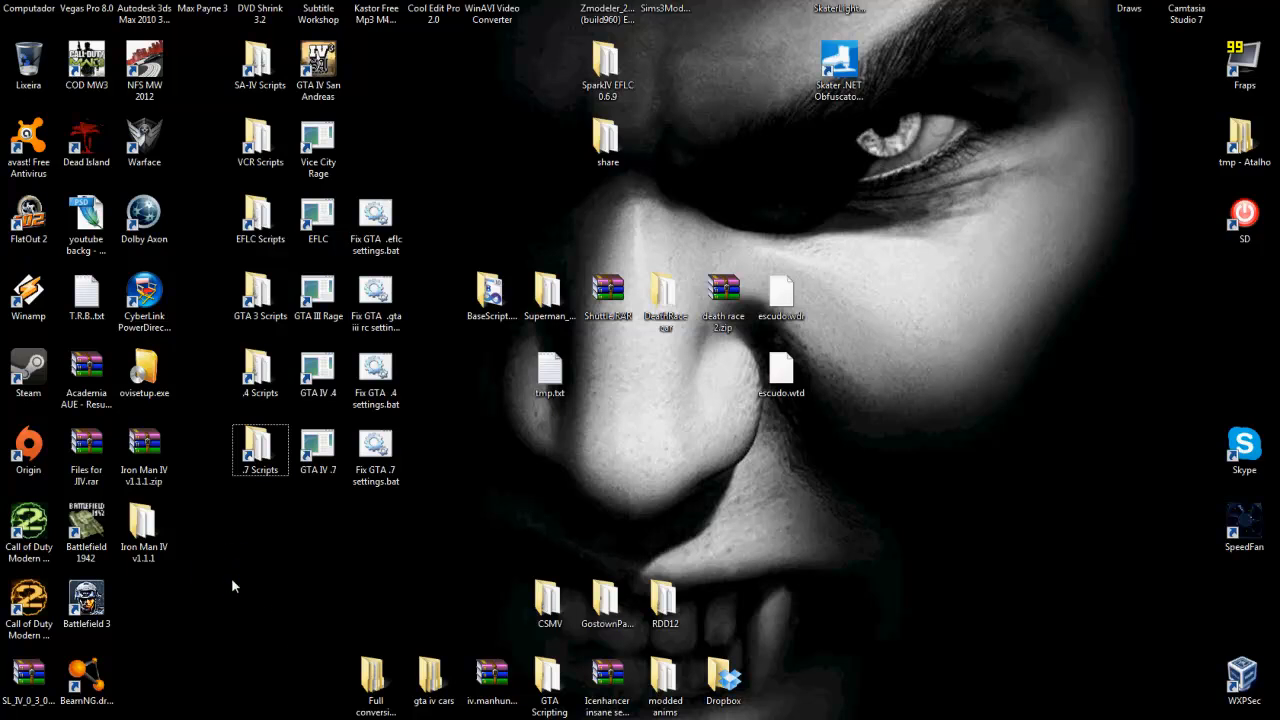
pyautogui.moveTo(243, 588)
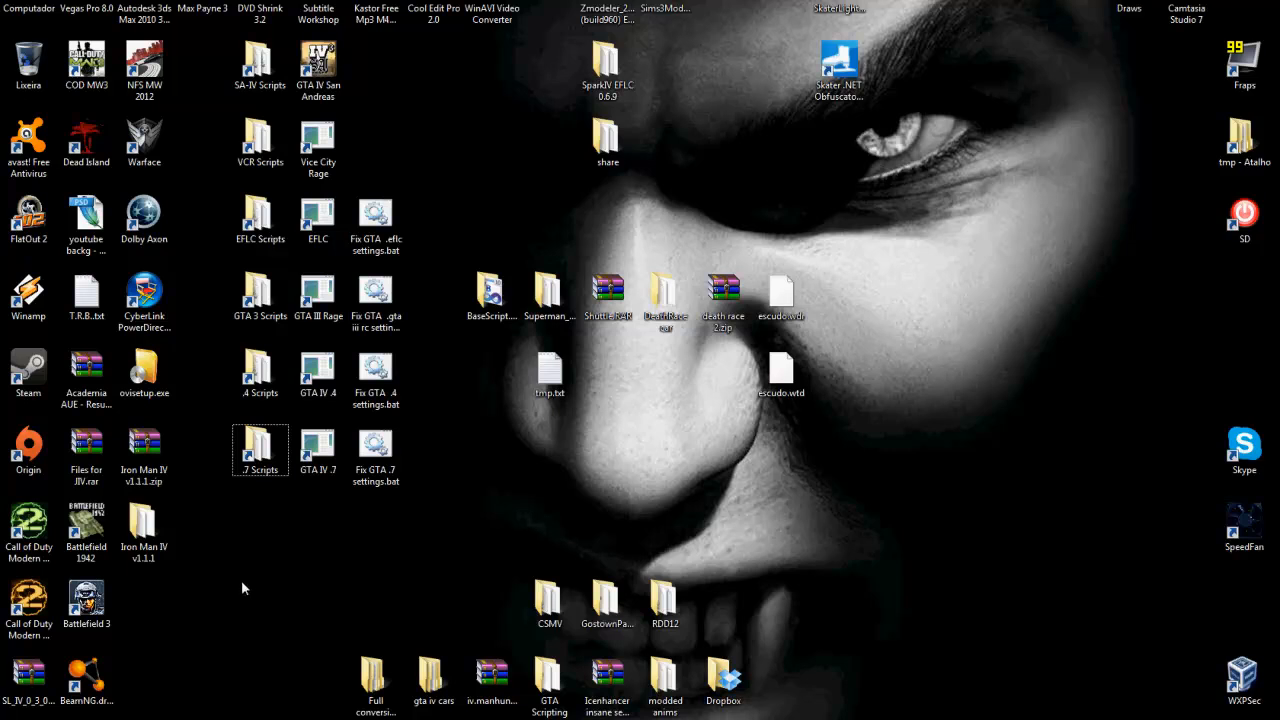
pyautogui.moveTo(475, 583)
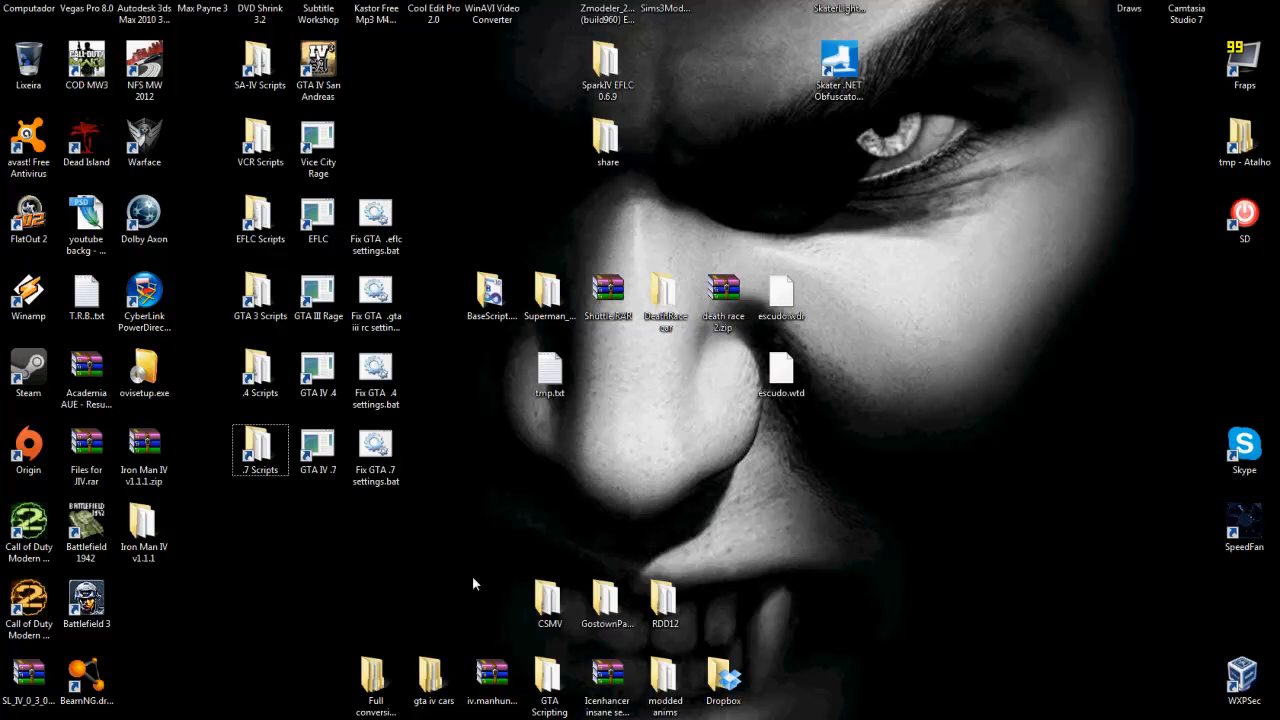